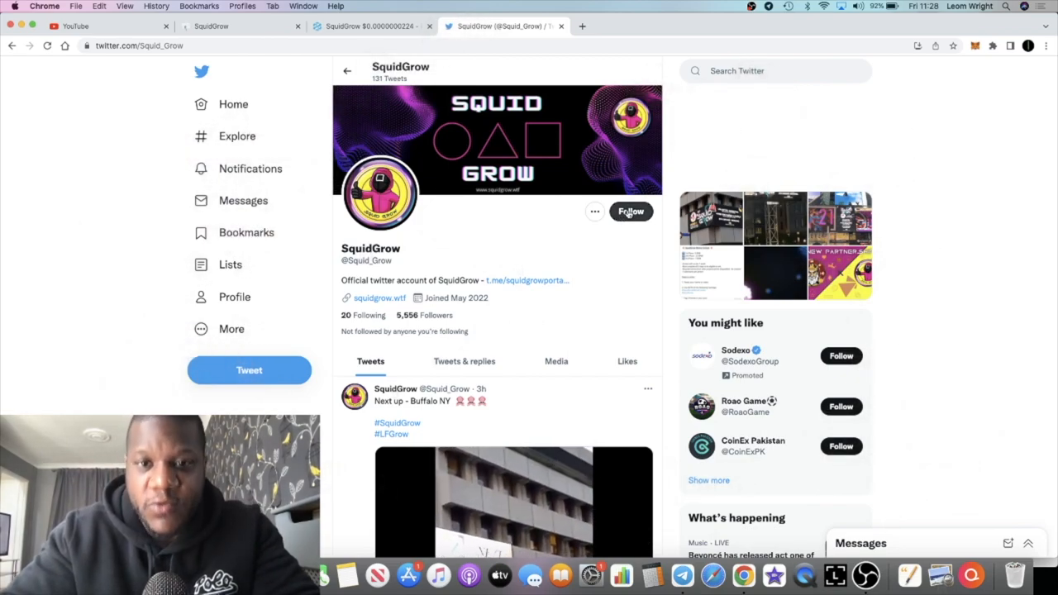
# Follow the SquidGrow Twitter account and scroll down past the suggested accounts
pyautogui.click(631, 211)
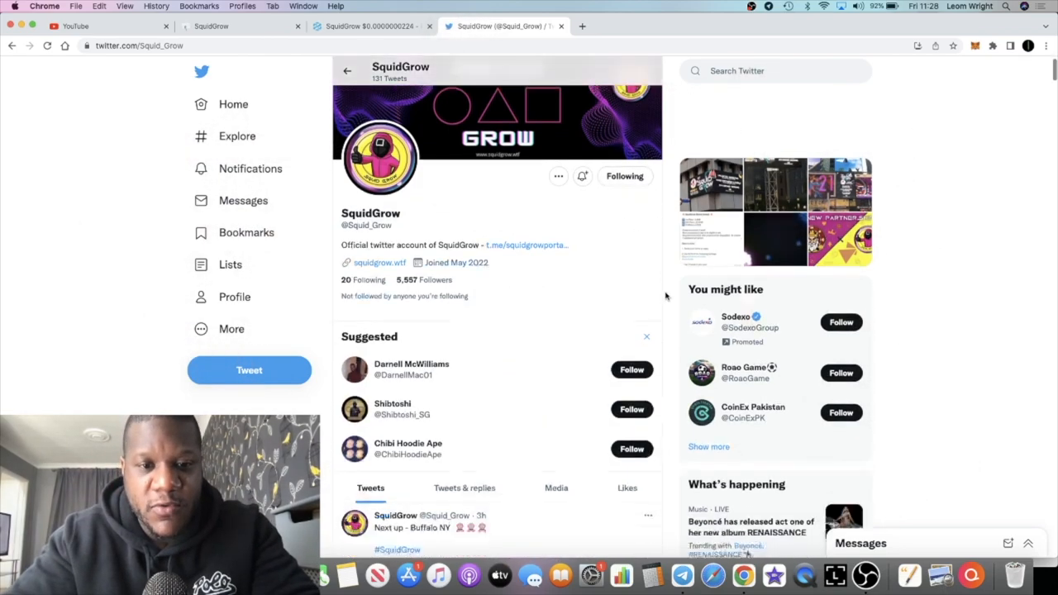
pyautogui.scroll(-3)
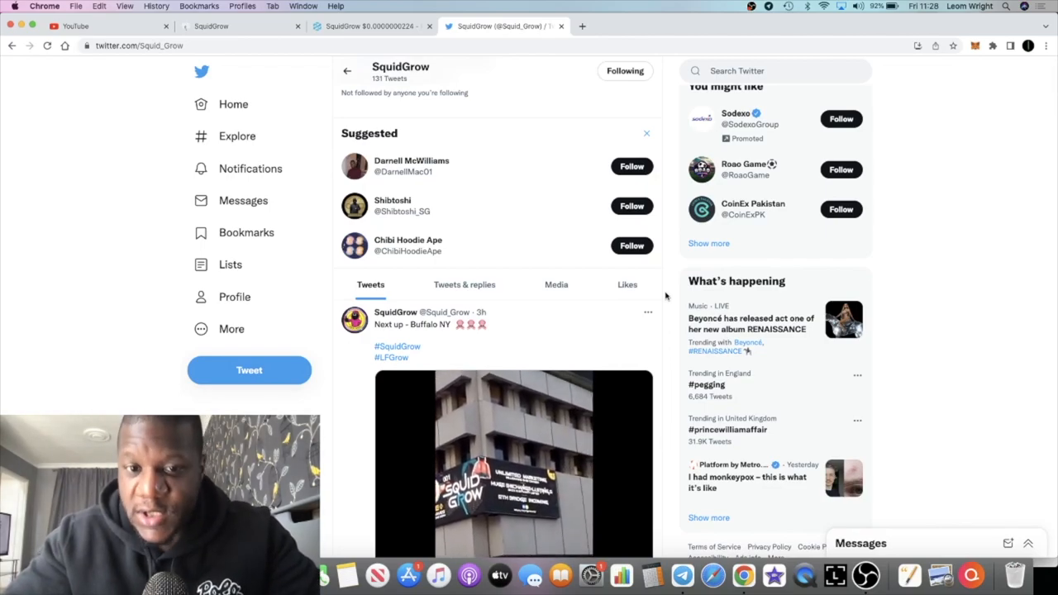
pyautogui.click(368, 26)
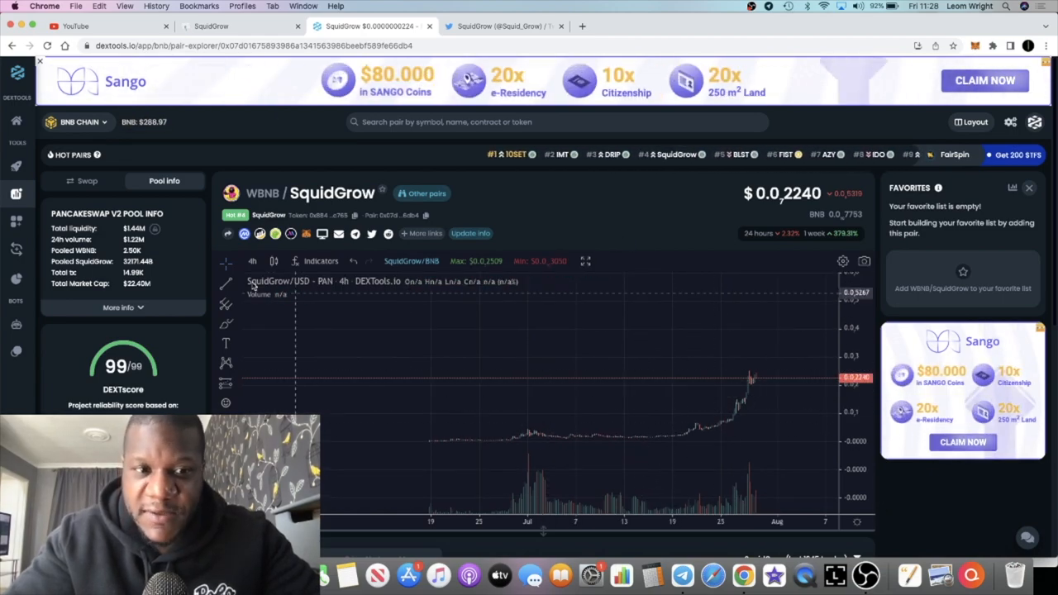
# Change the WBNB/SquidGrow chart timeframe from 4h to 1 hour
pyautogui.click(253, 262)
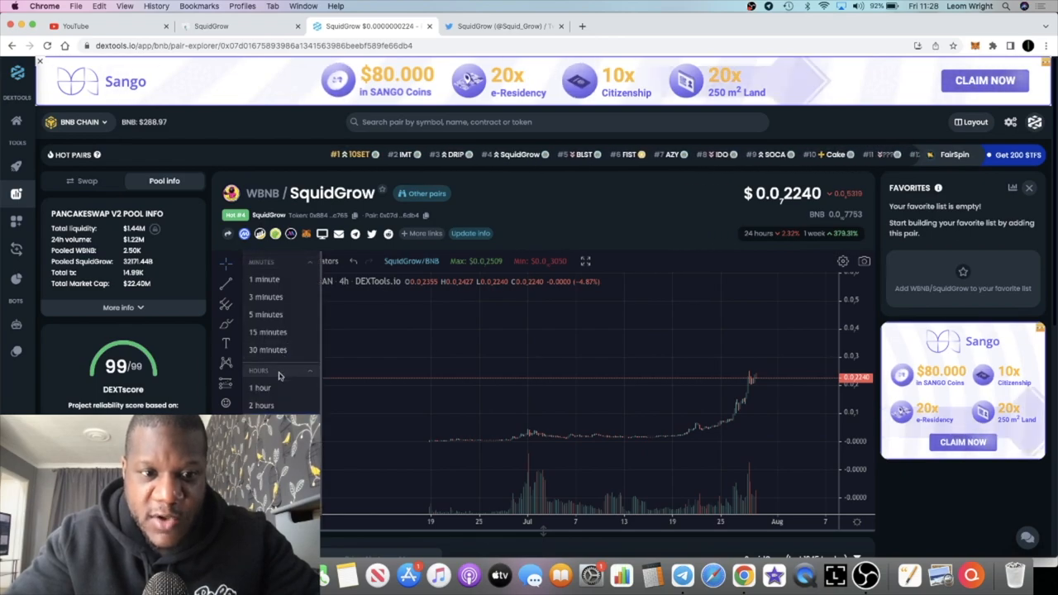
pyautogui.click(260, 388)
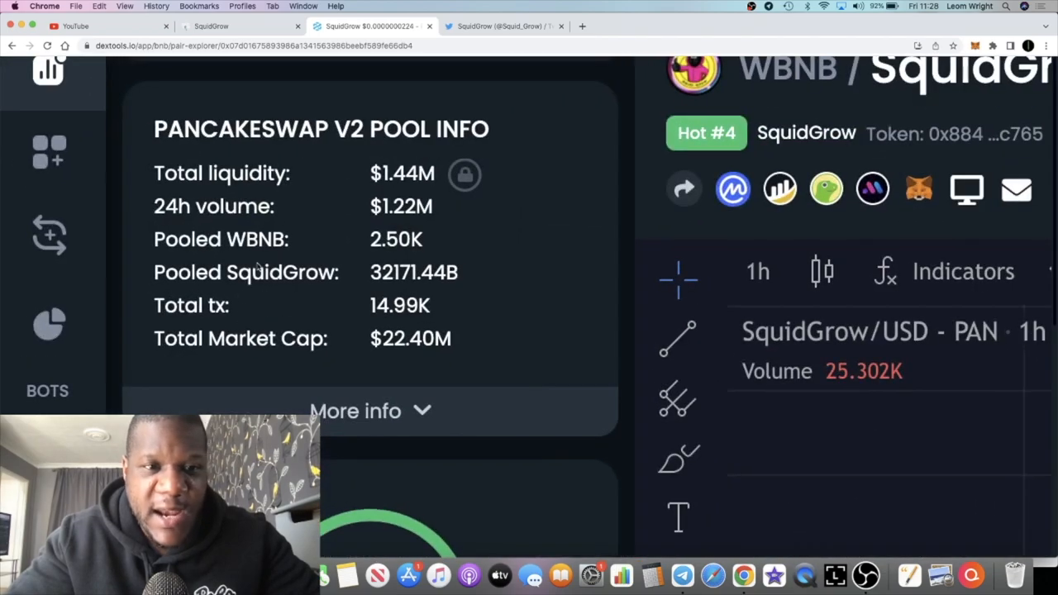
pyautogui.moveTo(360, 221)
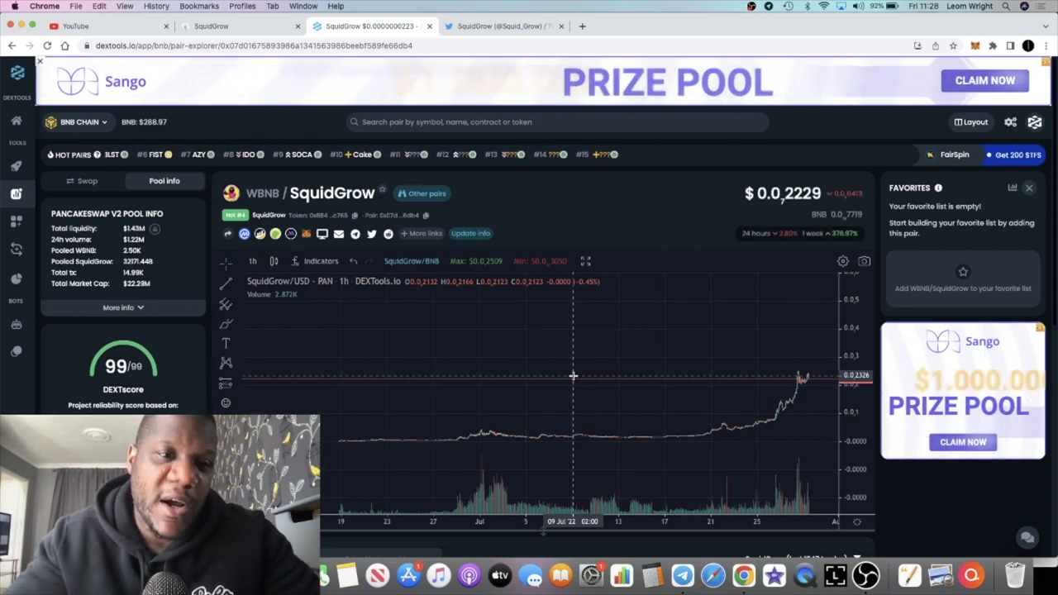
pyautogui.moveTo(813, 350)
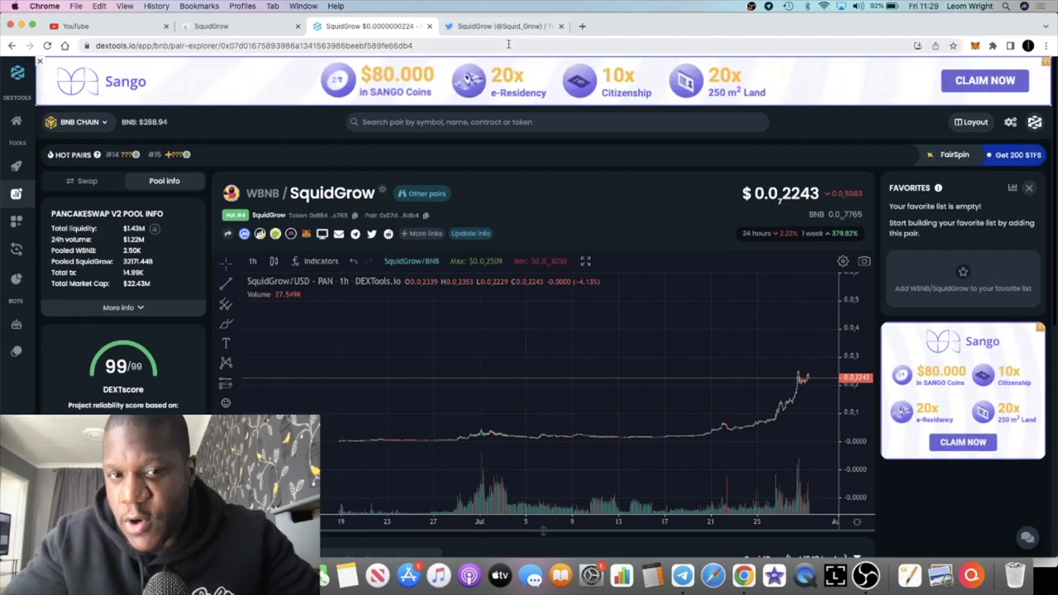
# Scroll SquidGrow's Twitter timeline down to the July 24 Reflex Finance Swap announcement
pyautogui.click(500, 25)
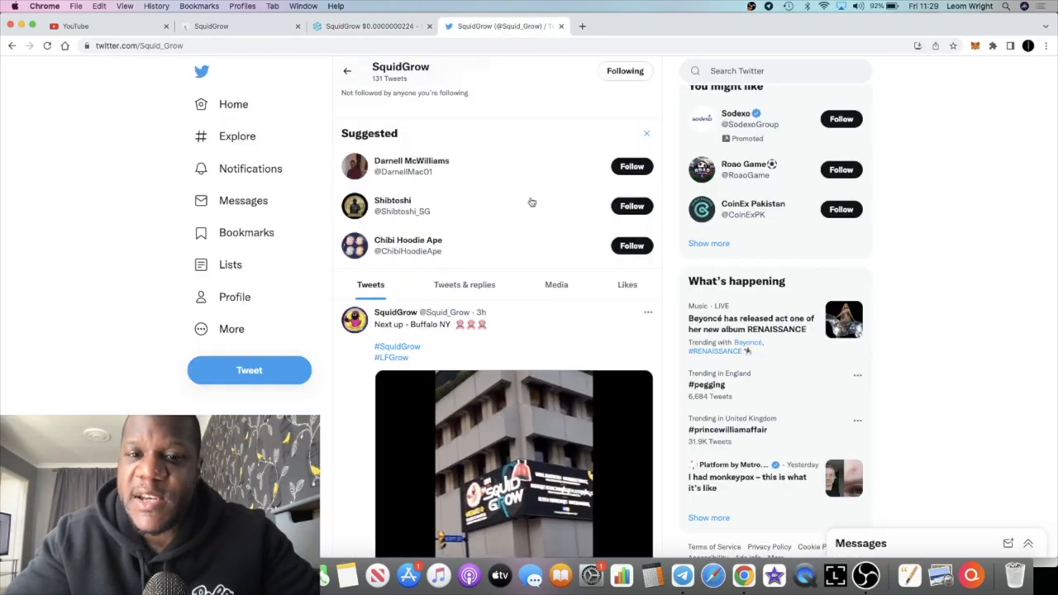
pyautogui.scroll(-3)
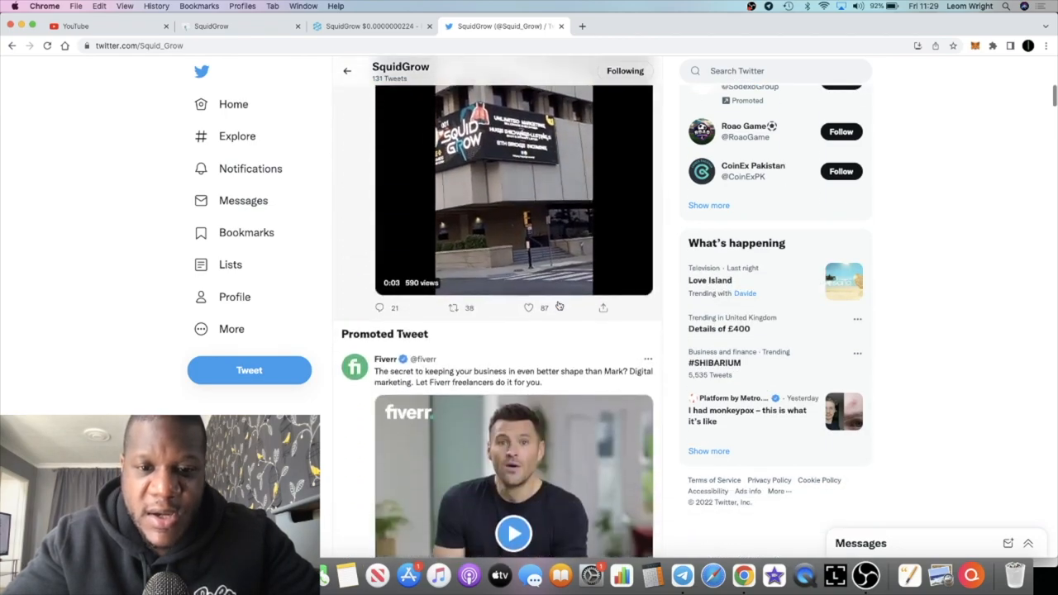
pyautogui.scroll(-3)
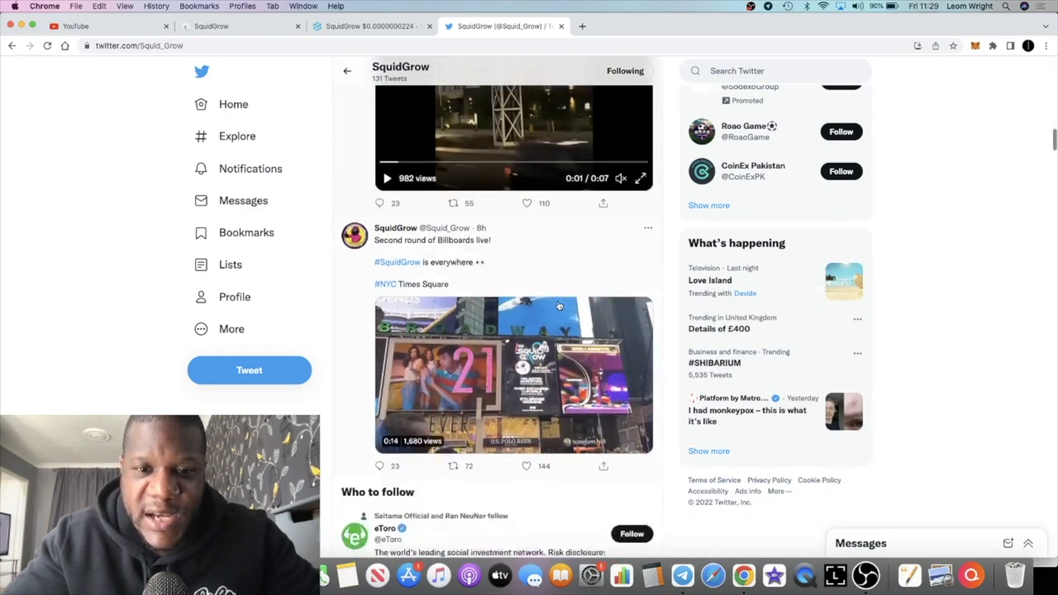
pyautogui.scroll(-3)
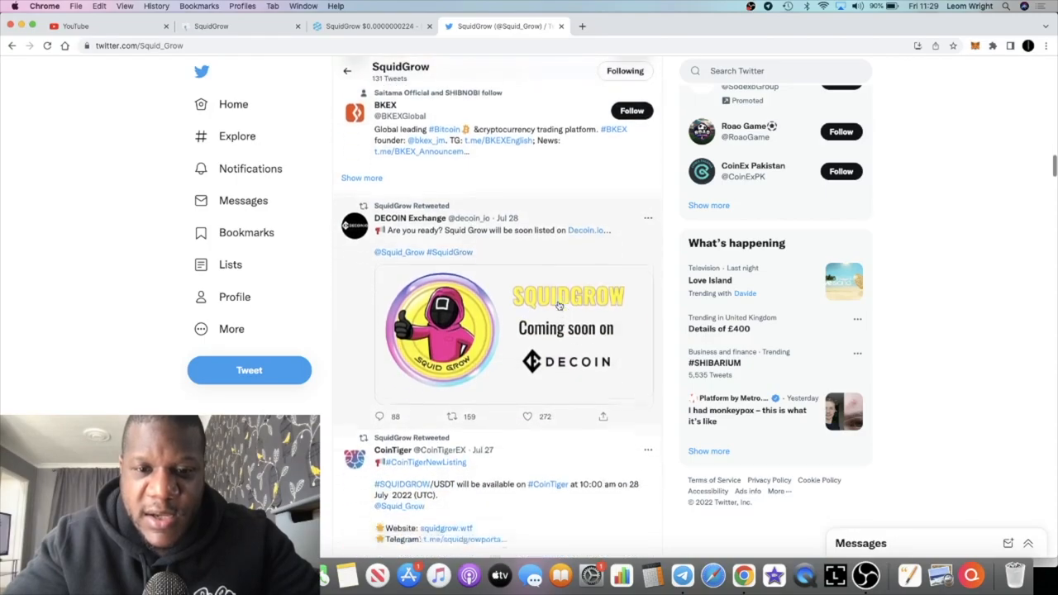
pyautogui.scroll(-3)
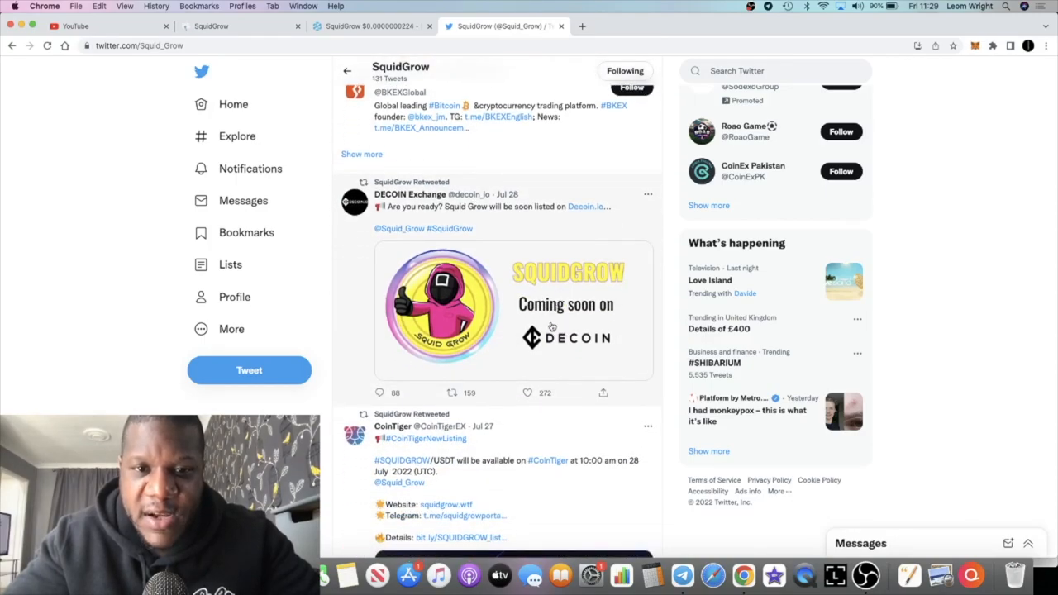
pyautogui.scroll(-3)
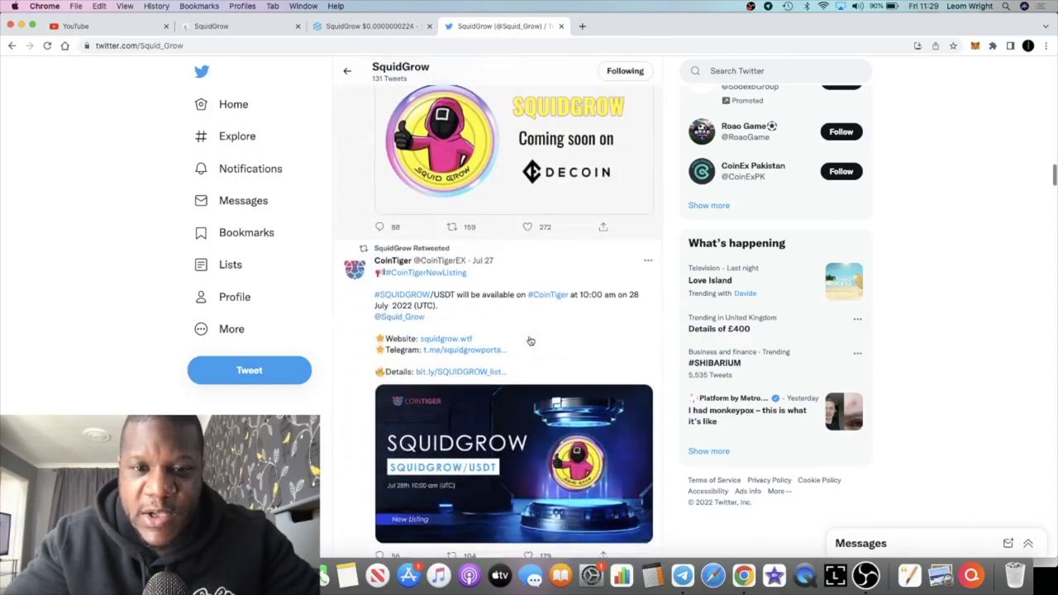
pyautogui.scroll(-3)
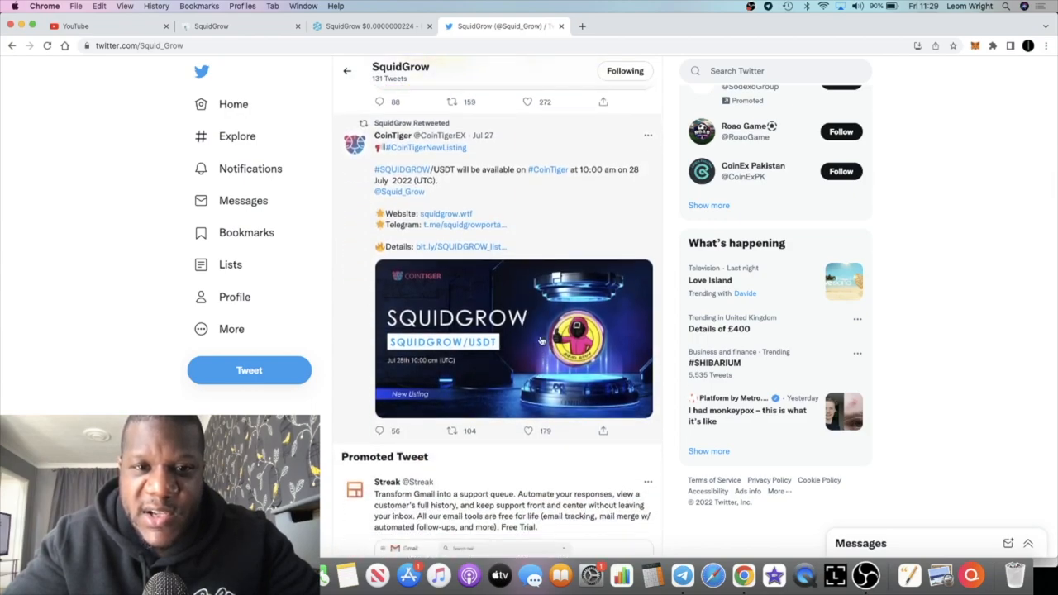
pyautogui.scroll(-3)
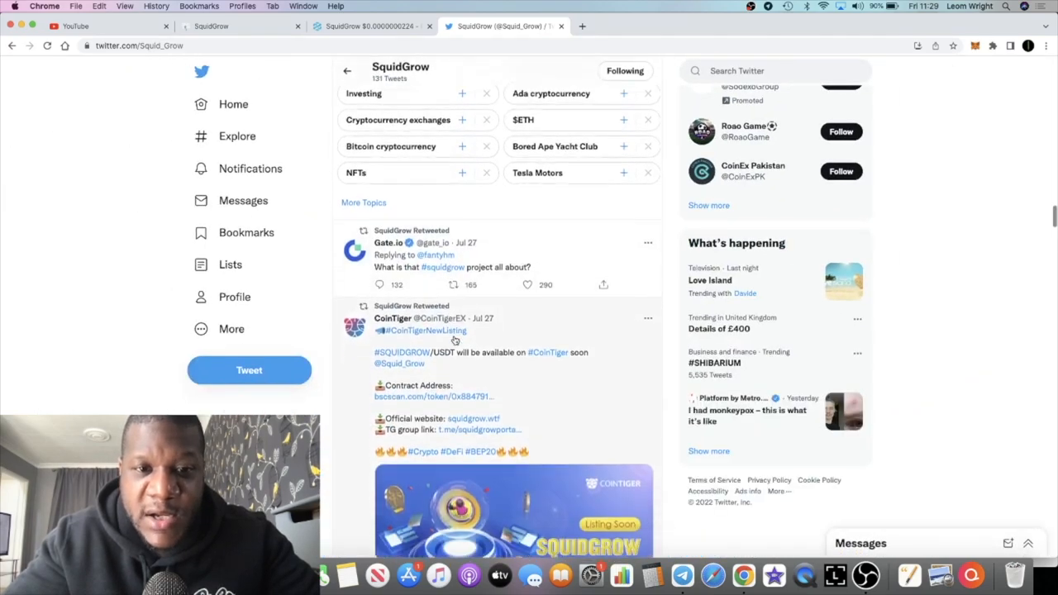
pyautogui.scroll(-3)
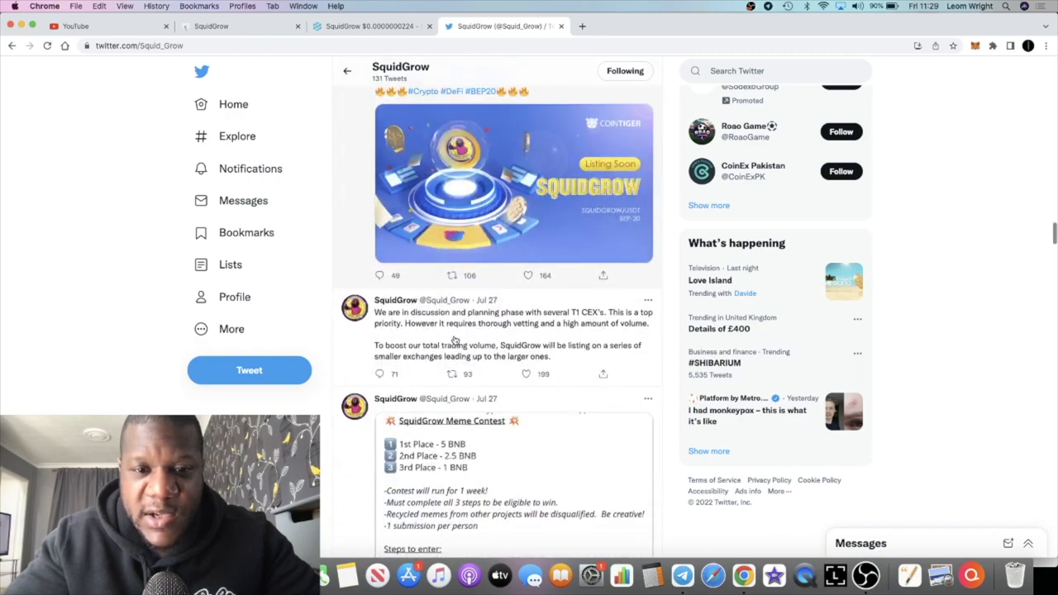
pyautogui.scroll(-3)
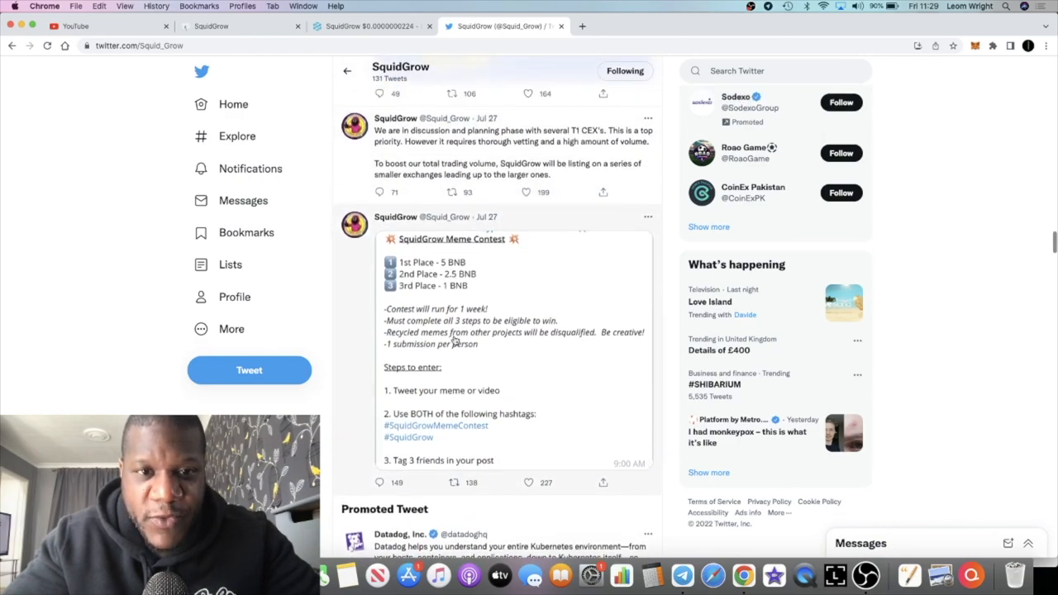
pyautogui.scroll(-3)
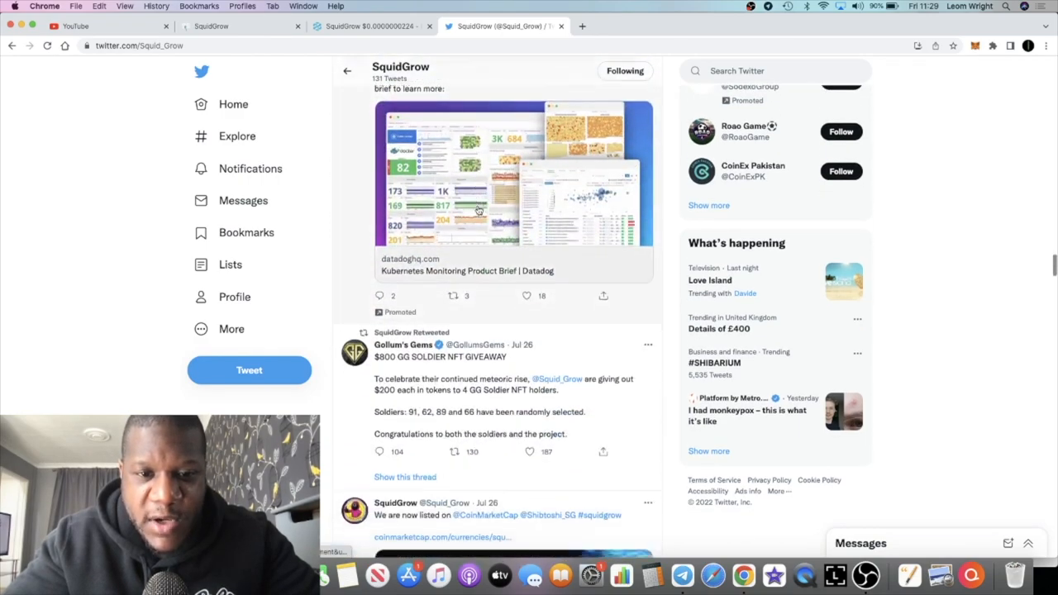
pyautogui.scroll(-3)
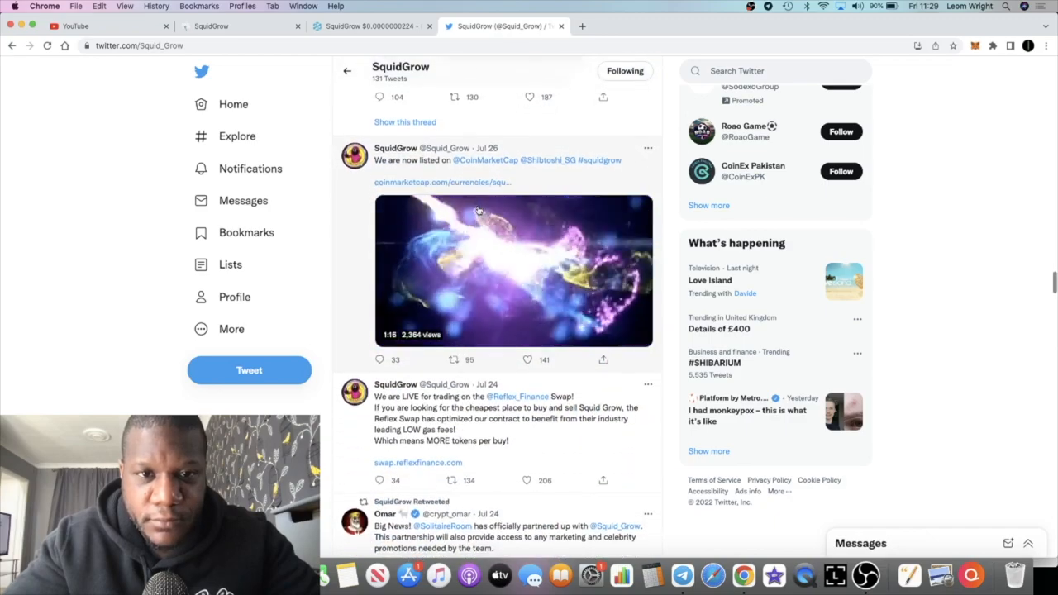
pyautogui.scroll(-3)
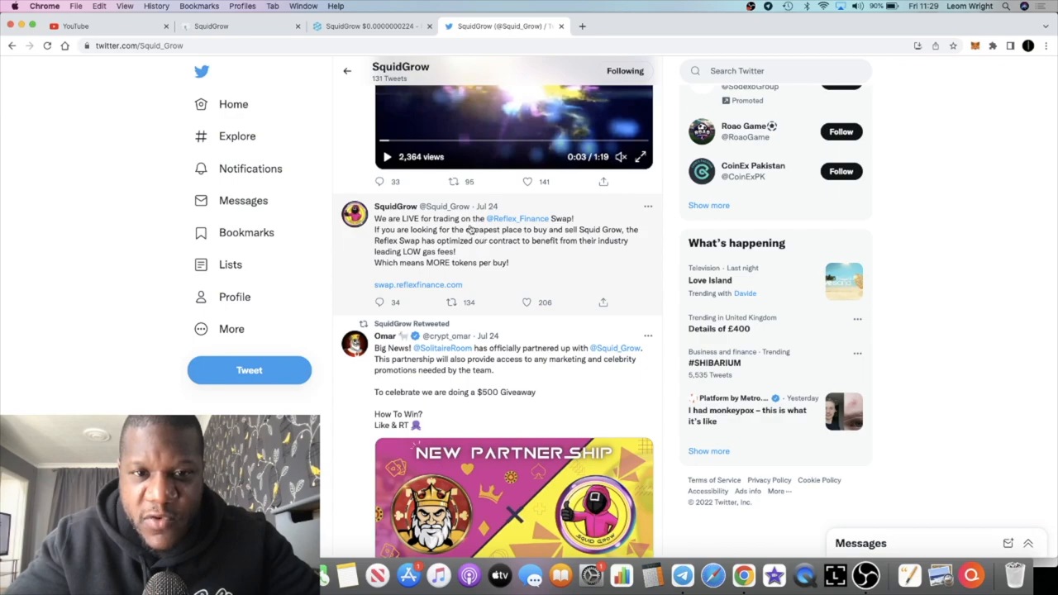
pyautogui.moveTo(528, 247)
pyautogui.write('co')
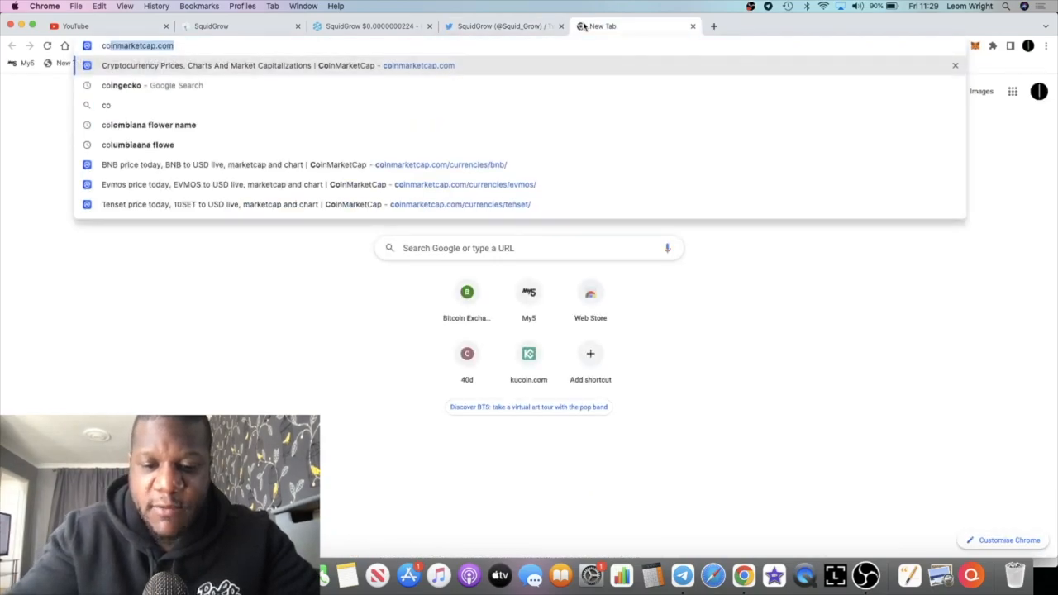
# Load CoinMarketCap and search for 'squid'
pyautogui.press('Return')
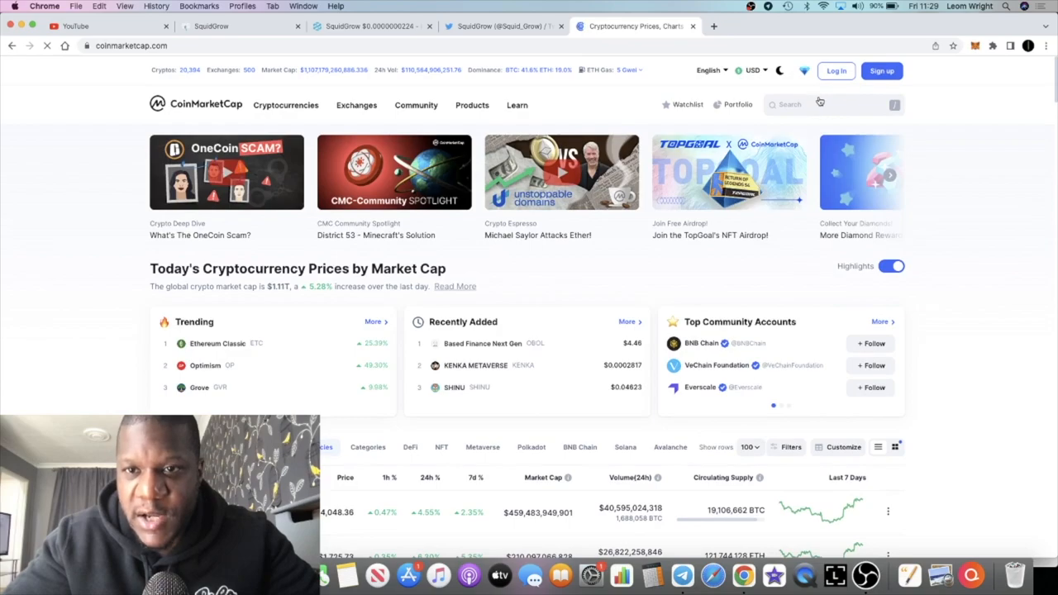
pyautogui.write('qu')
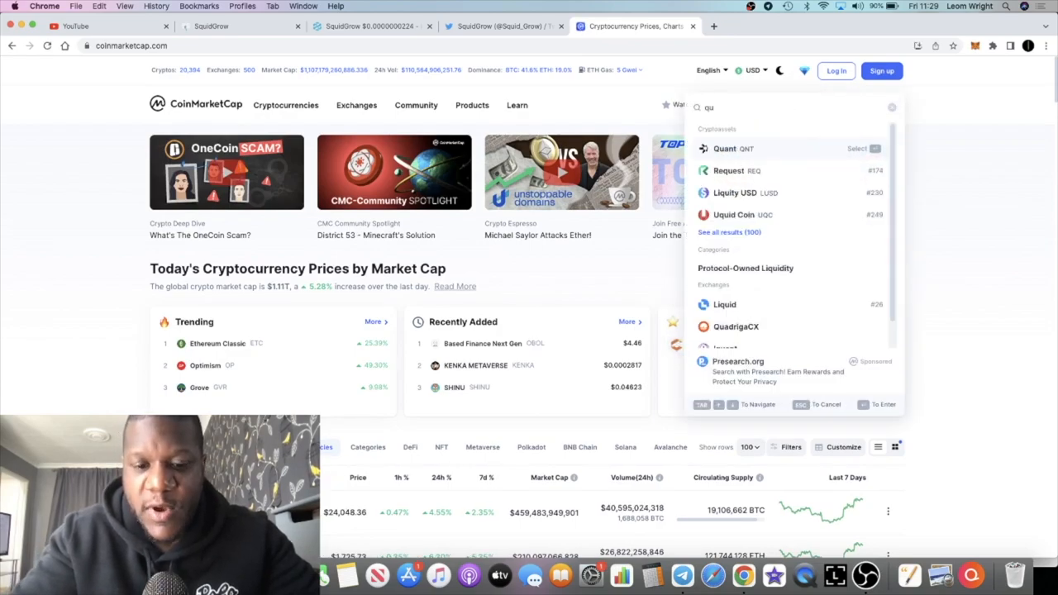
pyautogui.write('squid')
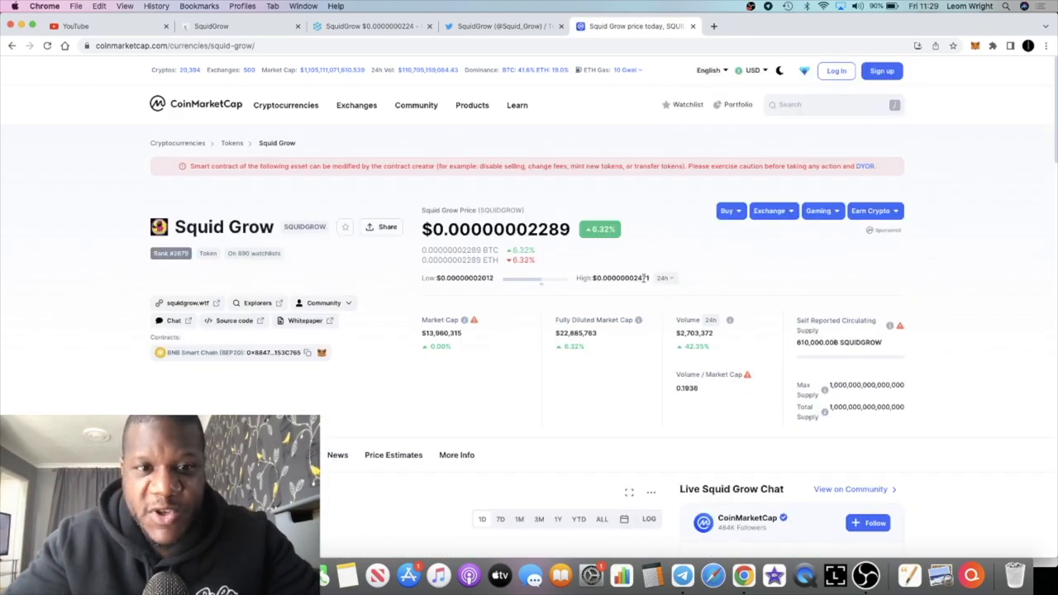
# Review Squid Grow's PancakeSwap, BitMart, BKEX and OpenOcean pairs, then return to Twitter
pyautogui.scroll(-3)
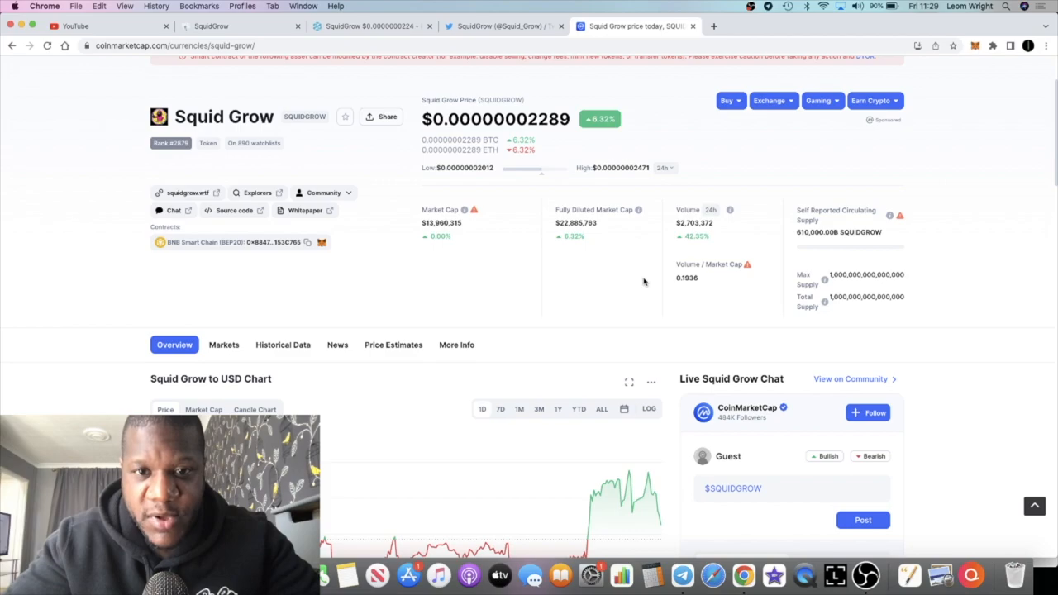
pyautogui.scroll(-3)
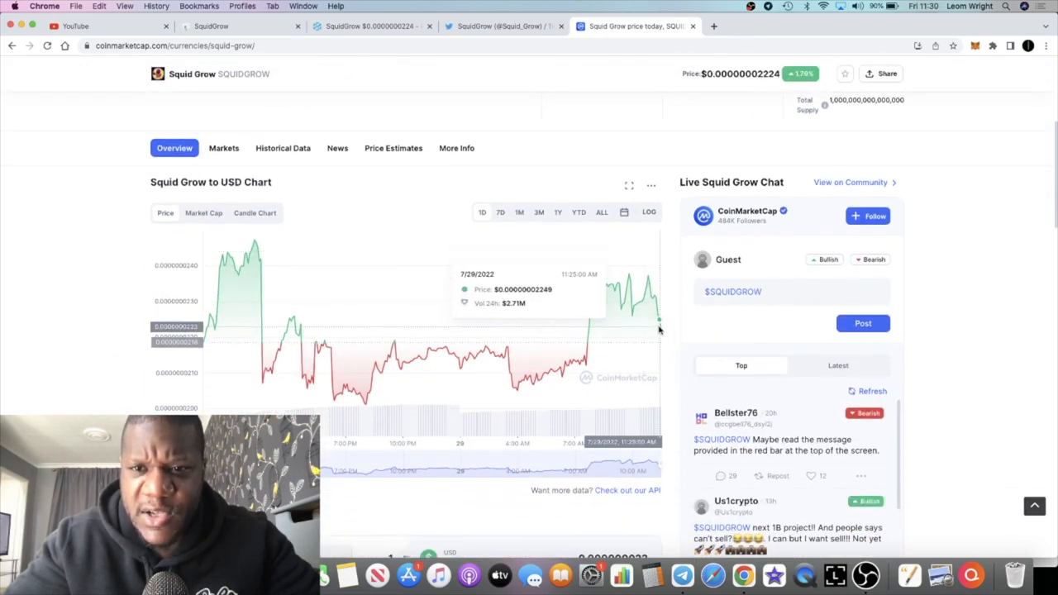
pyautogui.scroll(-3)
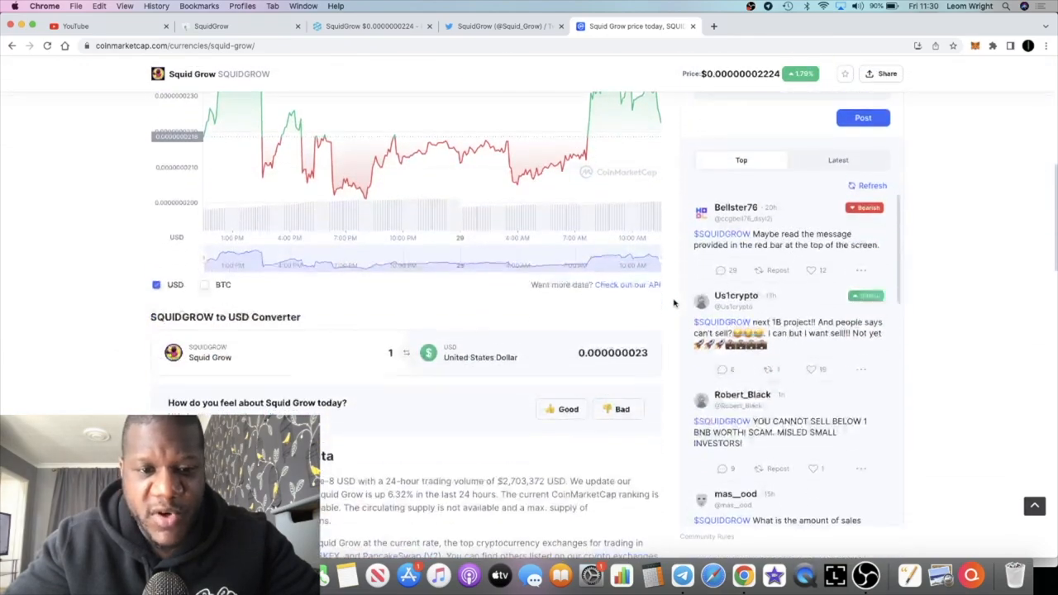
pyautogui.scroll(-3)
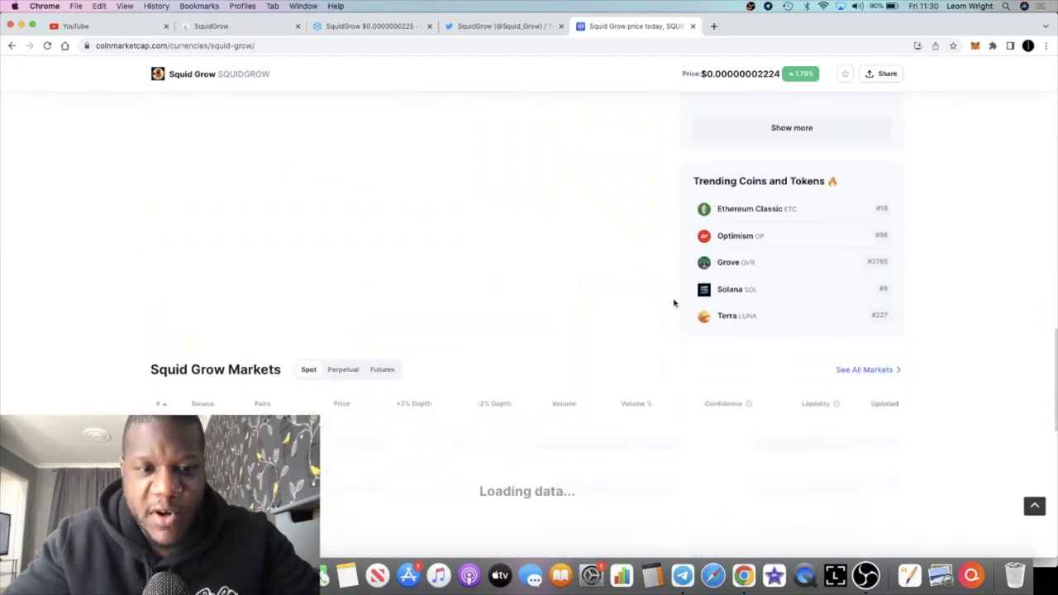
pyautogui.scroll(-3)
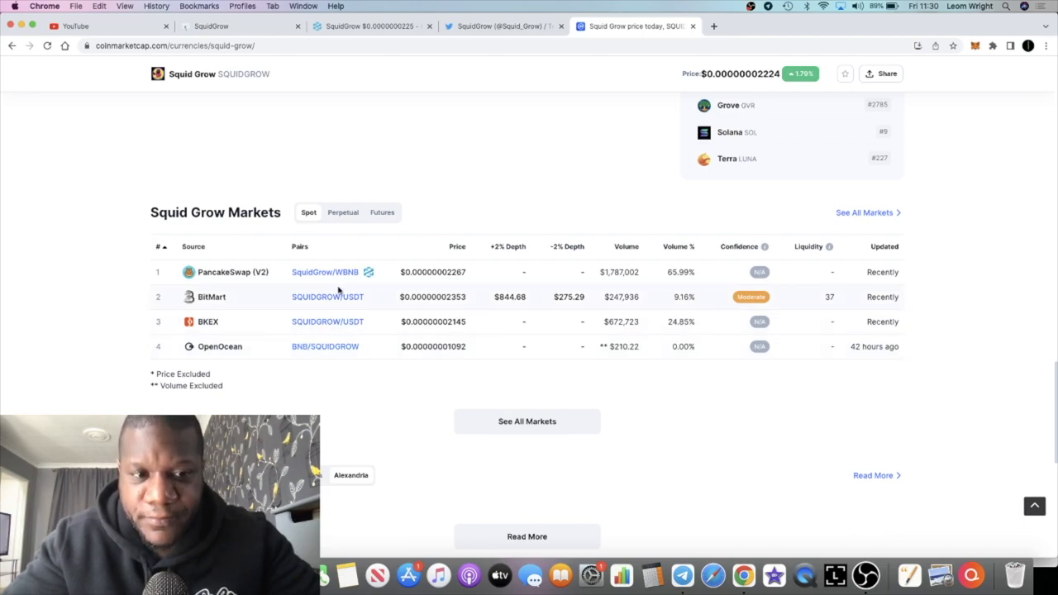
pyautogui.moveTo(337, 352)
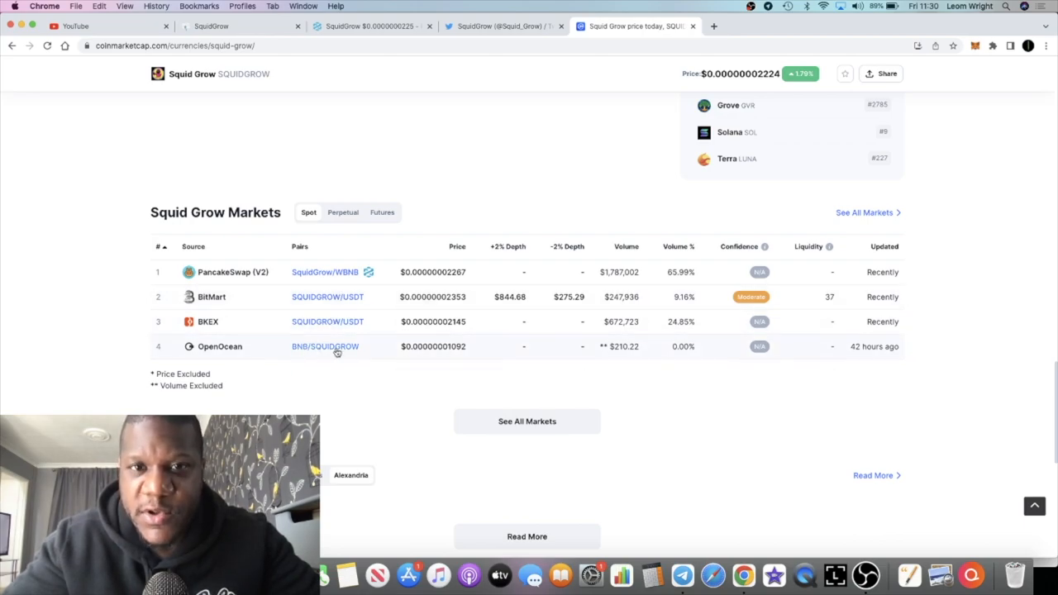
pyautogui.click(505, 26)
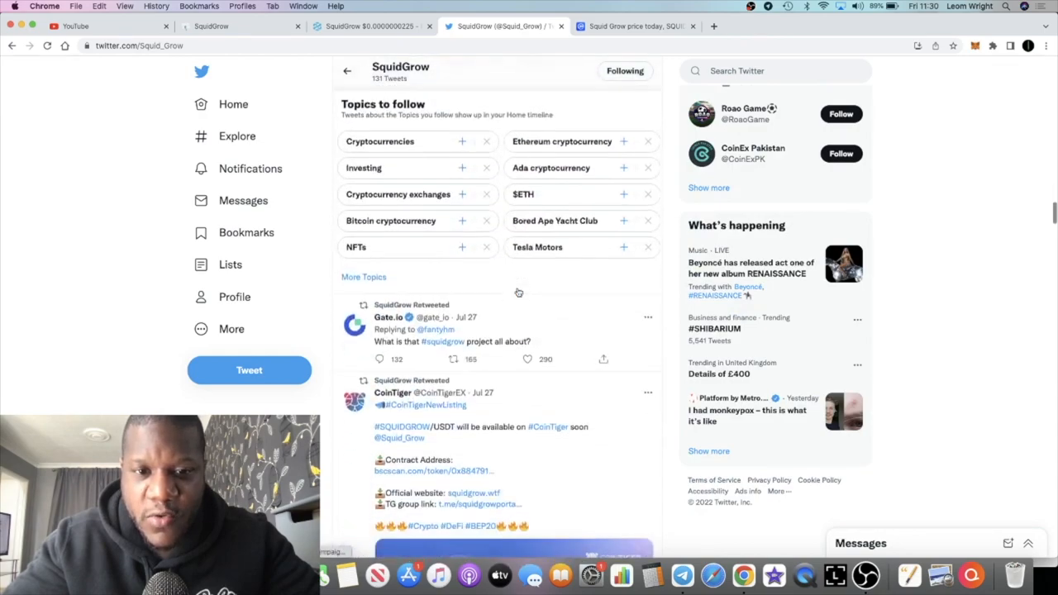
# Read SquidGrow's tweets back to July 20–21, then return to the 'Next up - Buffalo NY' tweet
pyautogui.scroll(-3)
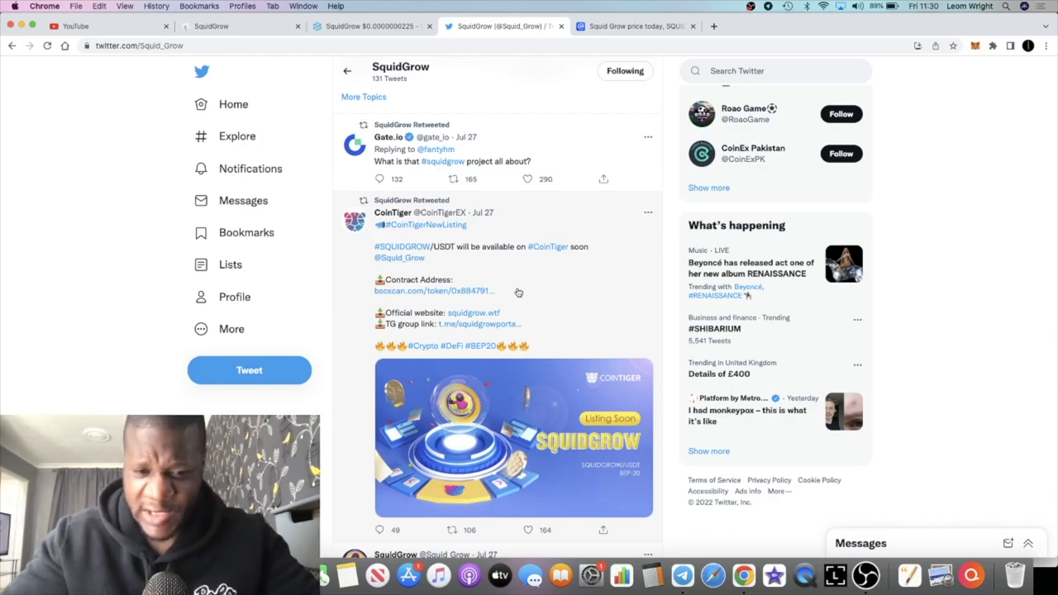
pyautogui.scroll(-3)
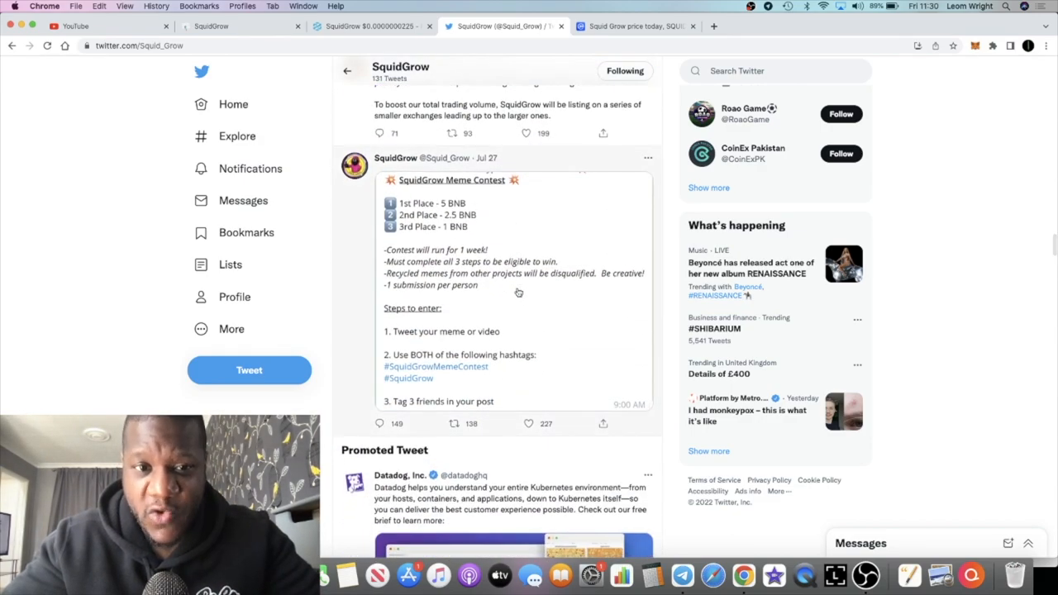
pyautogui.scroll(-3)
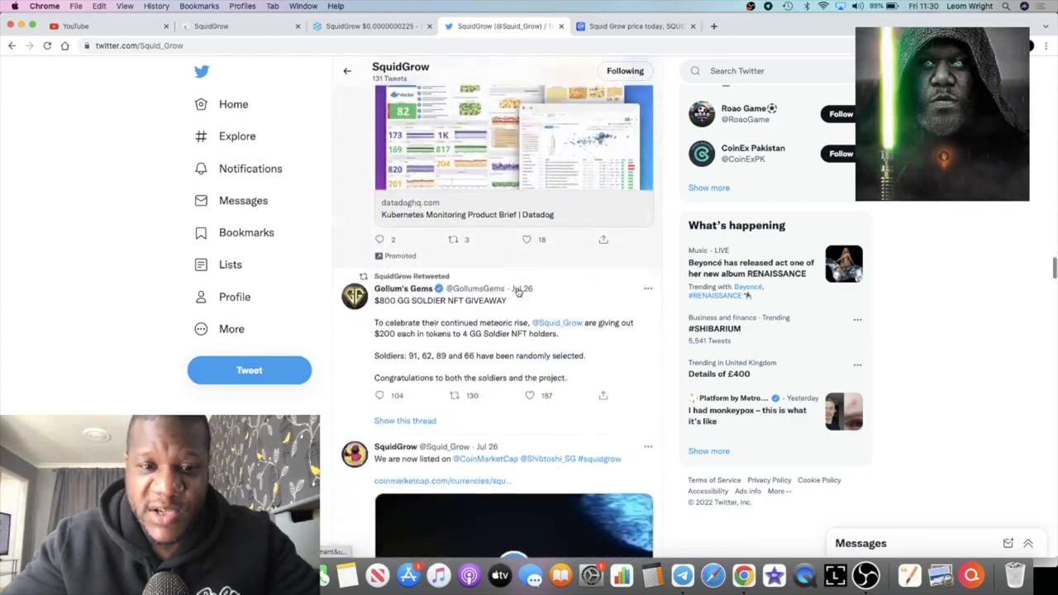
pyautogui.scroll(-3)
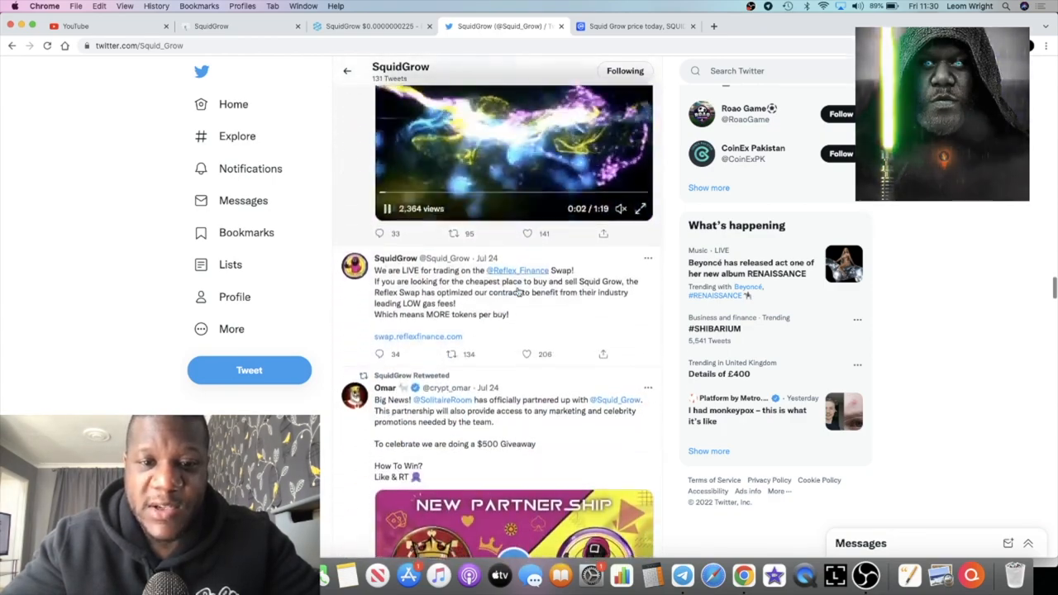
pyautogui.scroll(-3)
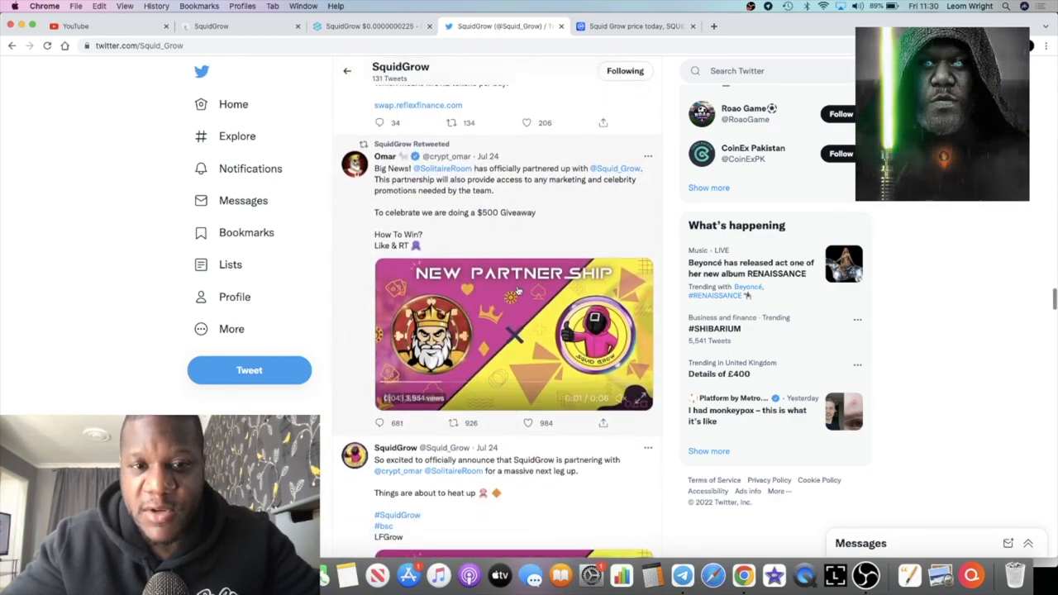
pyautogui.scroll(-3)
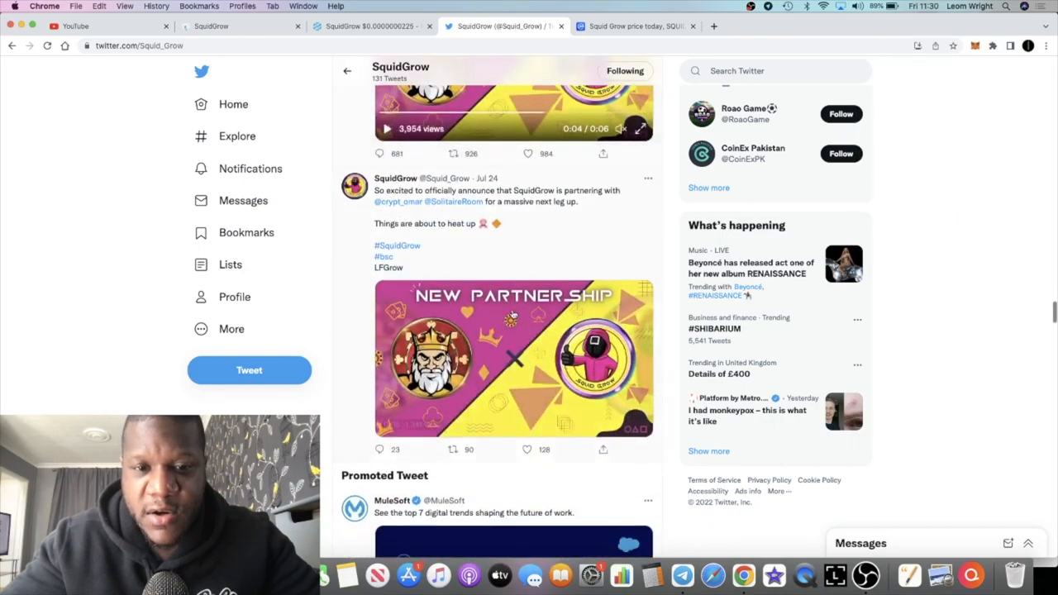
pyautogui.scroll(-3)
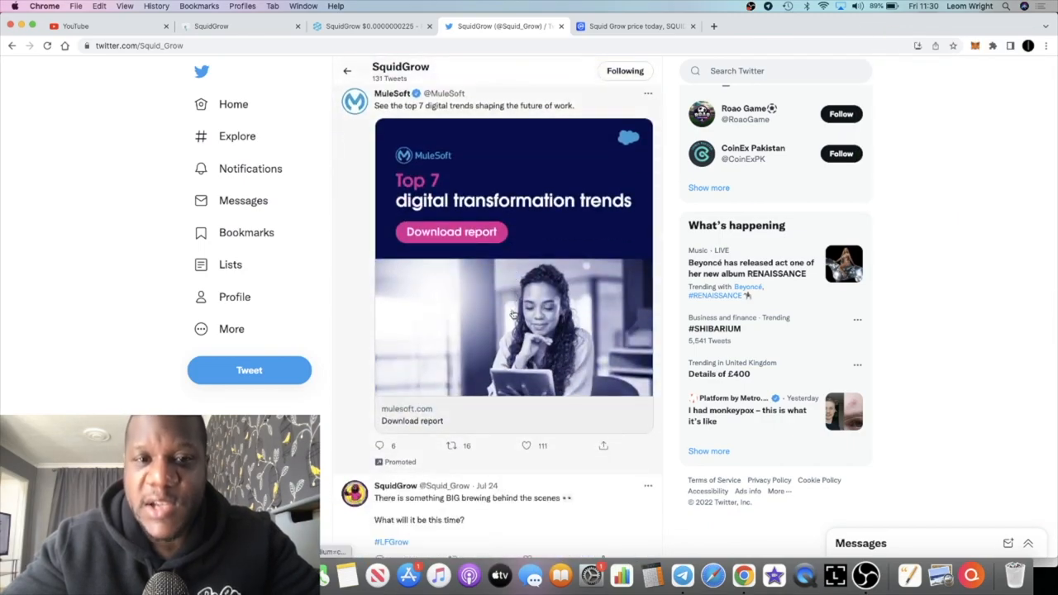
pyautogui.scroll(-3)
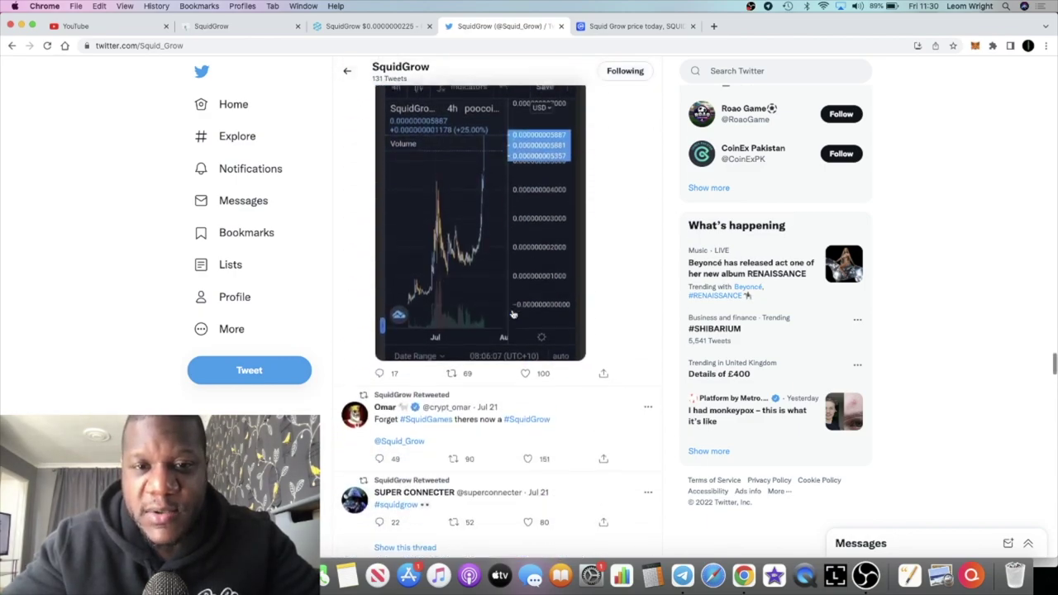
pyautogui.scroll(3)
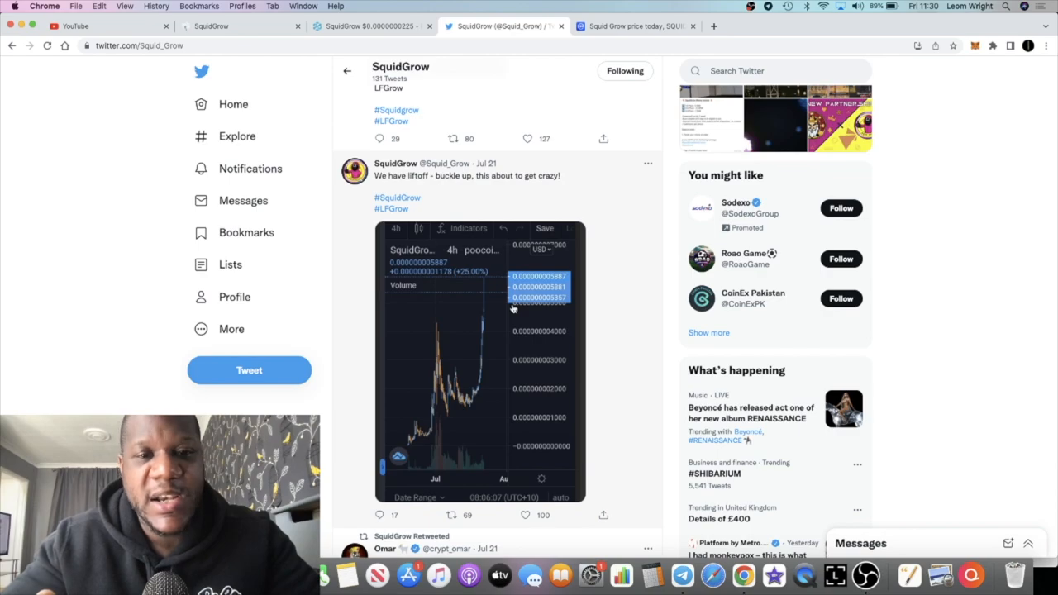
pyautogui.scroll(-3)
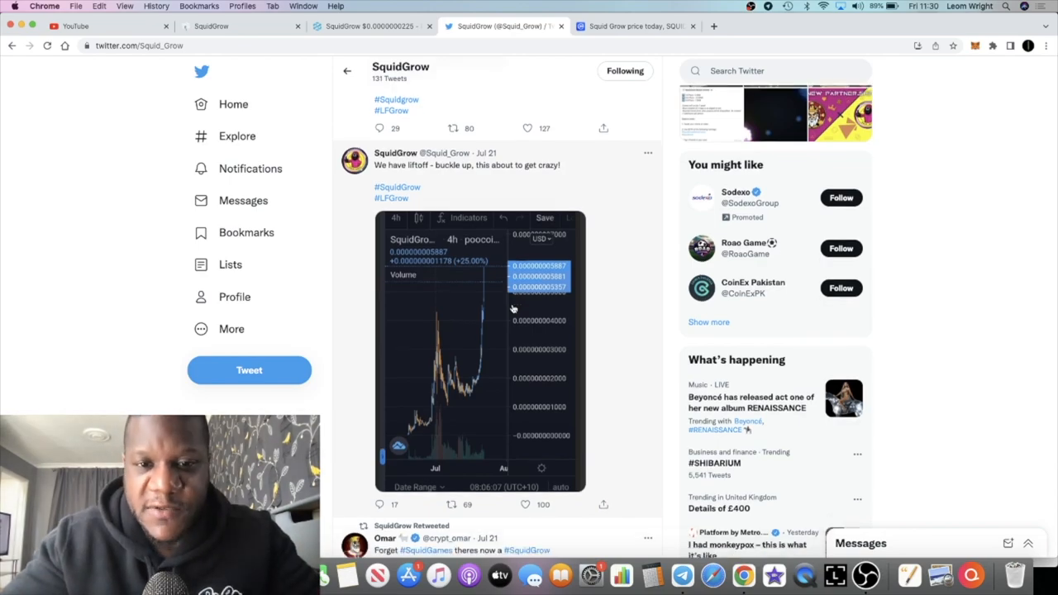
pyautogui.scroll(-3)
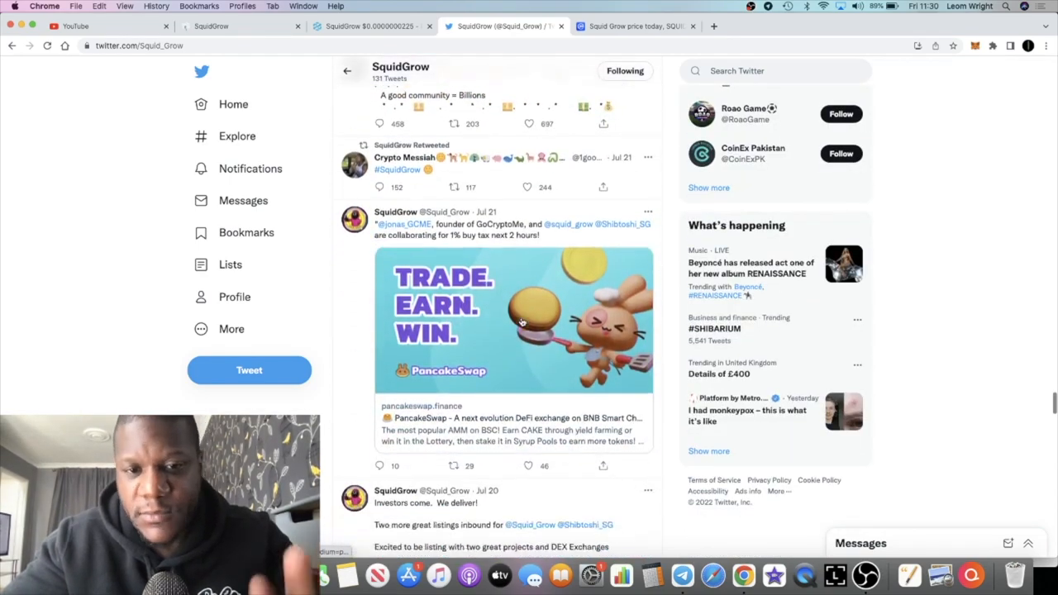
pyautogui.scroll(3)
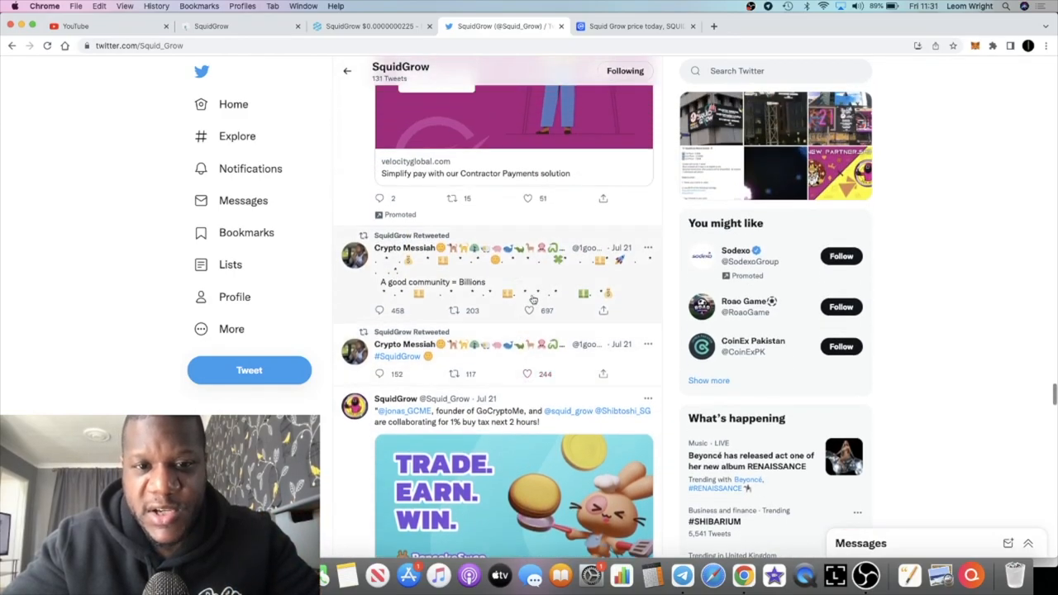
pyautogui.moveTo(418, 314)
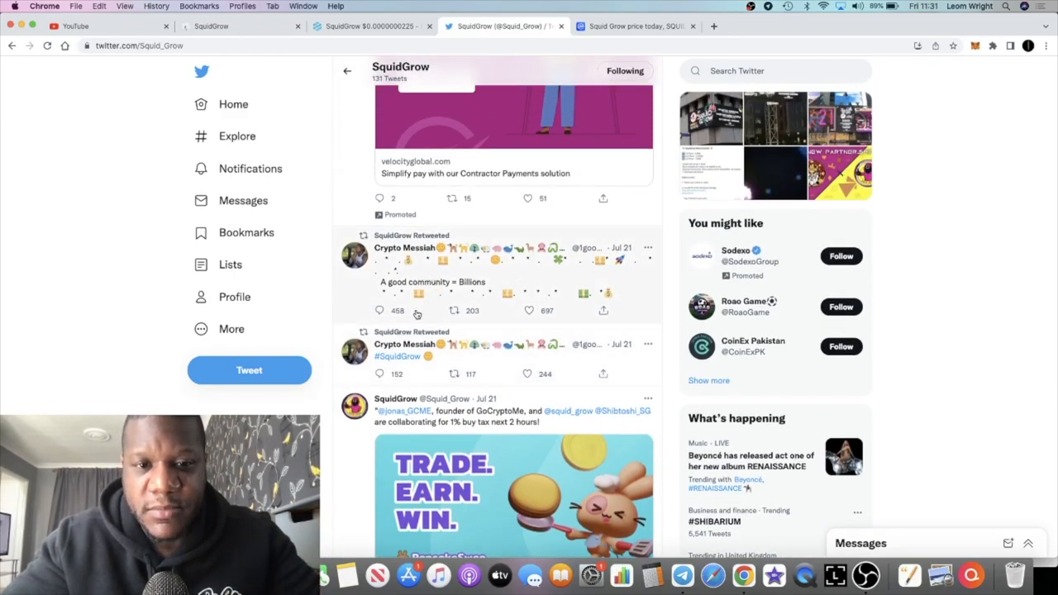
pyautogui.scroll(-3)
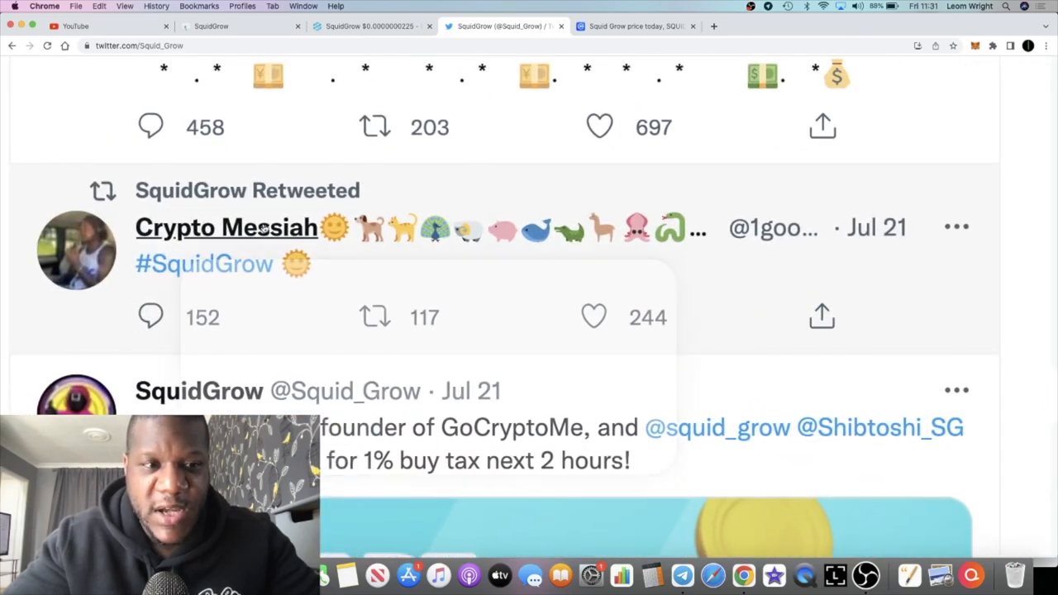
pyautogui.moveTo(225, 227)
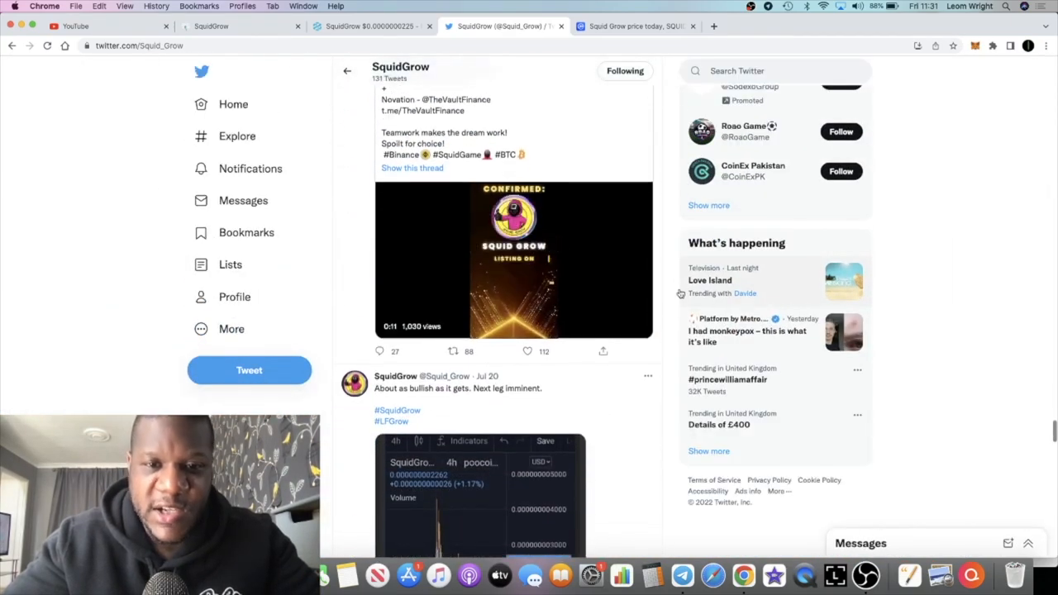
pyautogui.scroll(3)
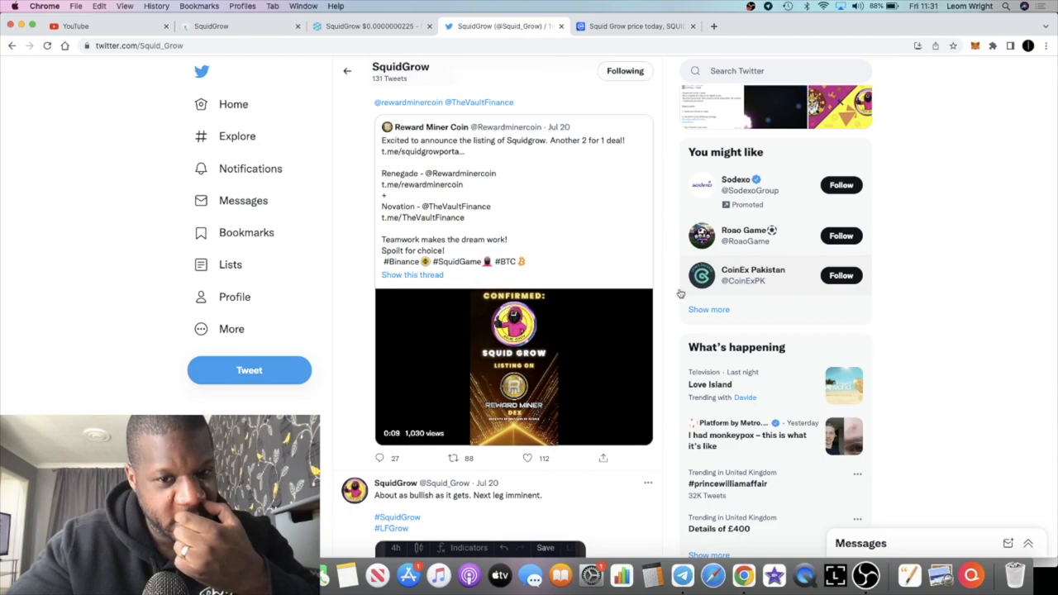
pyautogui.scroll(-3)
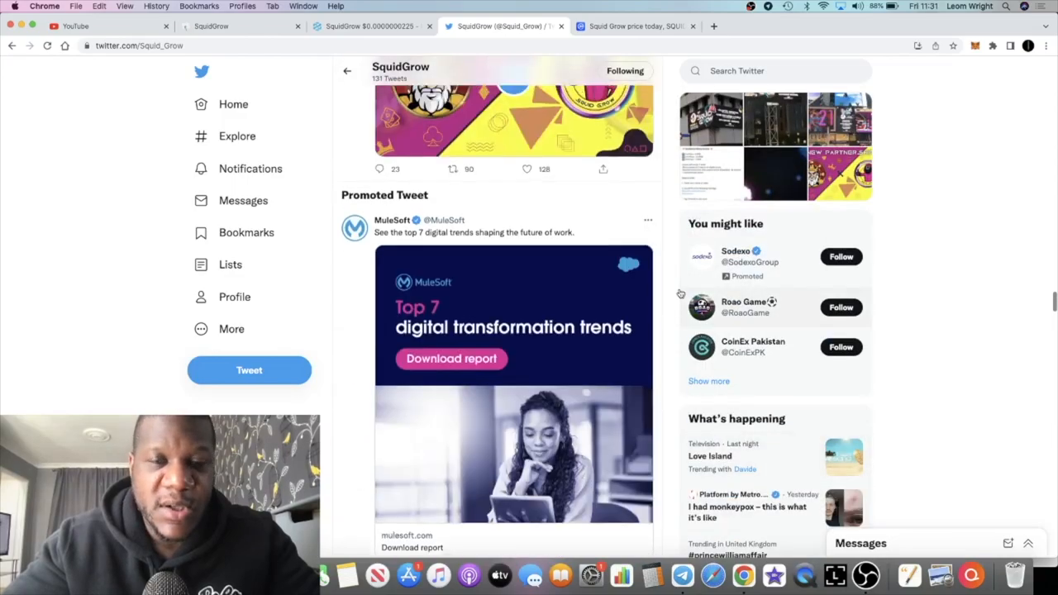
pyautogui.scroll(3)
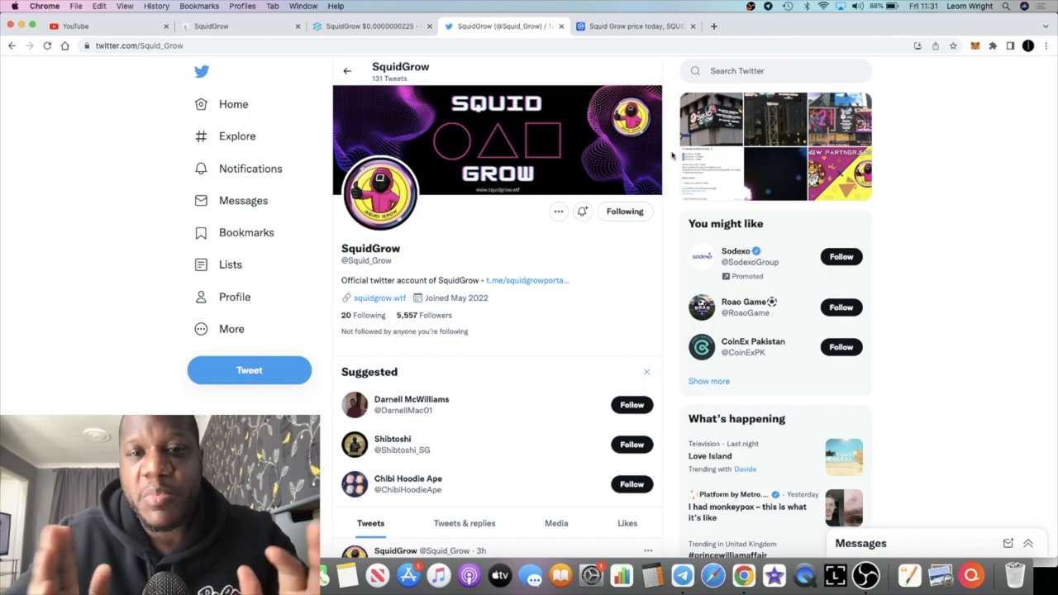
pyautogui.moveTo(578, 376)
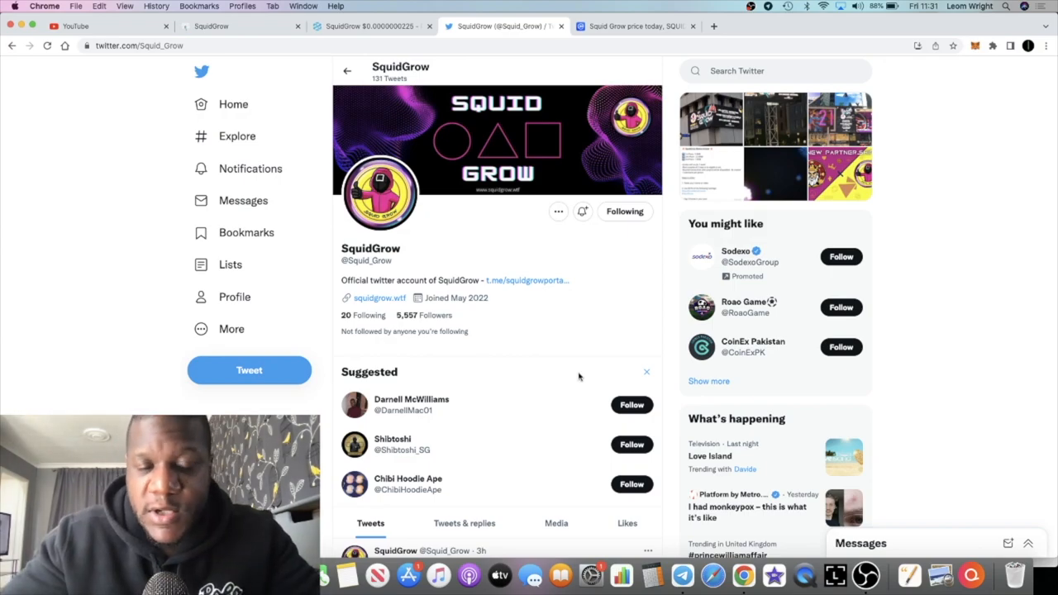
pyautogui.scroll(-3)
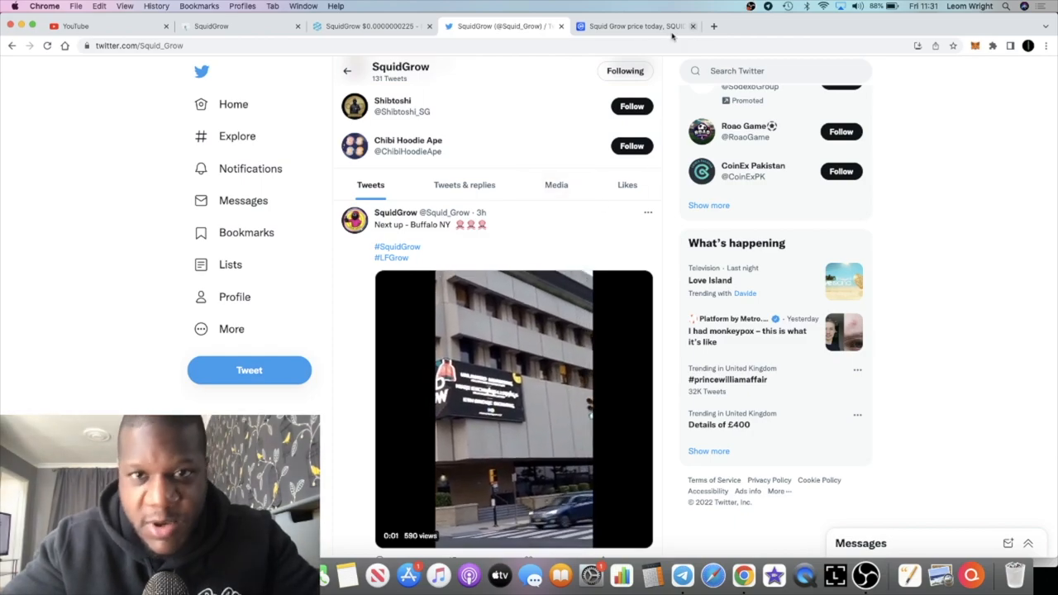
# Return to Squid Grow on CoinMarketCap and highlight its $13,960,315 market cap
pyautogui.click(633, 25)
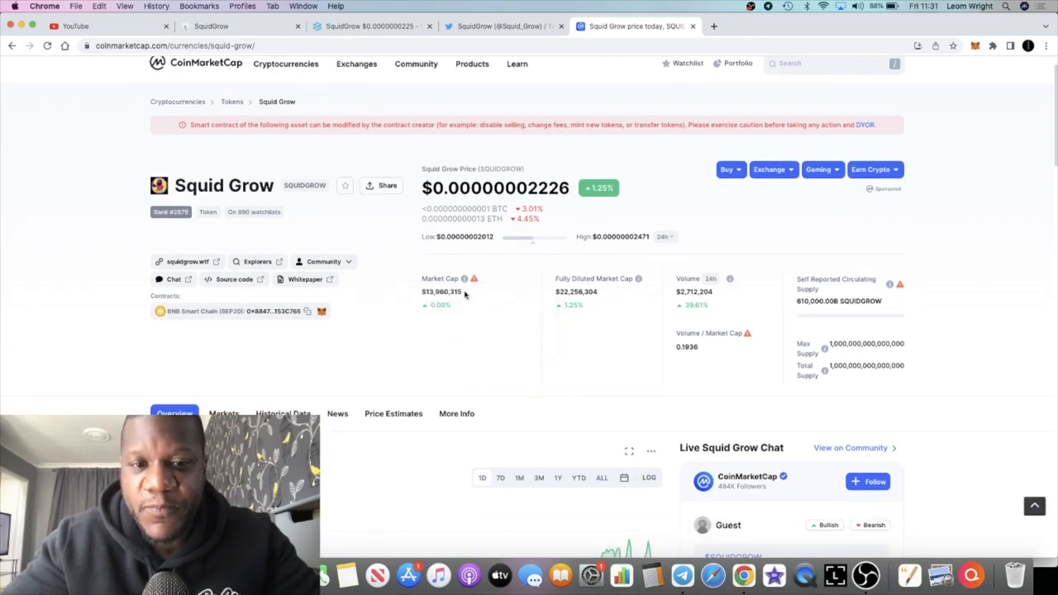
pyautogui.doubleClick(441, 292)
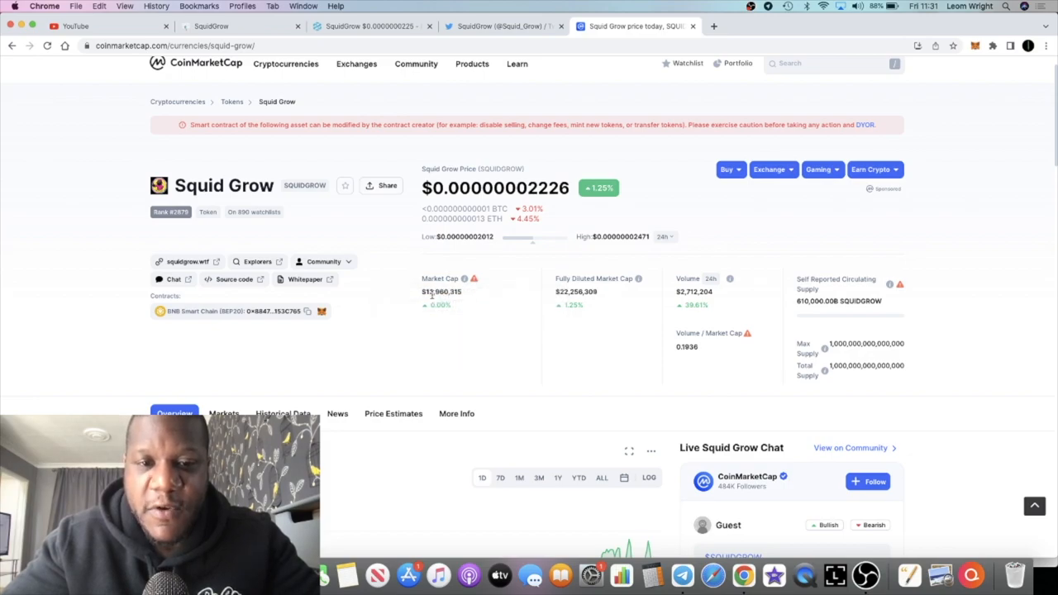
pyautogui.doubleClick(442, 292)
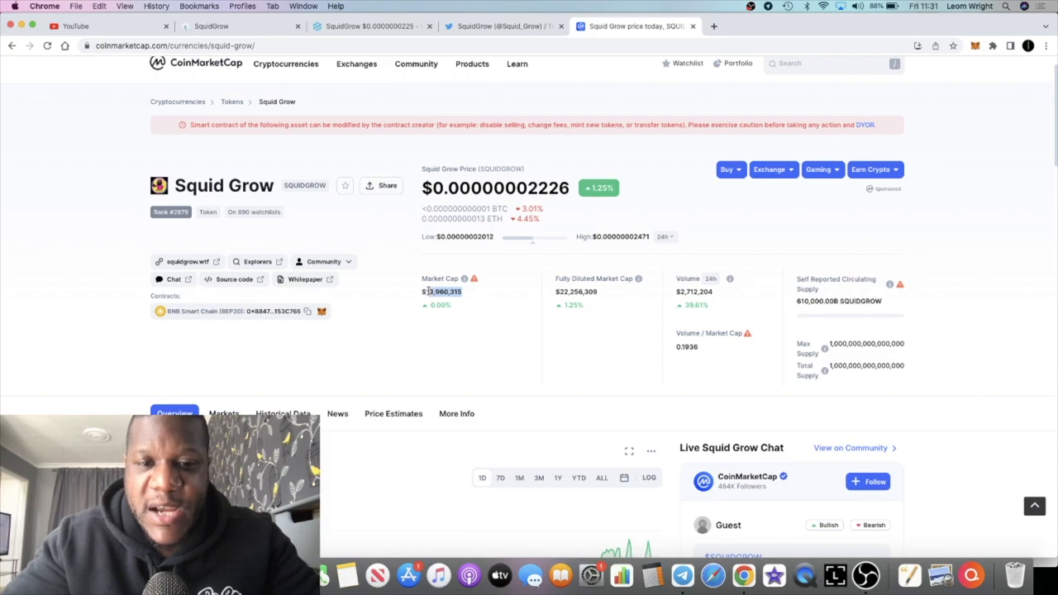
pyautogui.scroll(-3)
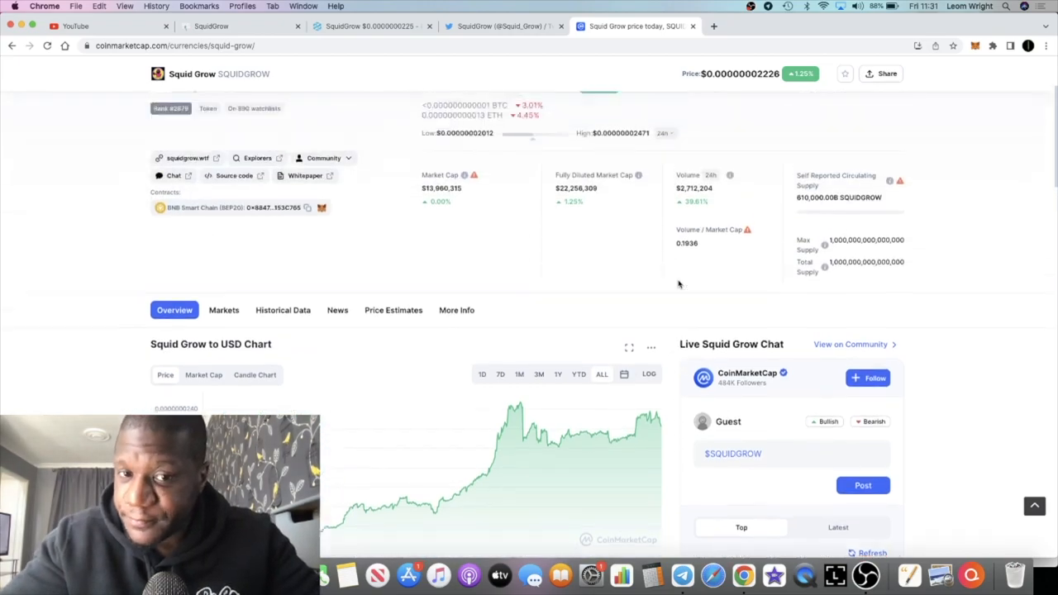
pyautogui.scroll(3)
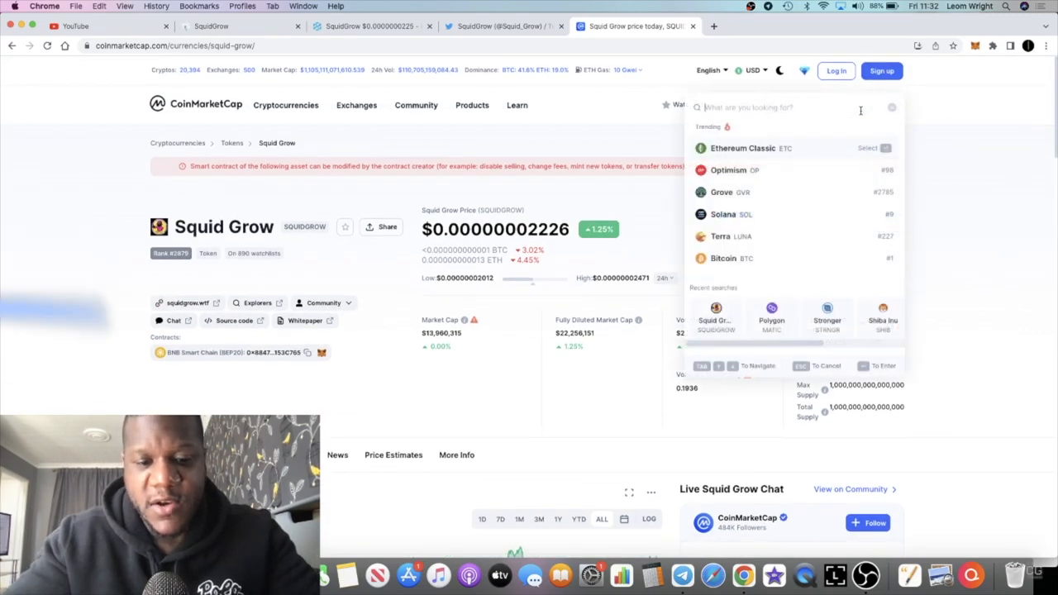
pyautogui.write('shiba')
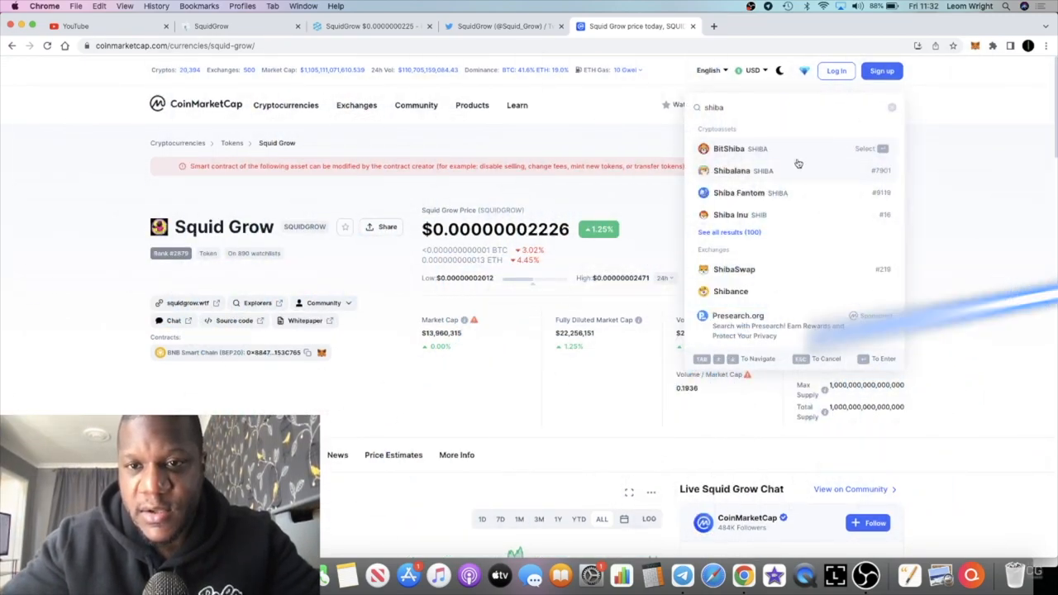
pyautogui.click(730, 214)
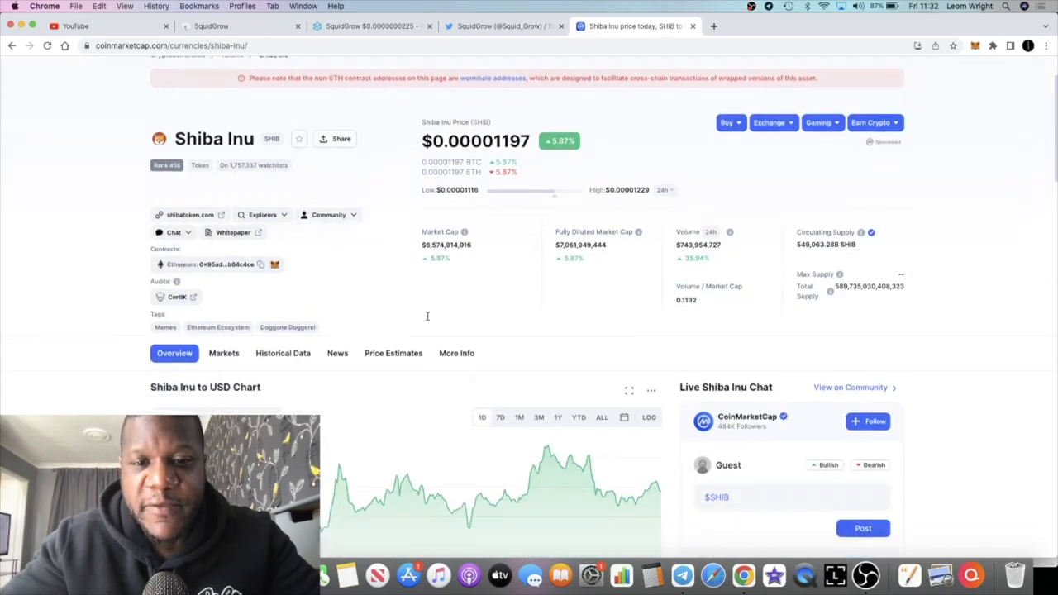
pyautogui.scroll(-3)
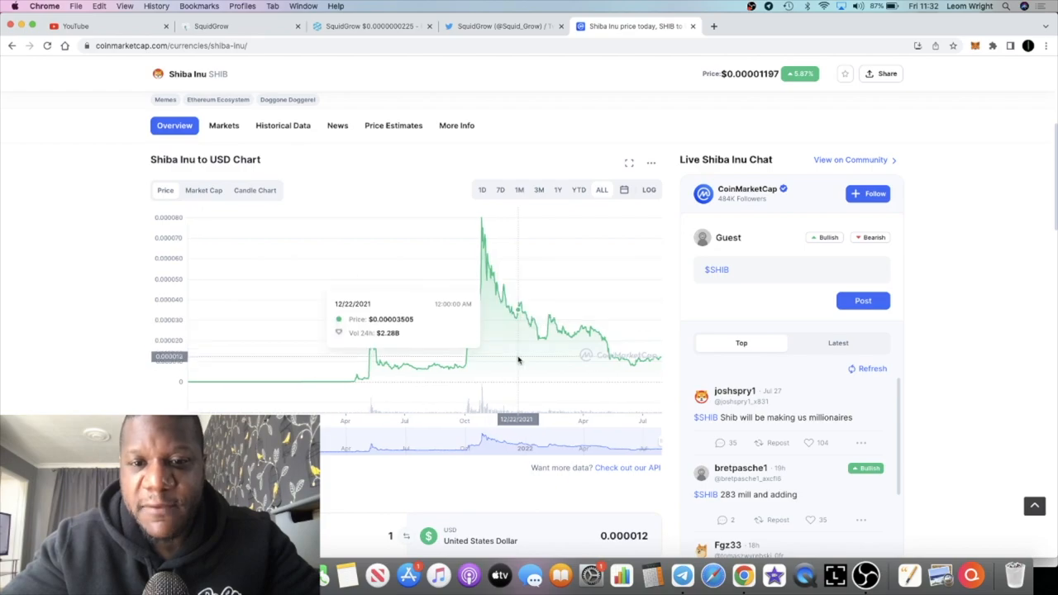
pyautogui.scroll(3)
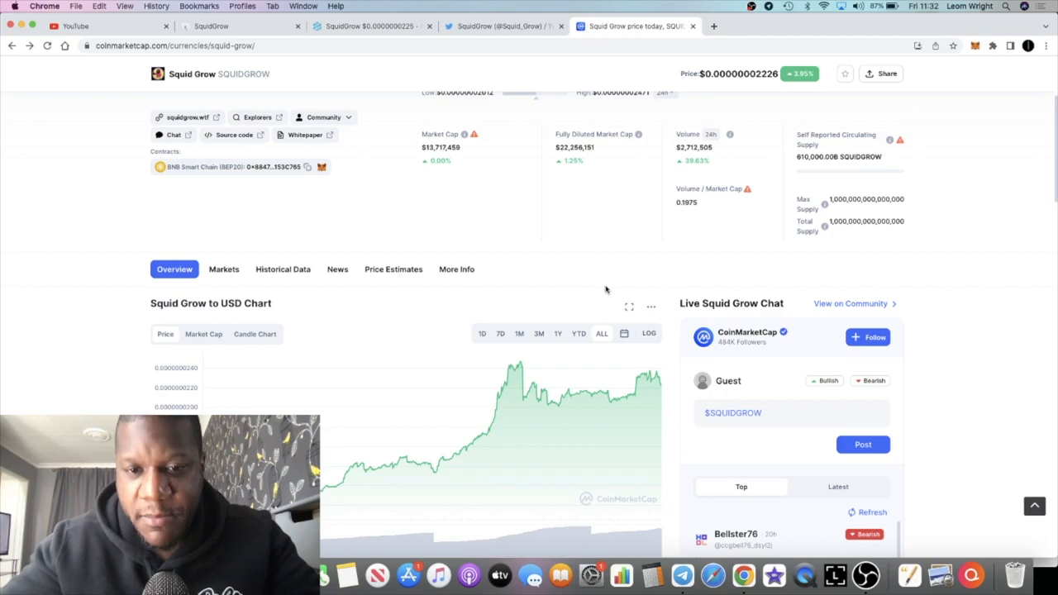
# Scroll up to Squid Grow's market cap, volume and supply stats
pyautogui.scroll(3)
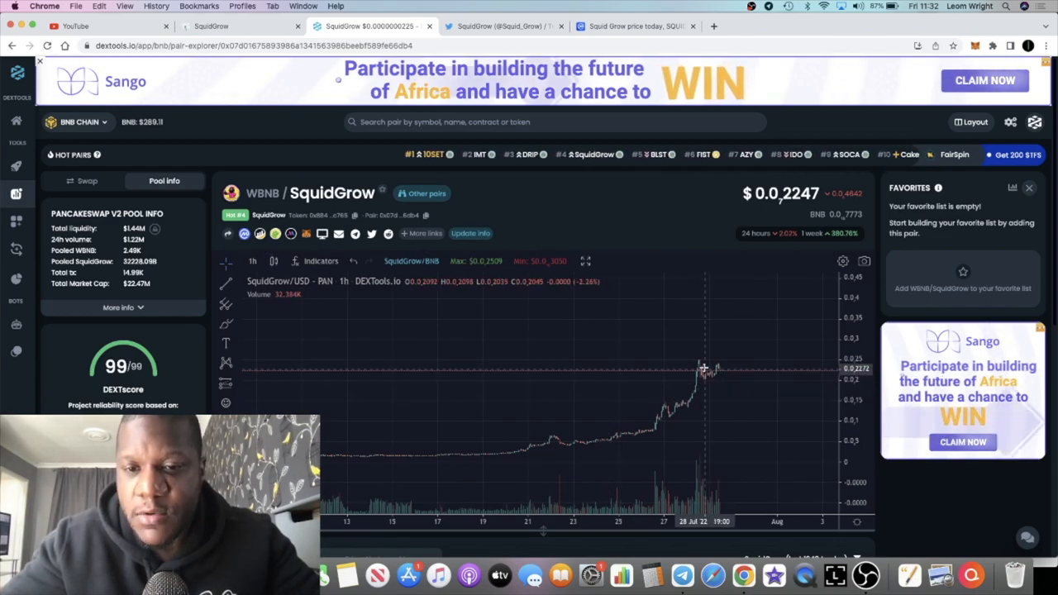
pyautogui.moveTo(697, 333)
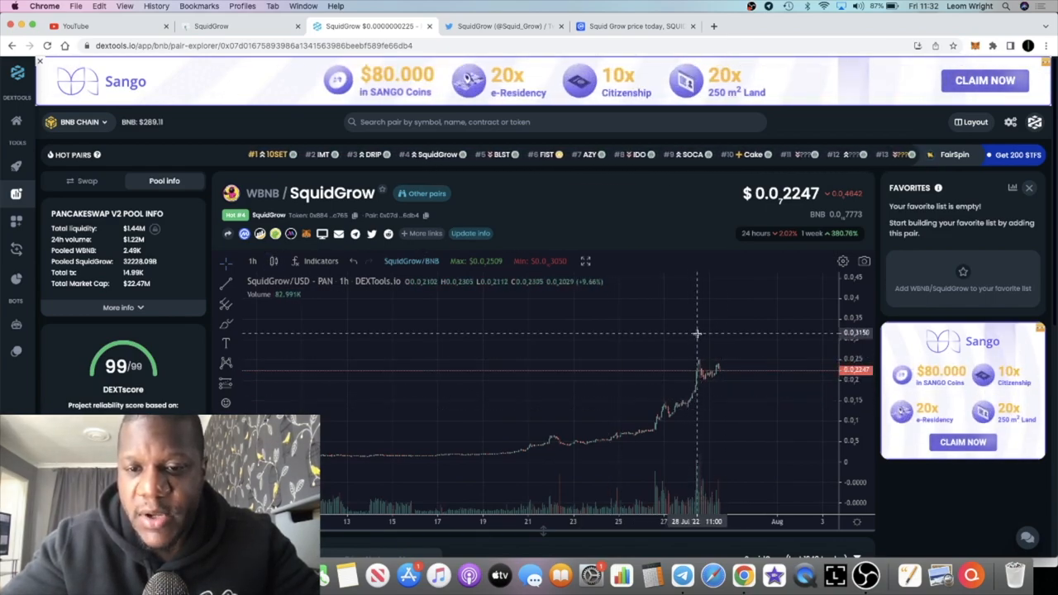
pyautogui.moveTo(709, 416)
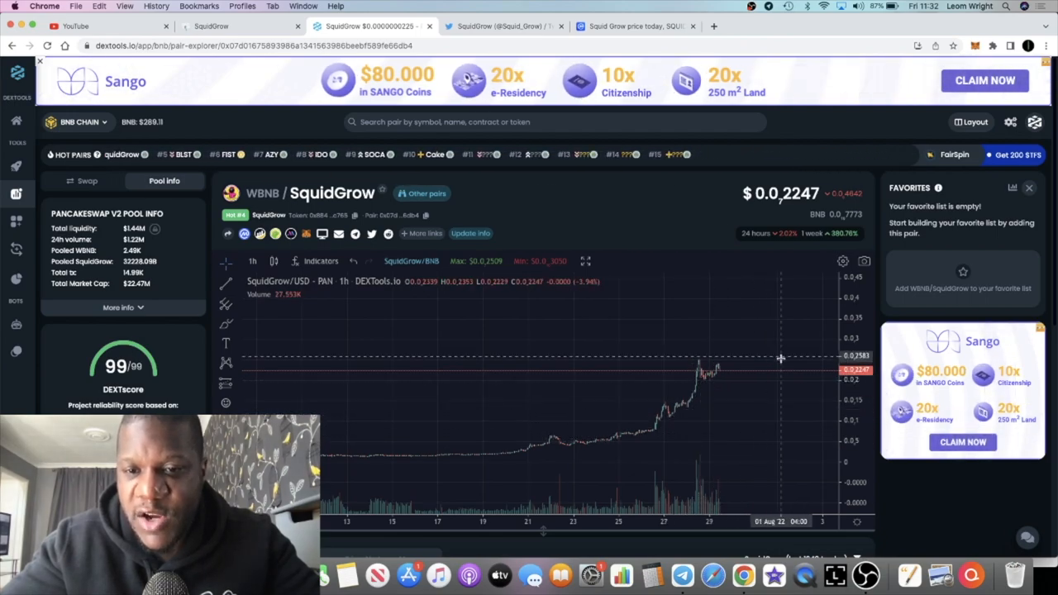
pyautogui.moveTo(718, 368)
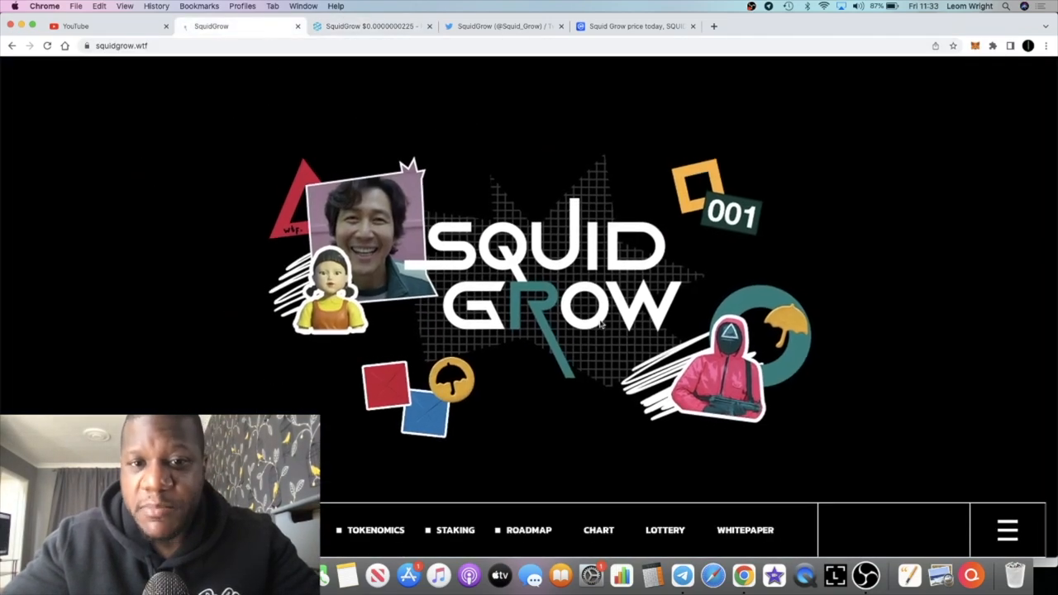
# Scroll squidgrow.wtf past the tokenomics to the 50% and 500% APY staking pools
pyautogui.scroll(-3)
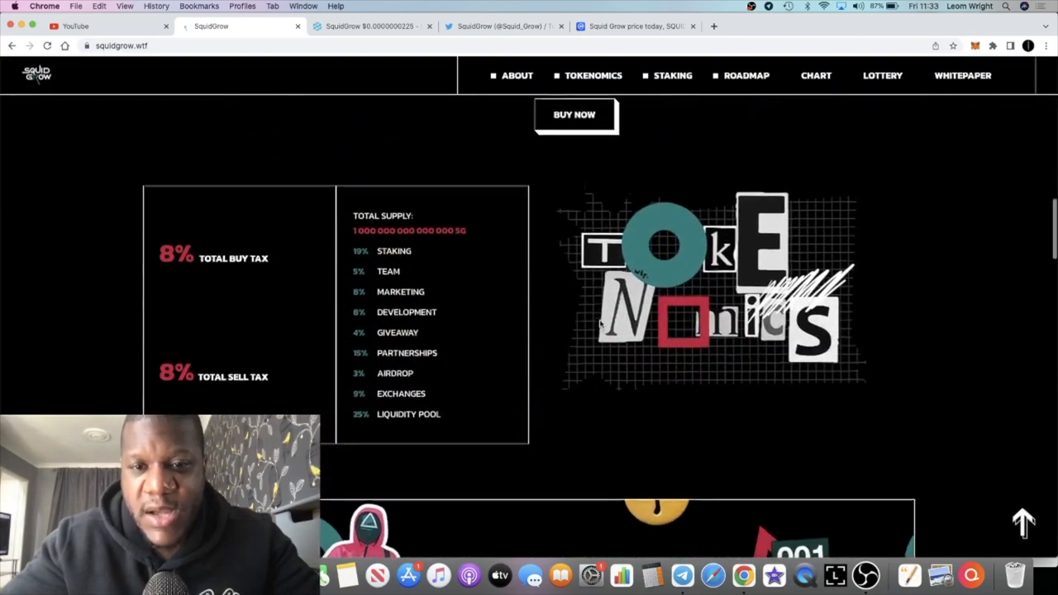
pyautogui.scroll(-3)
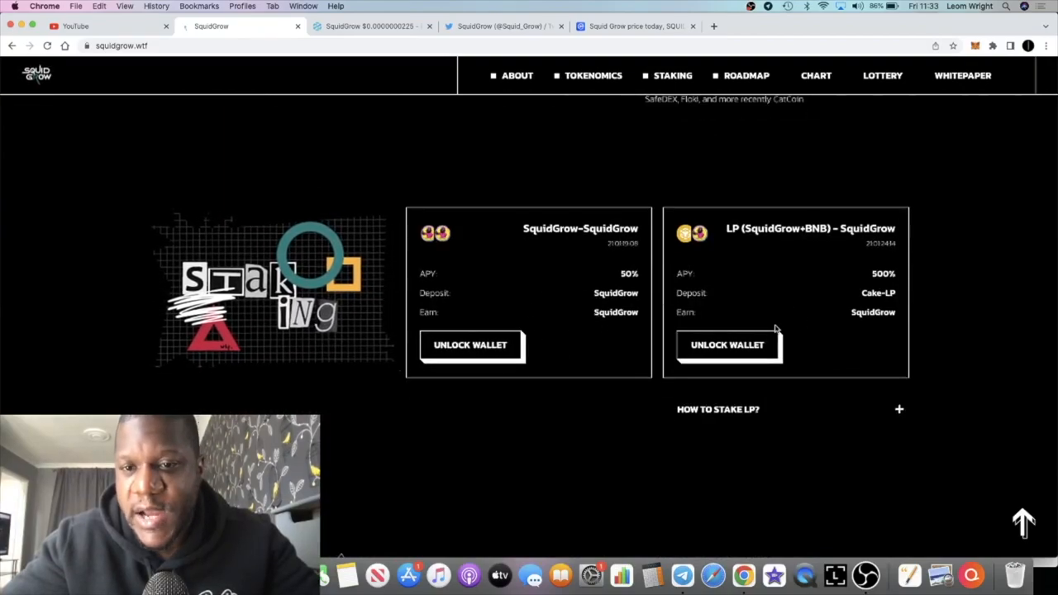
pyautogui.moveTo(835, 287)
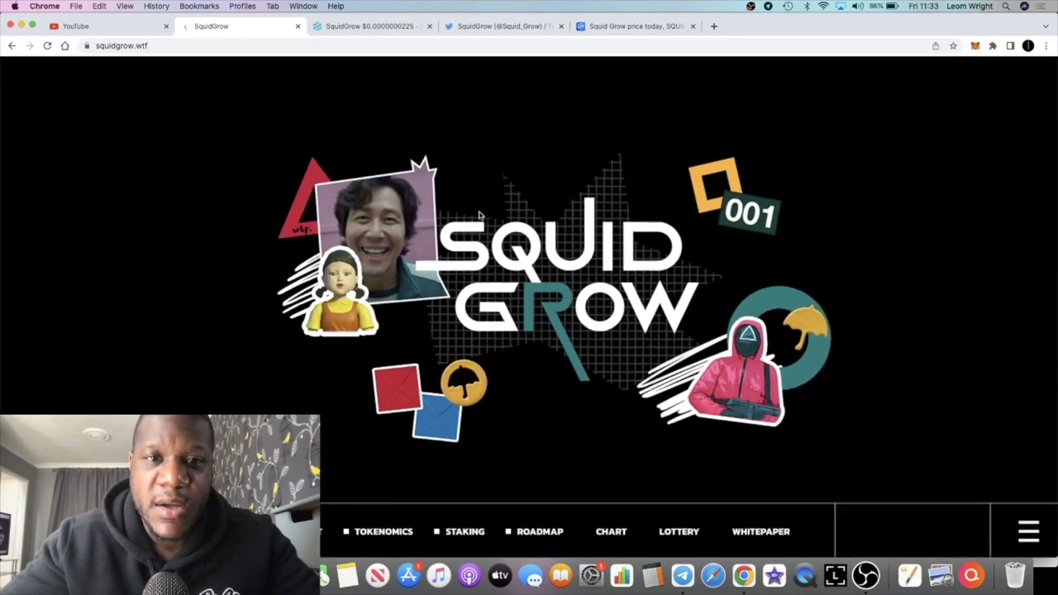
# Switch back to the DEXTools WBNB/SquidGrow one-hour chart
pyautogui.click(372, 26)
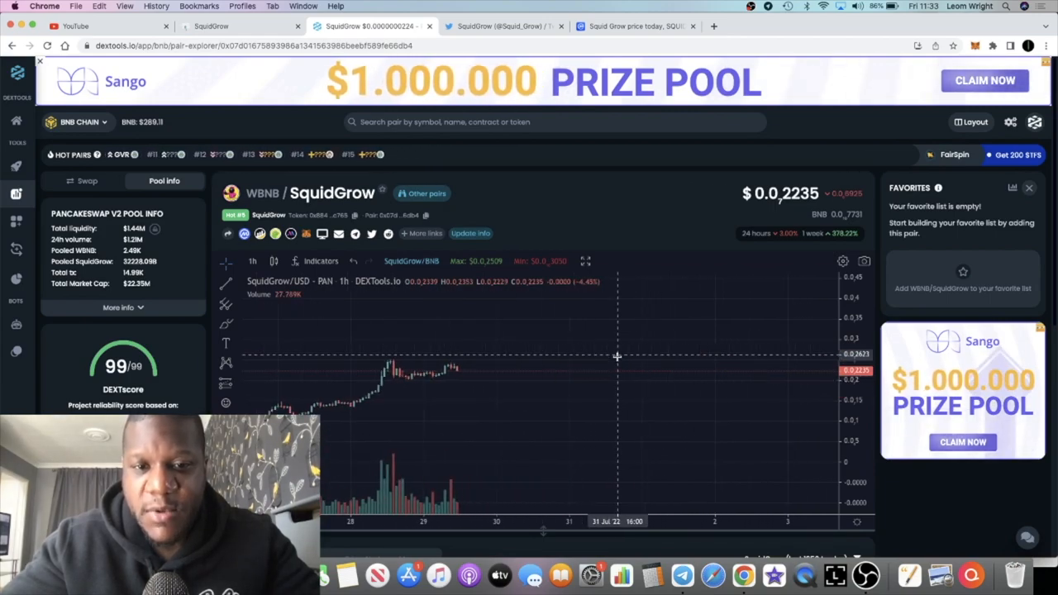
pyautogui.moveTo(615, 376)
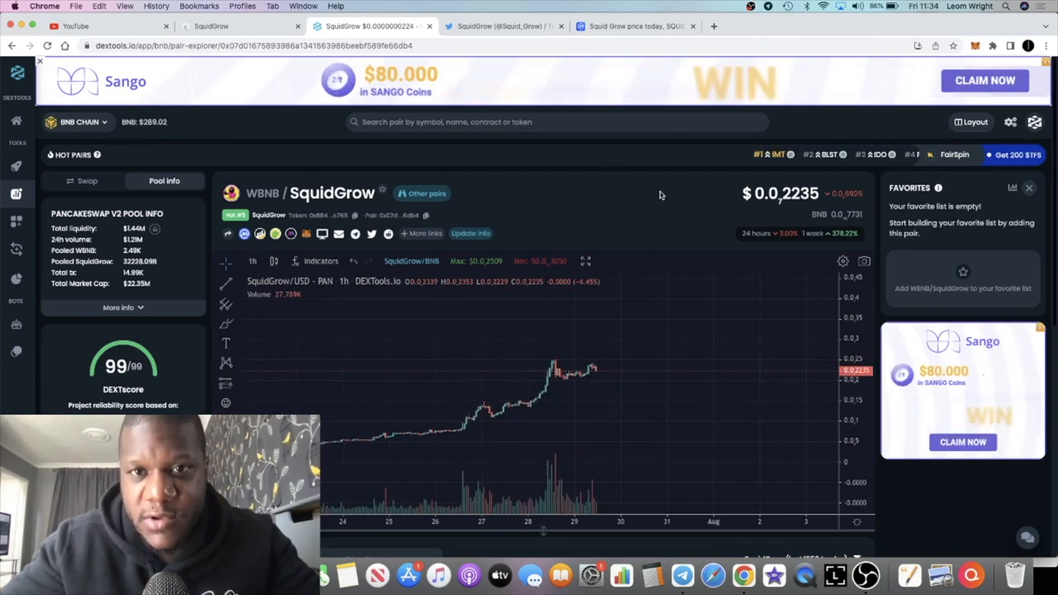
pyautogui.moveTo(657, 373)
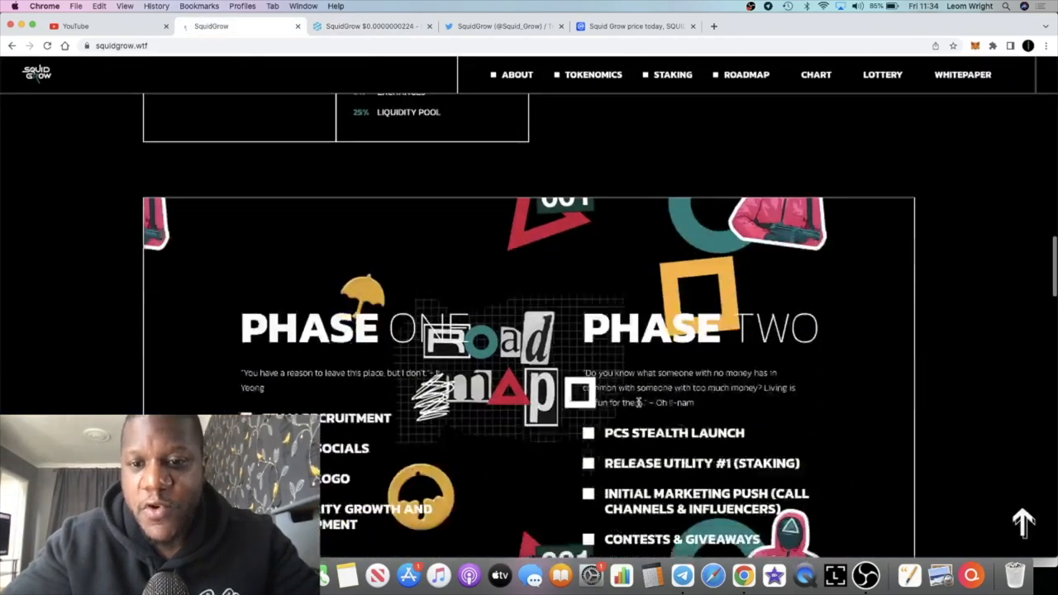
# Scroll squidgrow.wtf back up through roadmap and team, then open a new blank tab
pyautogui.scroll(3)
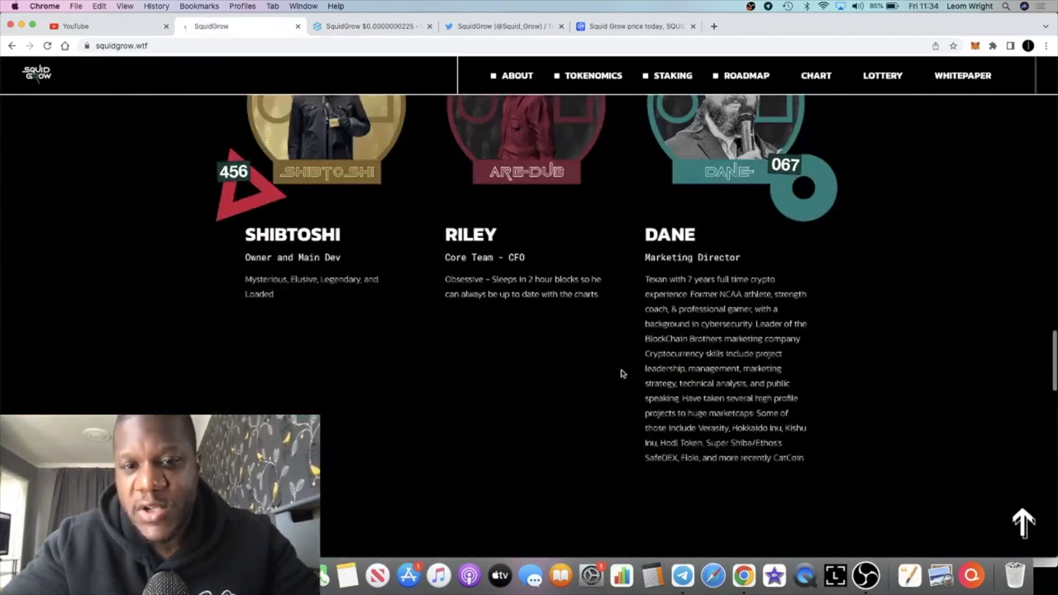
pyautogui.scroll(3)
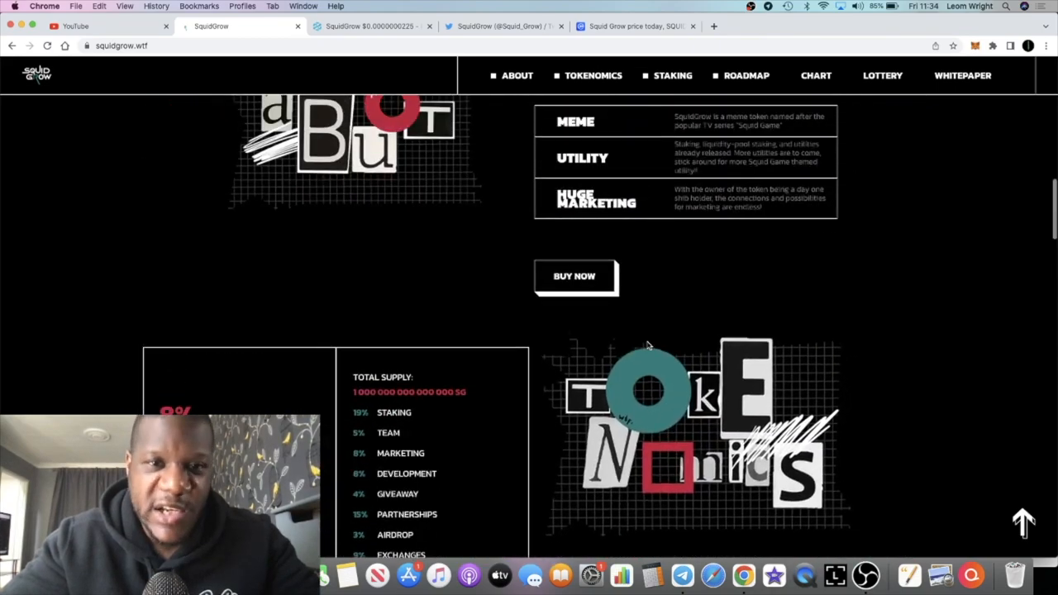
pyautogui.scroll(3)
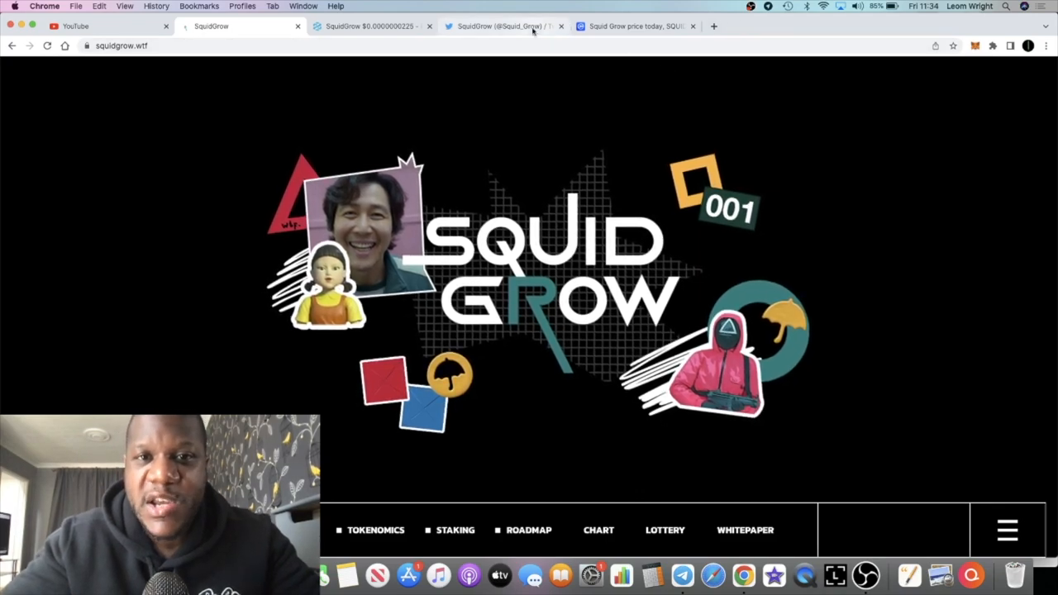
pyautogui.click(636, 25)
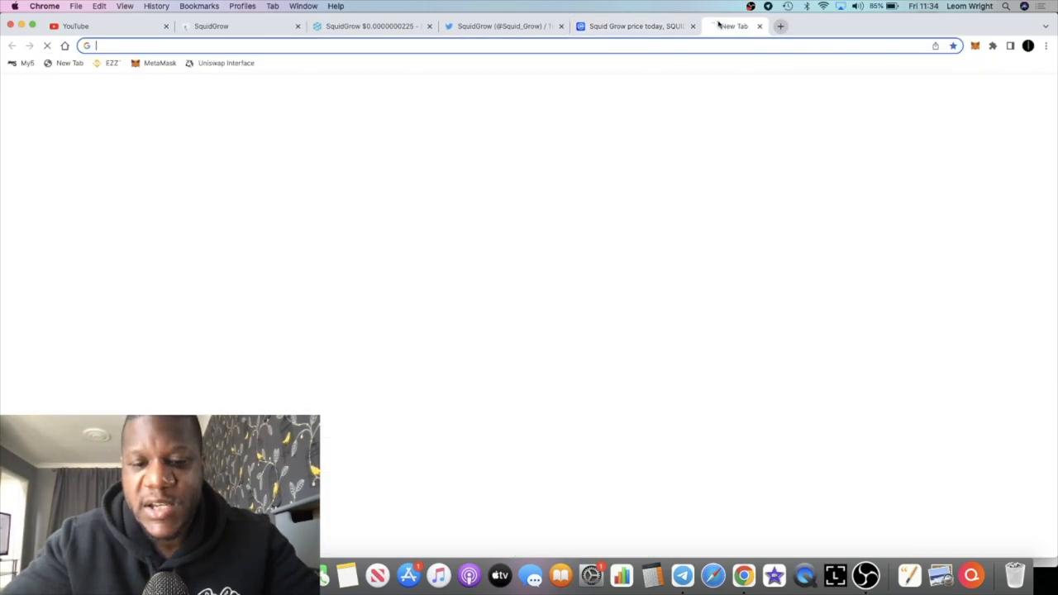
# Look up the pasted SquidGrow contract address on BscScan and open its token tracker page
pyautogui.write('bsc')
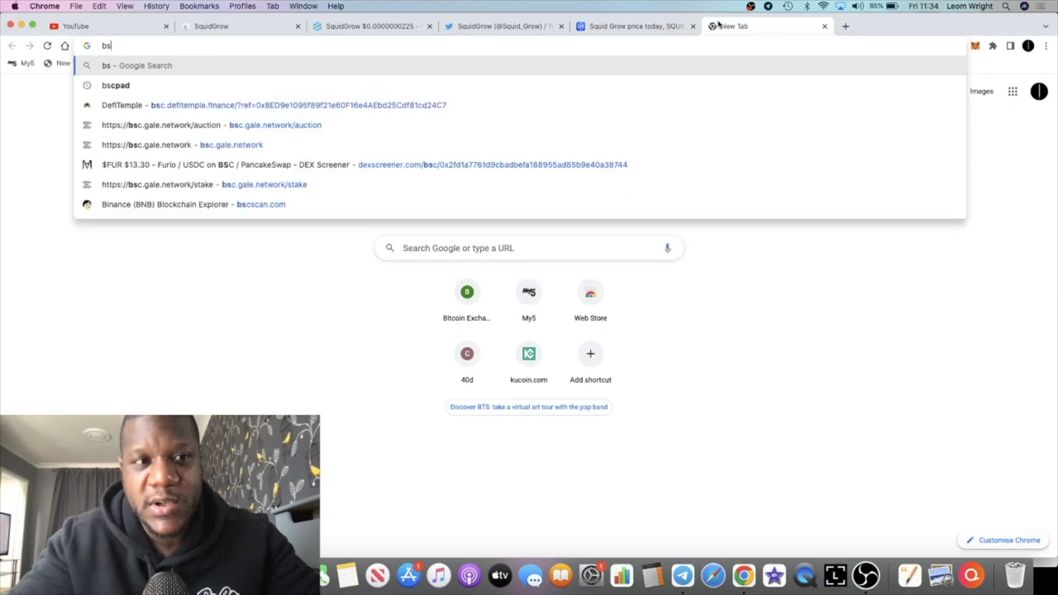
pyautogui.click(165, 204)
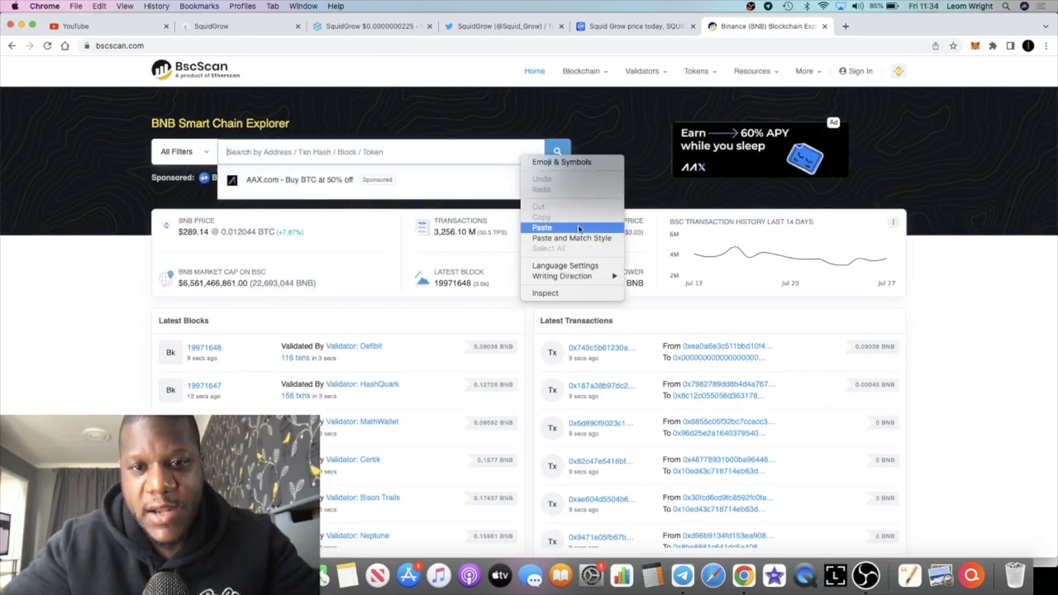
pyautogui.click(543, 228)
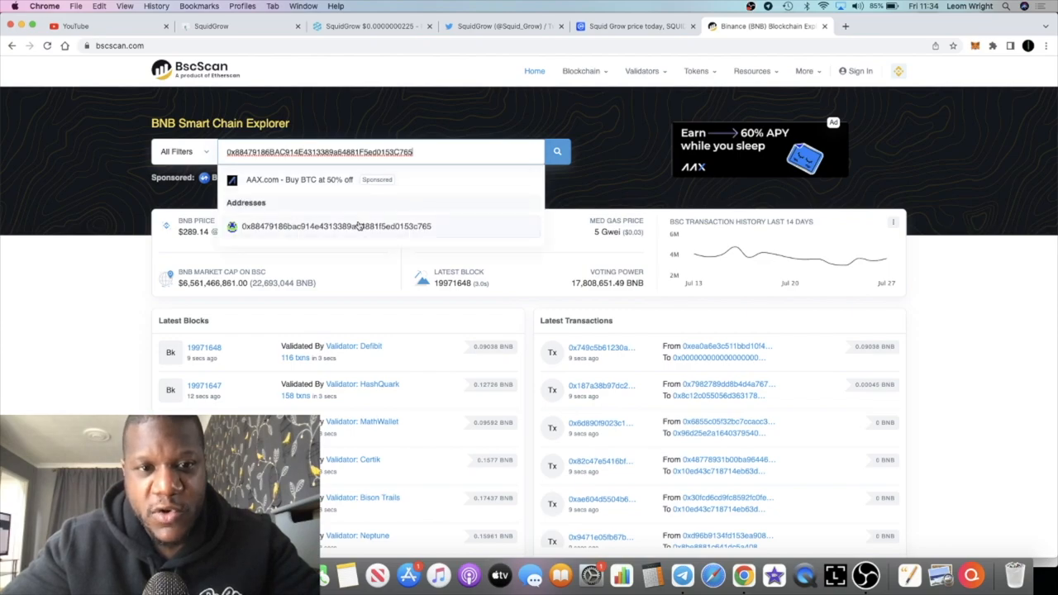
pyautogui.click(333, 226)
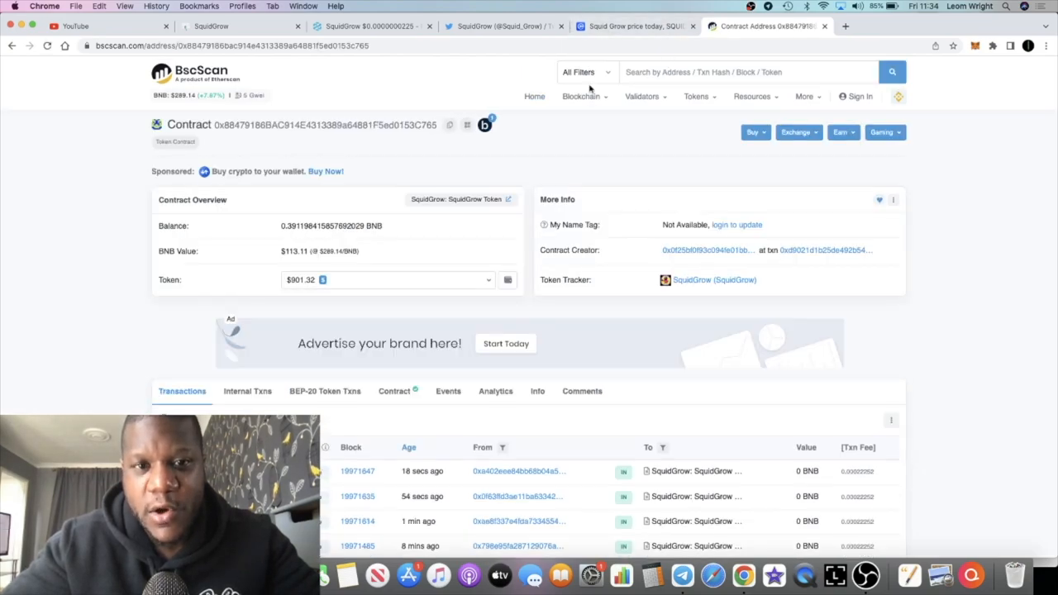
pyautogui.moveTo(714, 279)
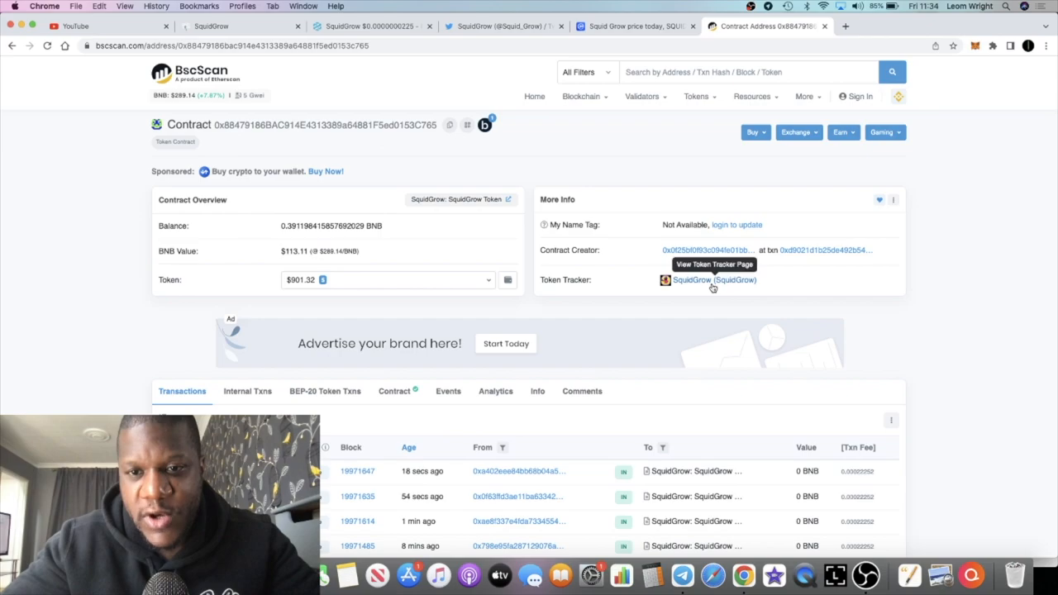
pyautogui.click(714, 279)
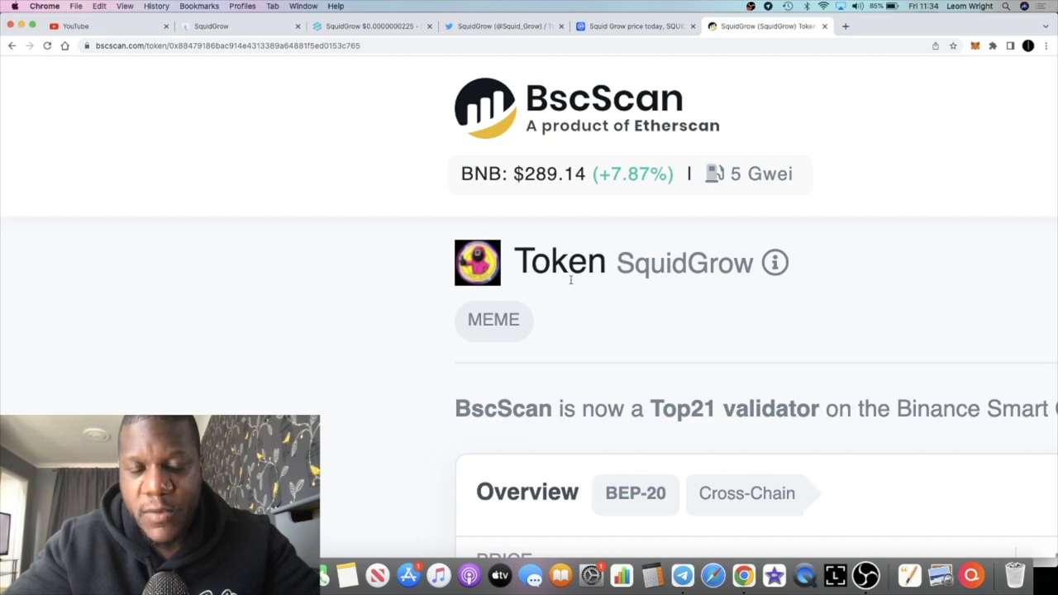
pyautogui.moveTo(596, 290)
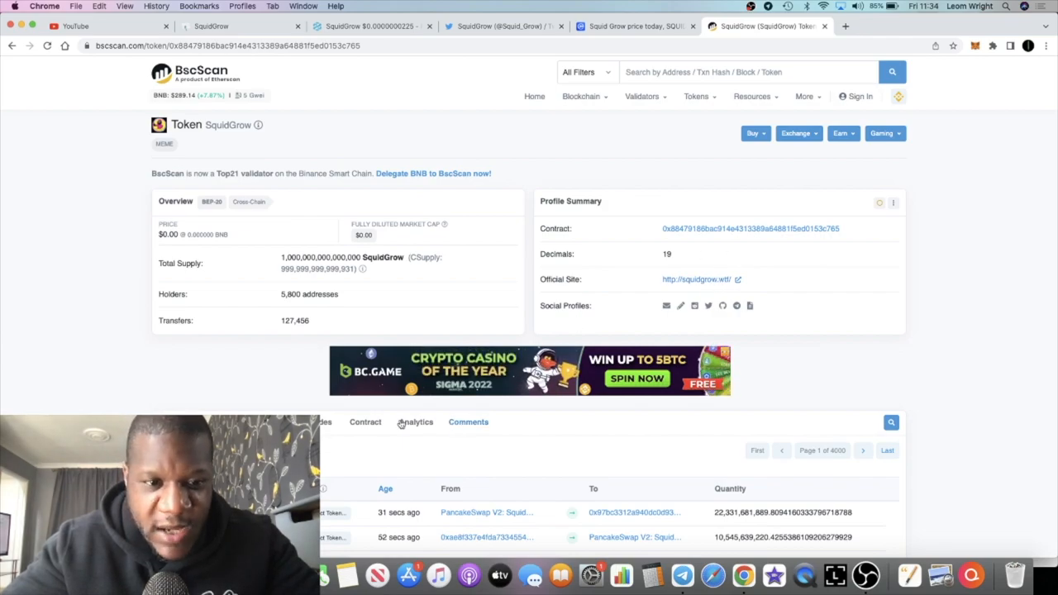
# Review the SquidGrow Holders tab, where the top address holds 49.0085%
pyautogui.click(224, 243)
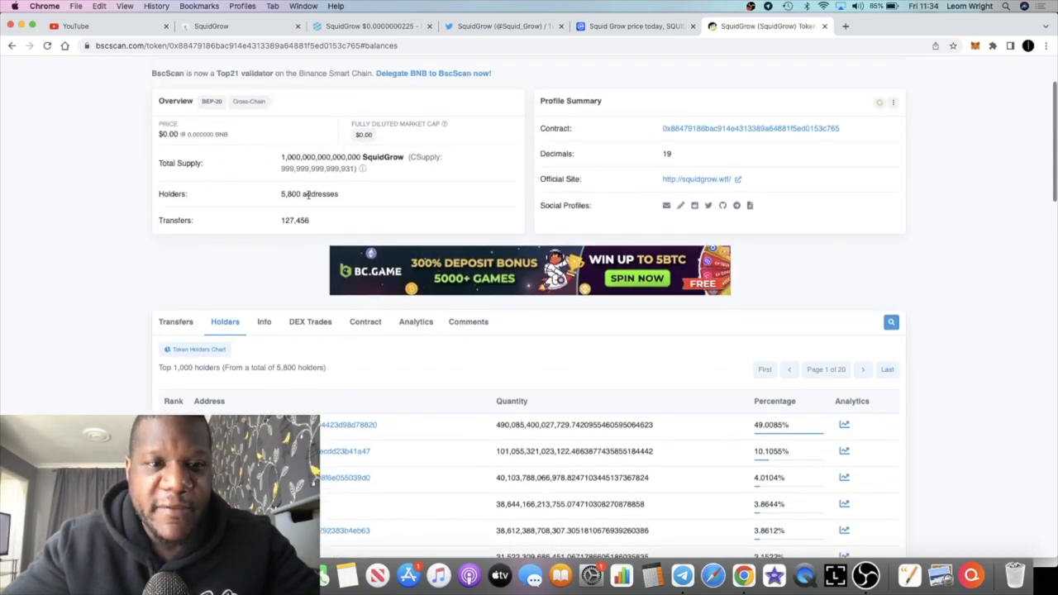
pyautogui.moveTo(332, 224)
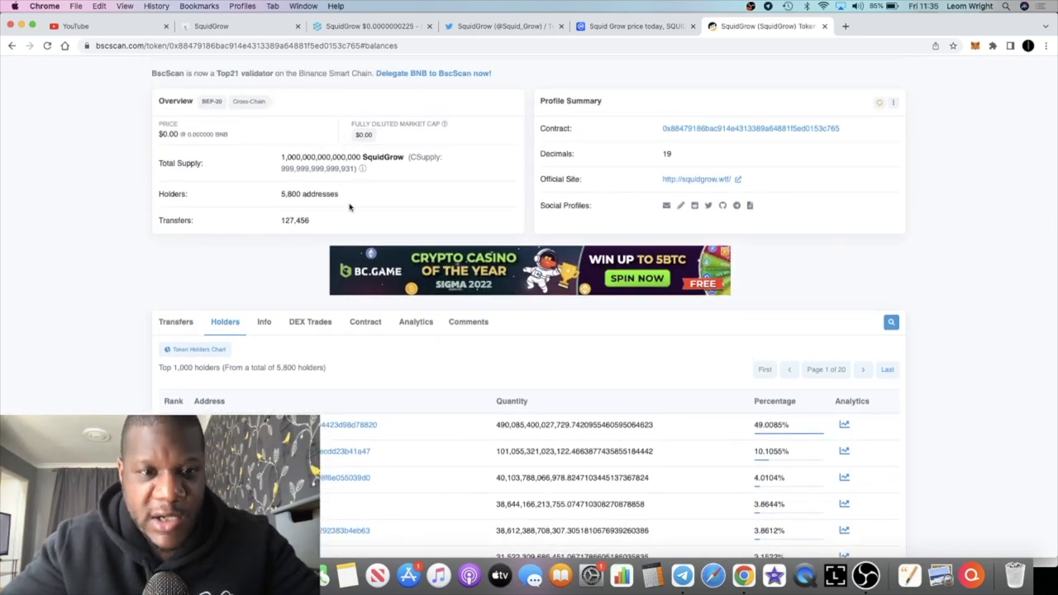
pyautogui.moveTo(359, 227)
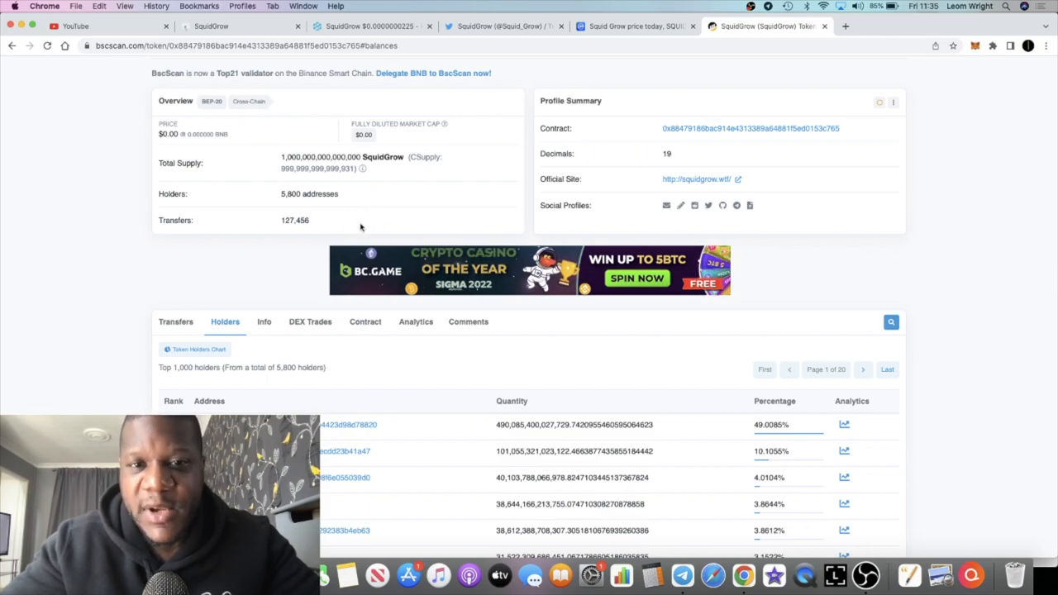
pyautogui.scroll(3)
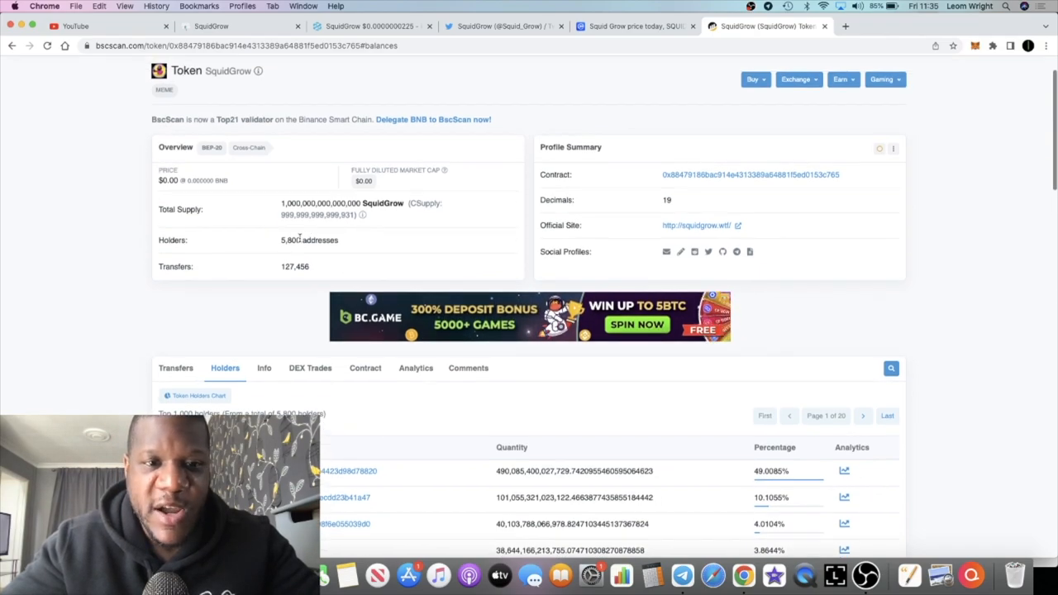
pyautogui.moveTo(375, 86)
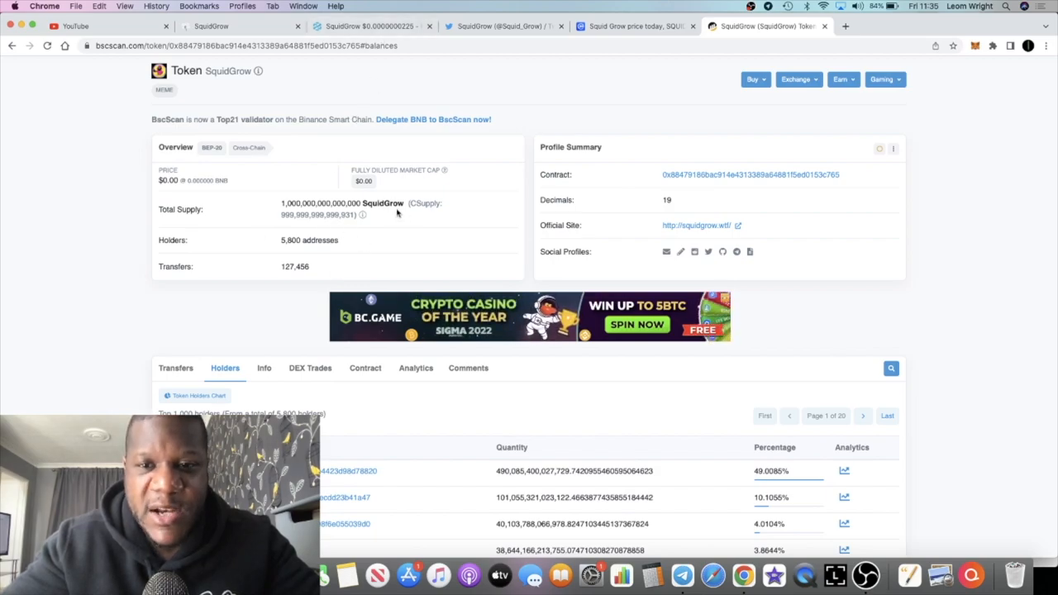
pyautogui.scroll(3)
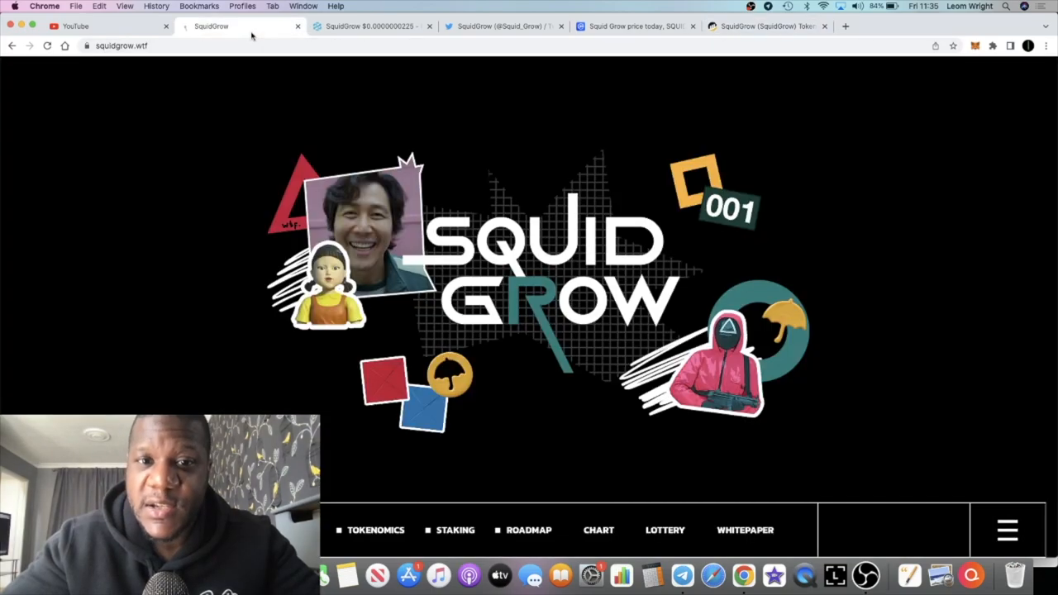
pyautogui.scroll(-3)
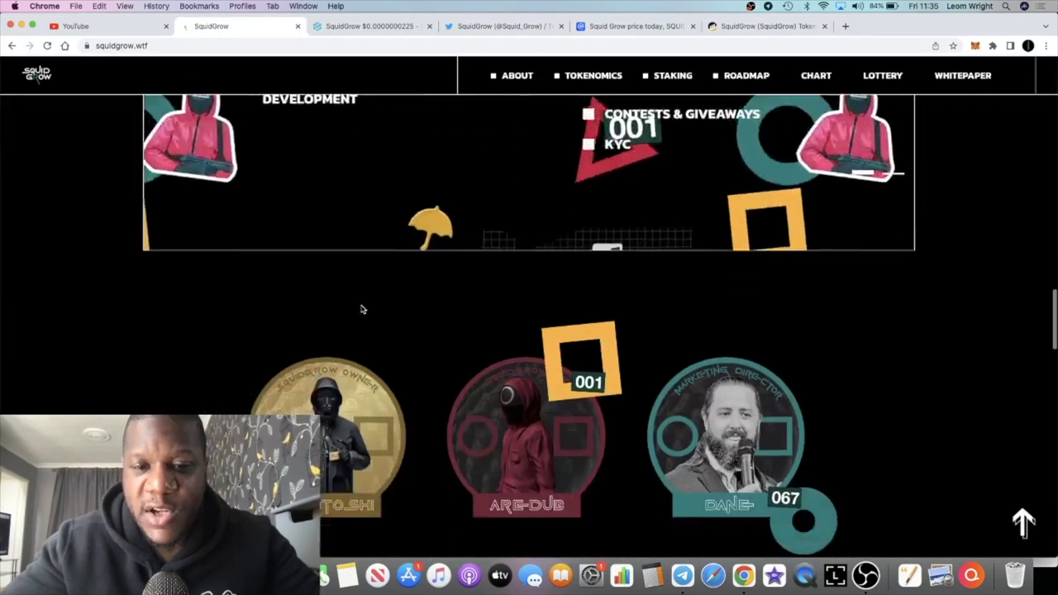
pyautogui.scroll(-3)
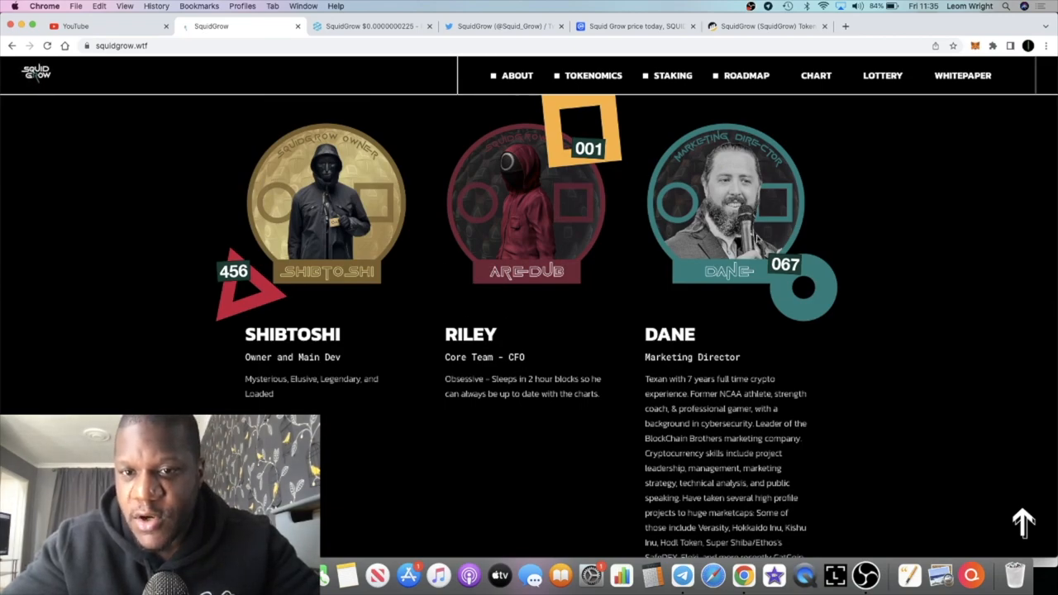
pyautogui.moveTo(758, 289)
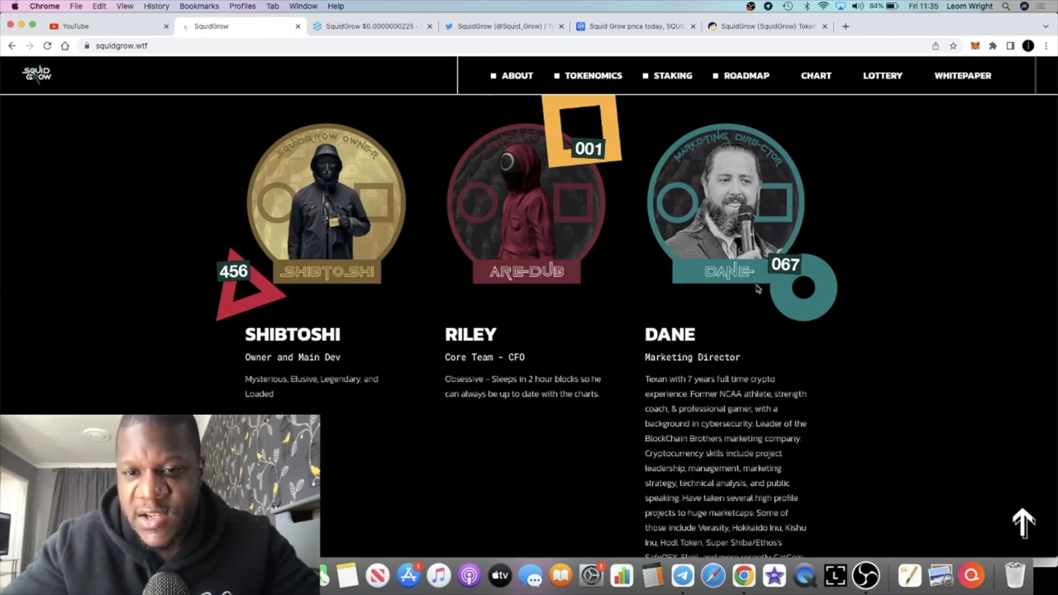
pyautogui.scroll(3)
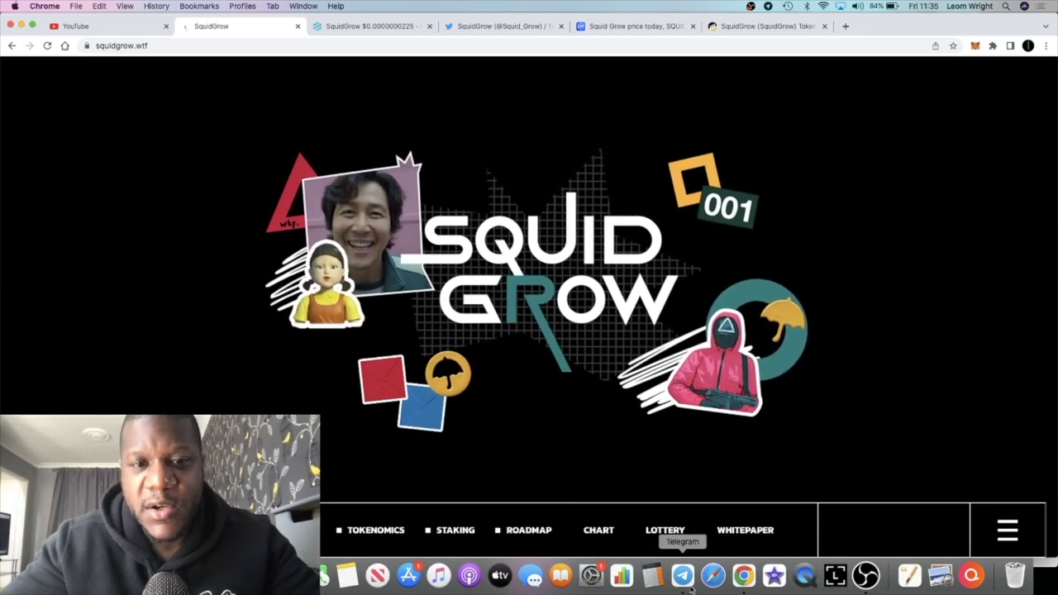
# Open the SquidGrow Official Telegram group and scroll through its buy-bot alerts and AMA messages
pyautogui.click(682, 575)
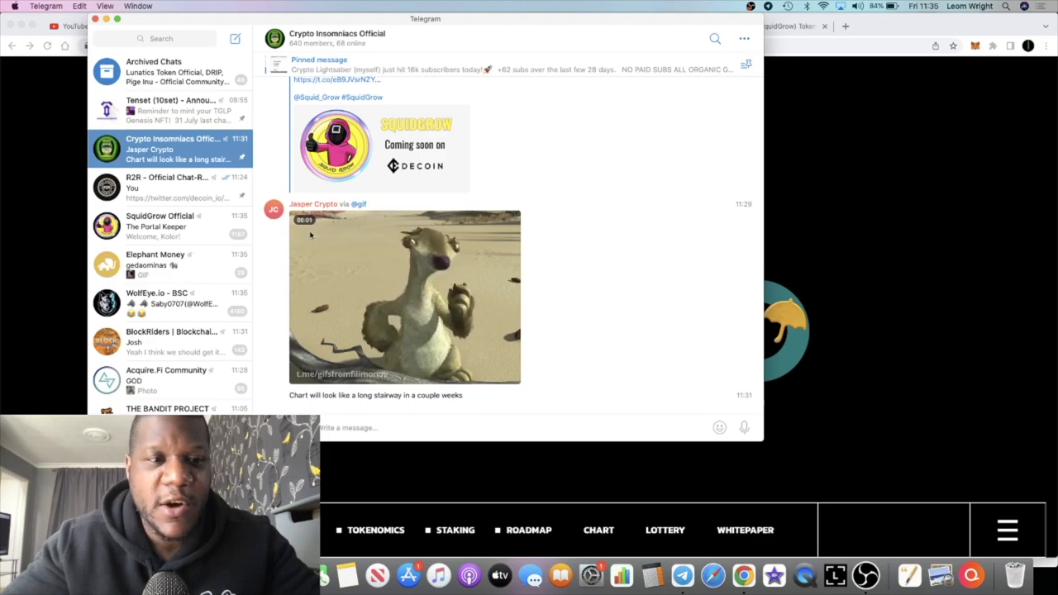
pyautogui.click(165, 226)
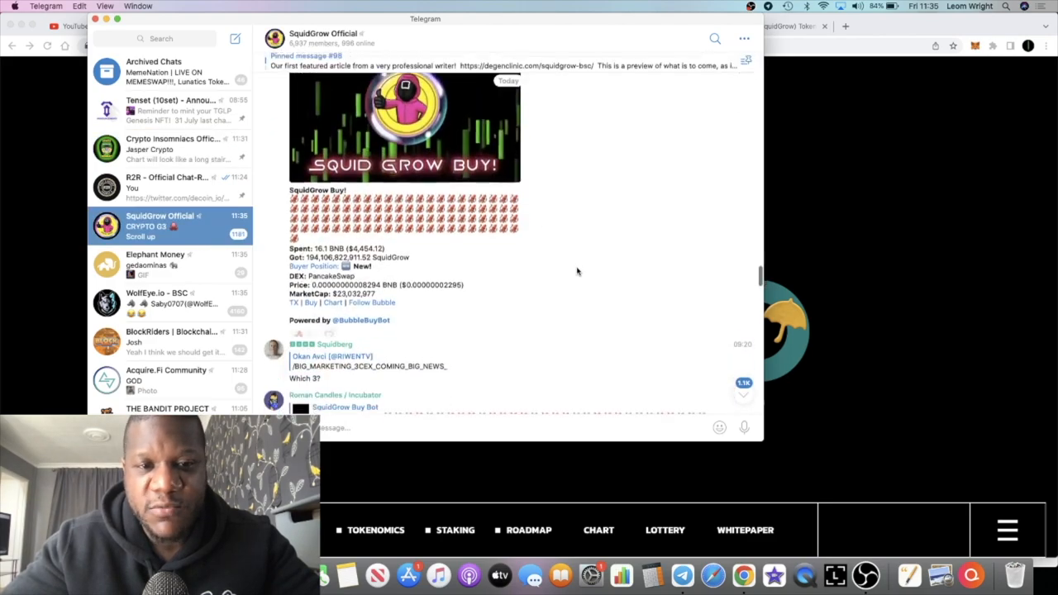
pyautogui.scroll(-3)
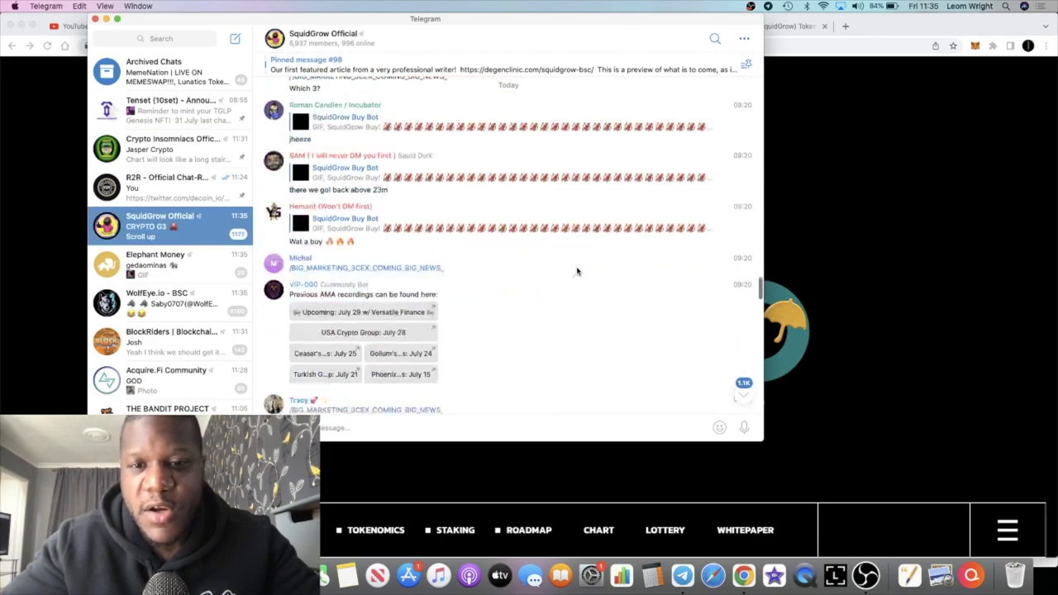
pyautogui.scroll(-3)
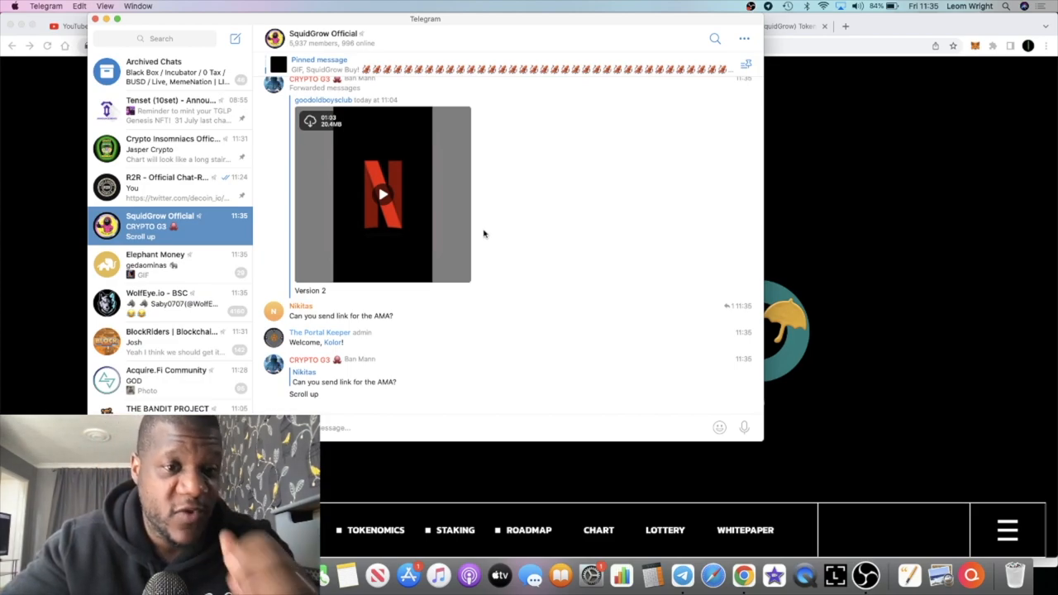
pyautogui.scroll(-3)
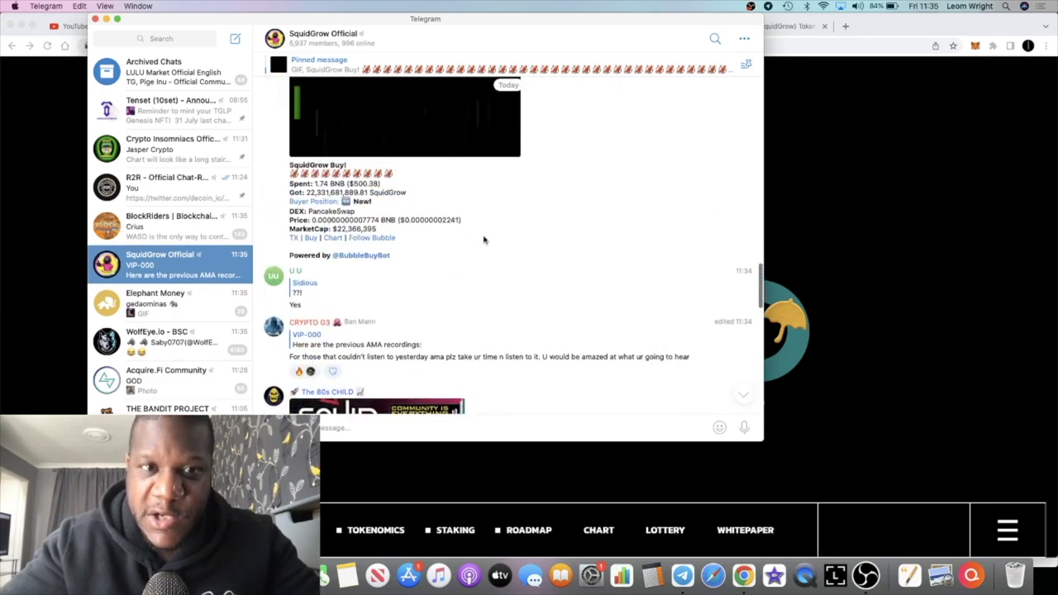
pyautogui.click(322, 37)
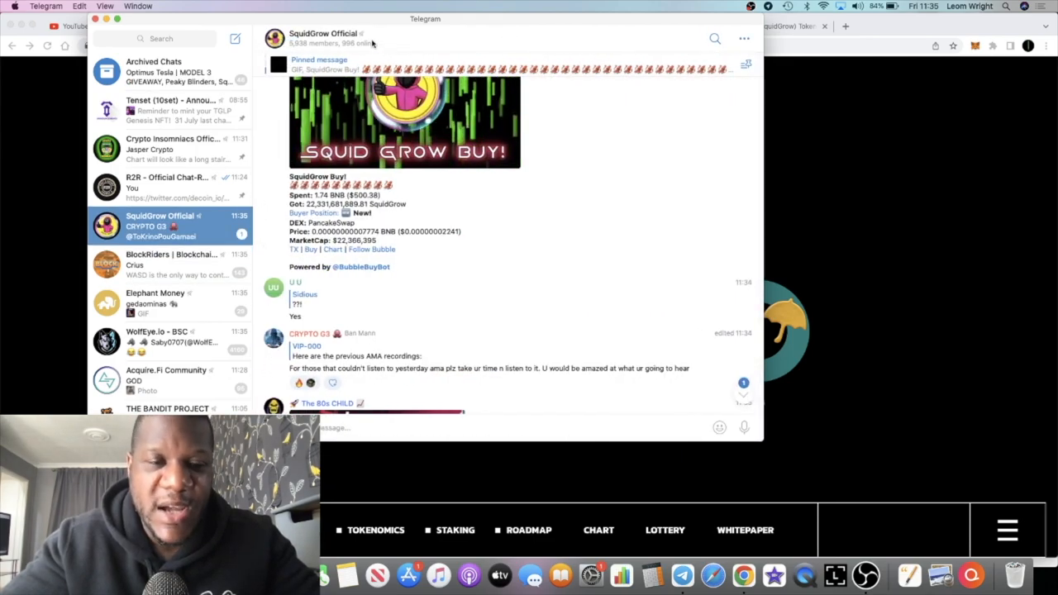
pyautogui.scroll(-3)
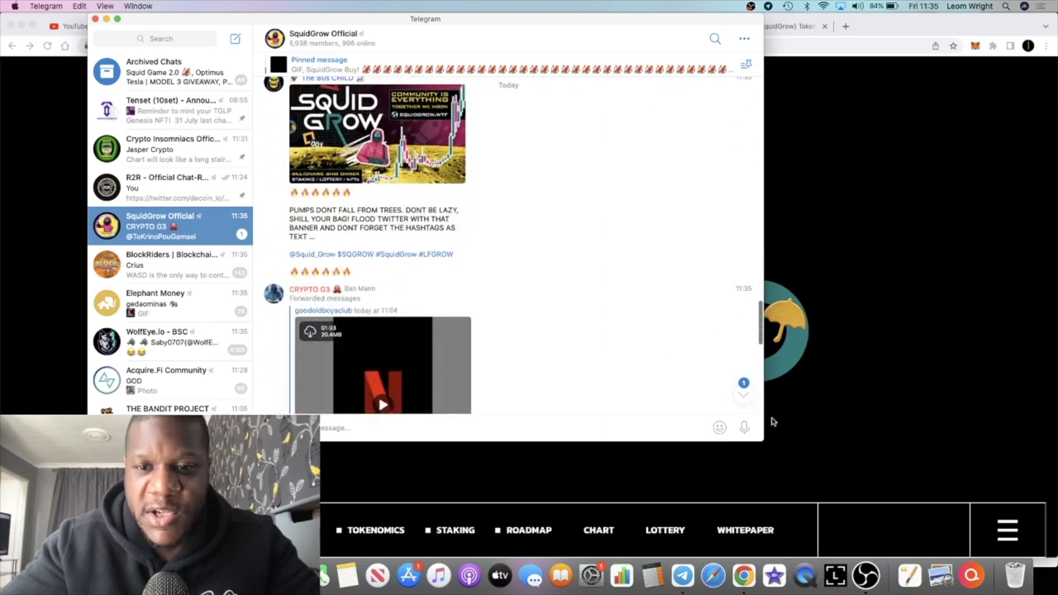
pyautogui.scroll(-3)
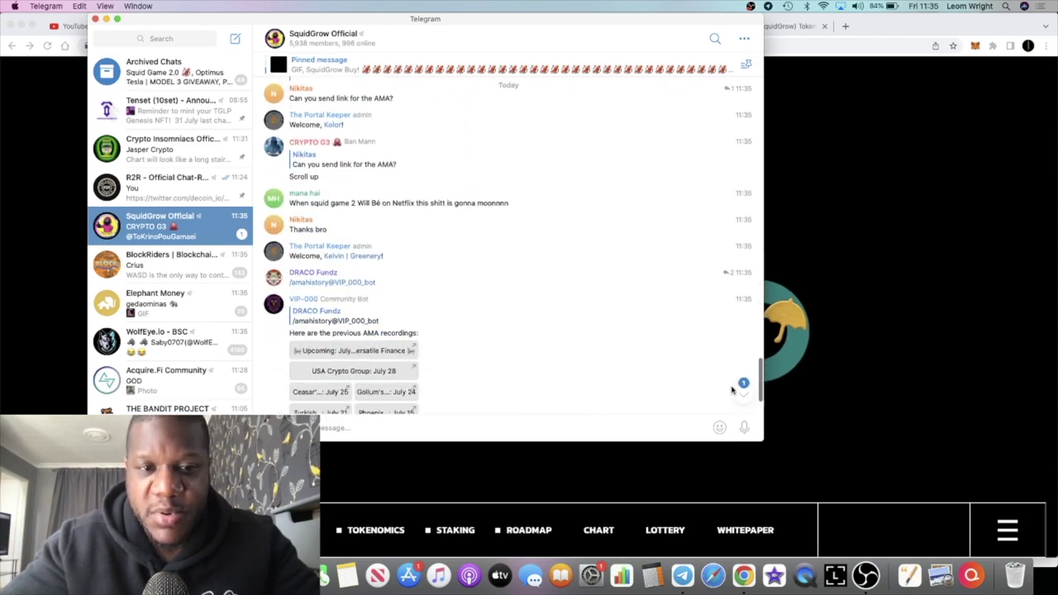
pyautogui.scroll(-3)
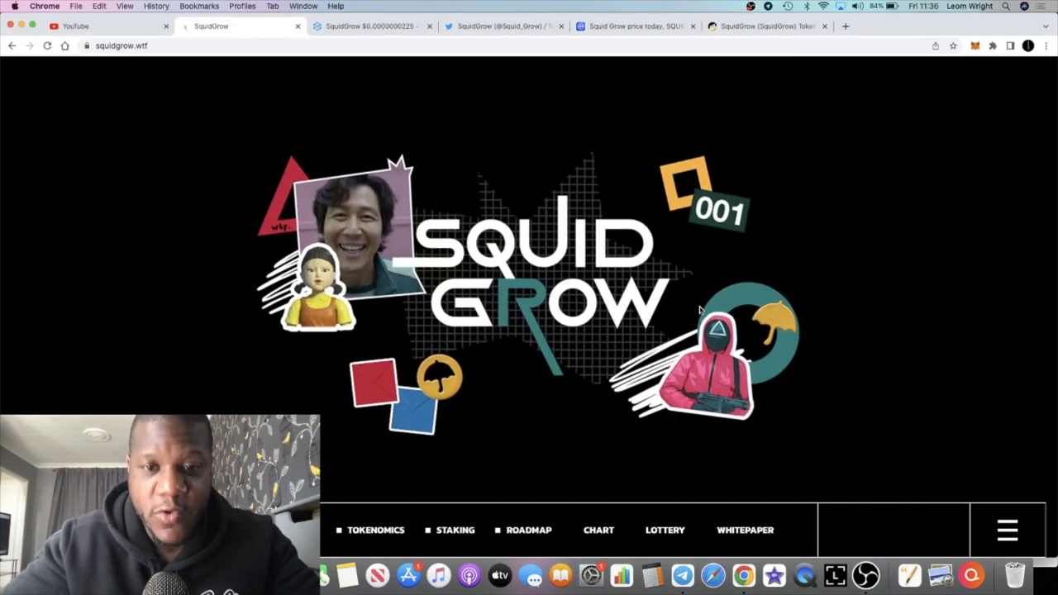
# Scroll squidgrow.wtf past About and Tokenomics to roadmap phases one and two
pyautogui.scroll(-3)
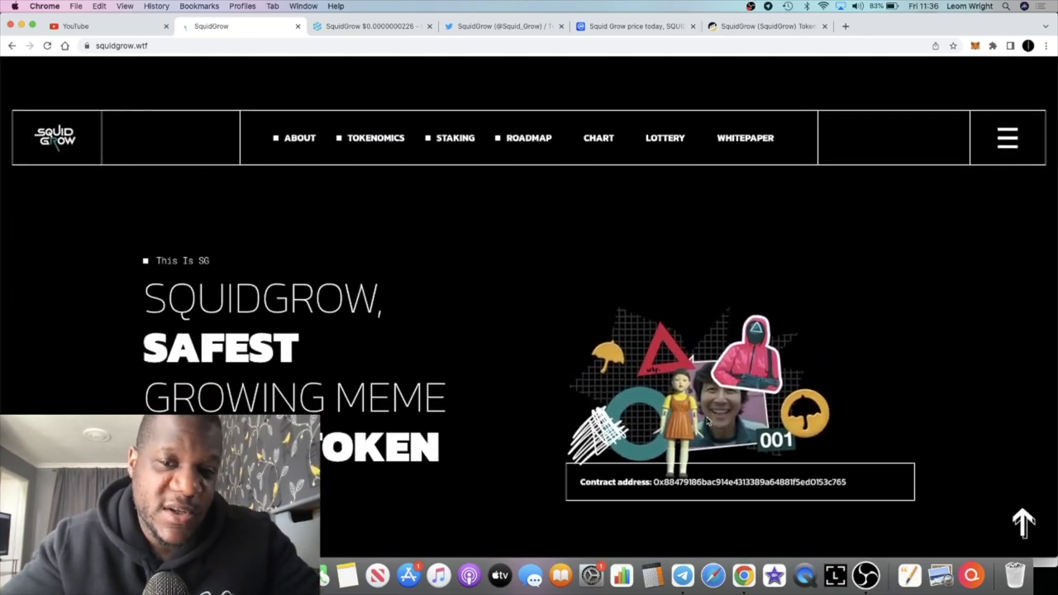
pyautogui.scroll(-3)
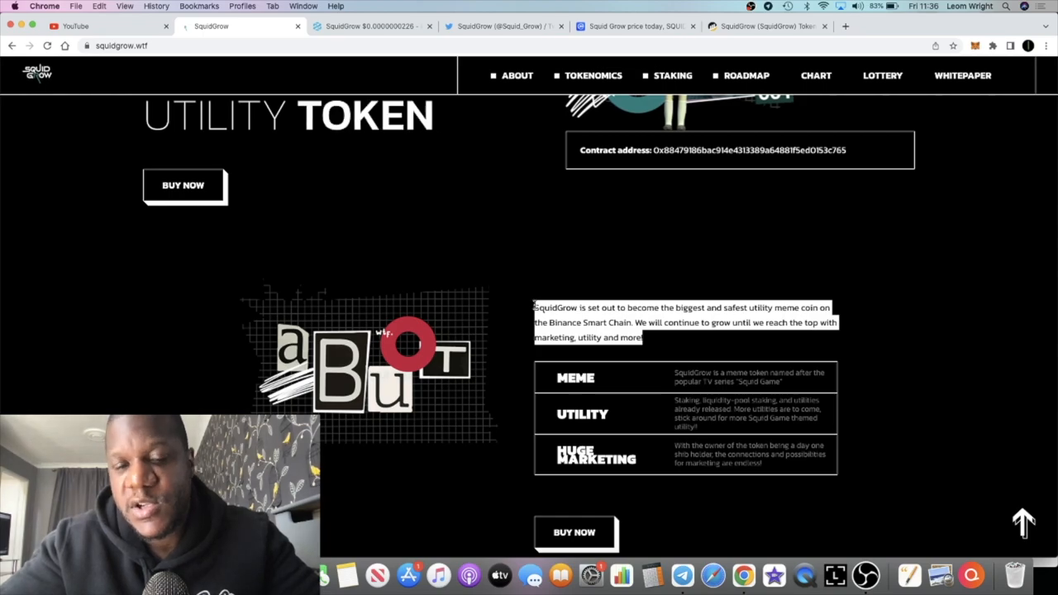
pyautogui.scroll(-3)
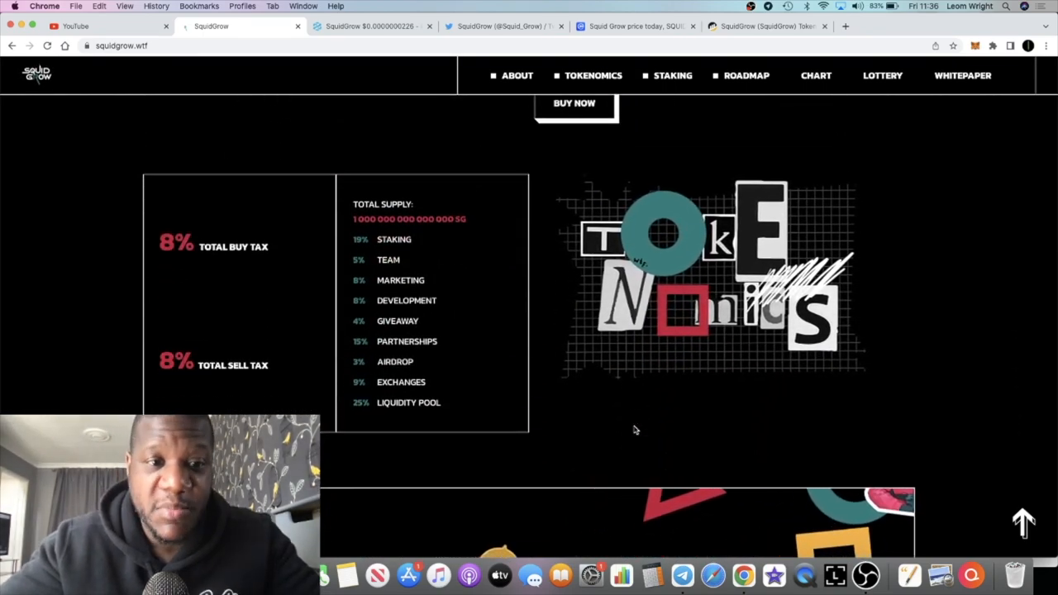
pyautogui.scroll(-3)
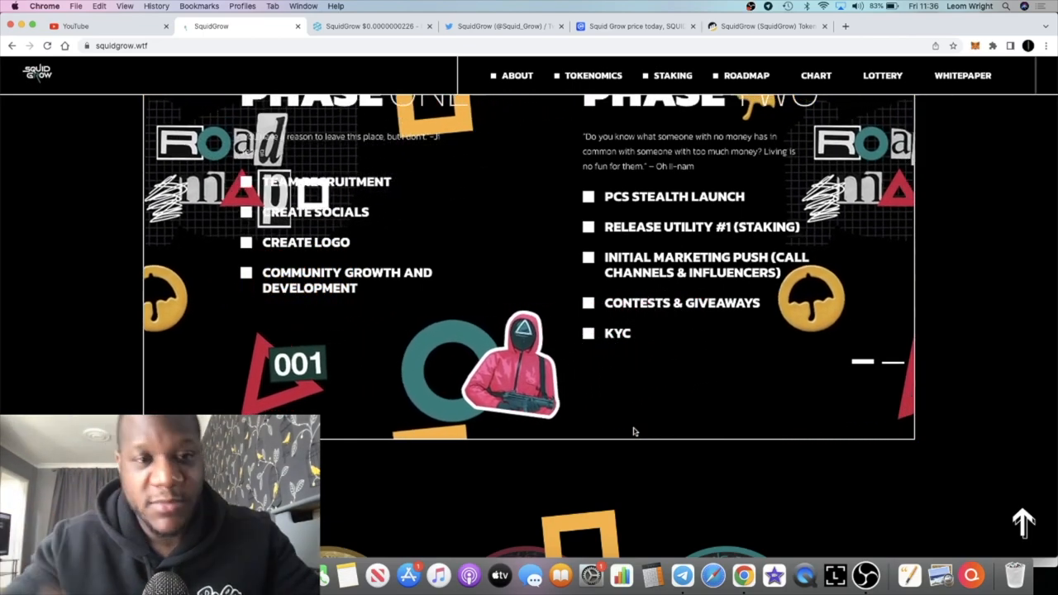
# Scroll through the Crypto Insomniacs Official chat history in Telegram
pyautogui.click(682, 575)
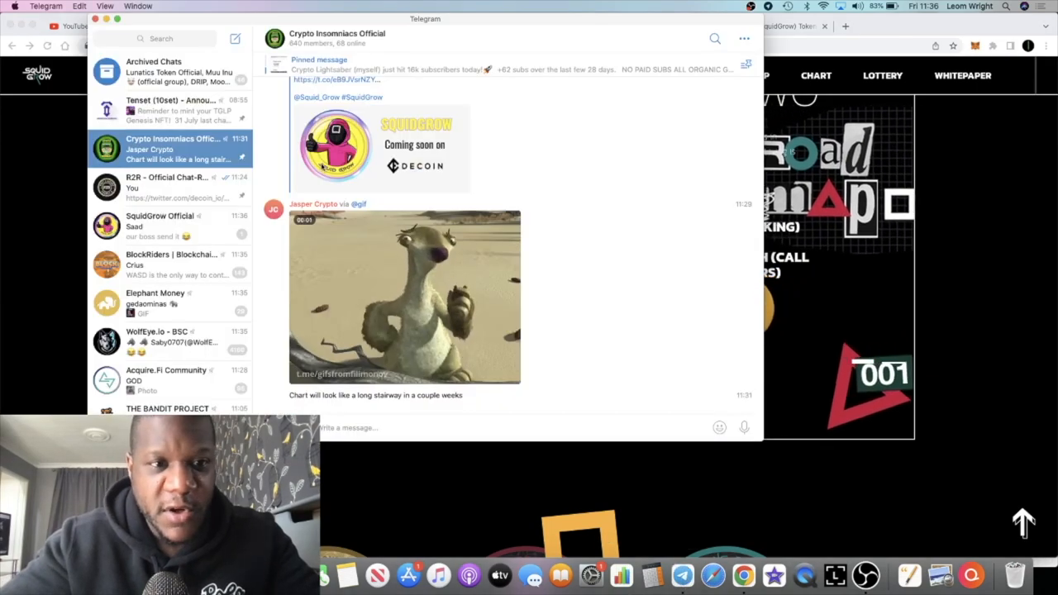
pyautogui.scroll(-3)
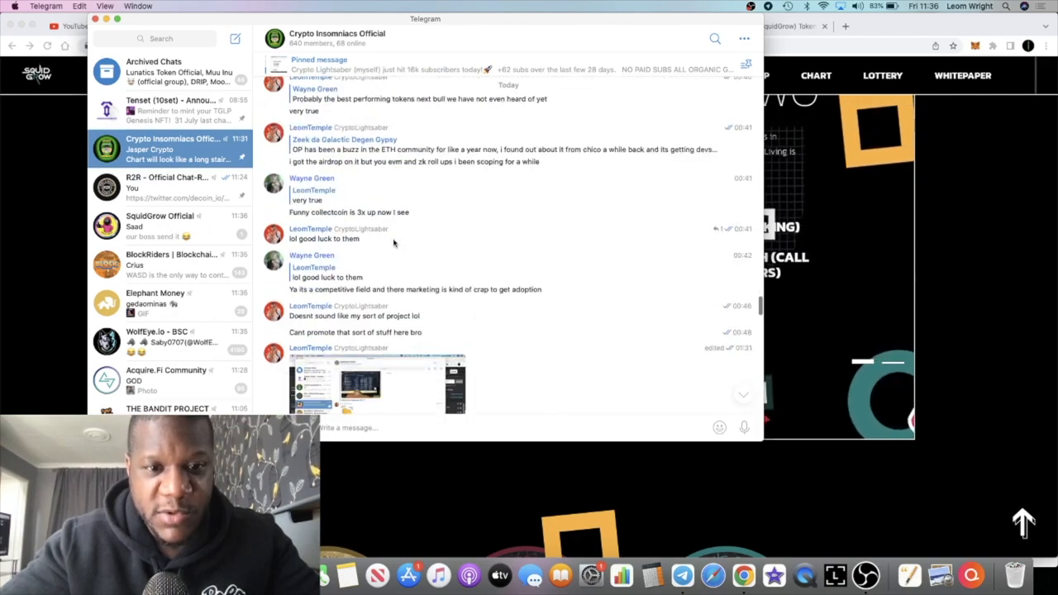
pyautogui.scroll(-3)
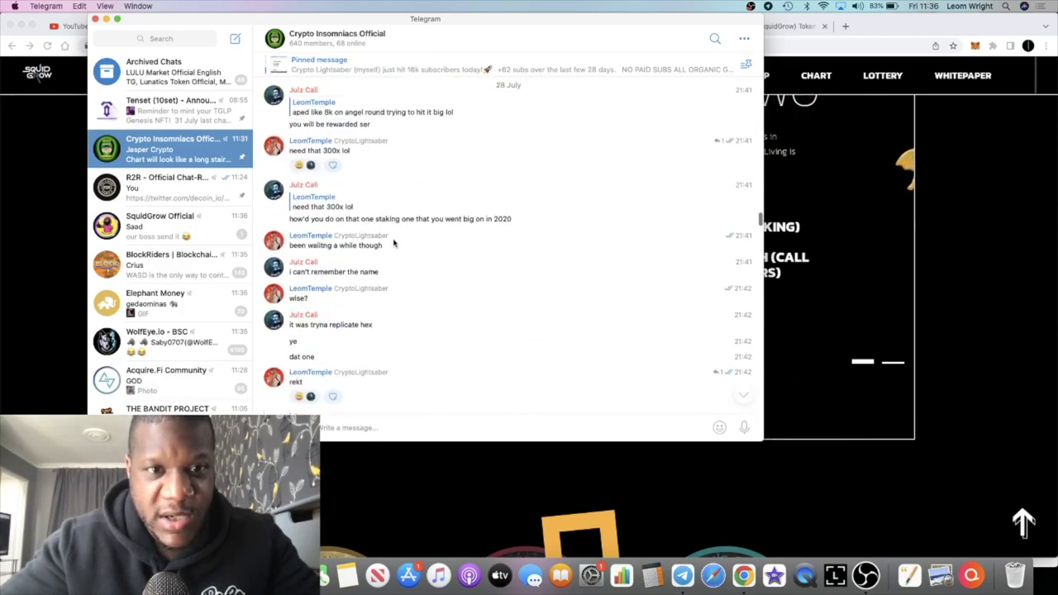
pyautogui.scroll(-3)
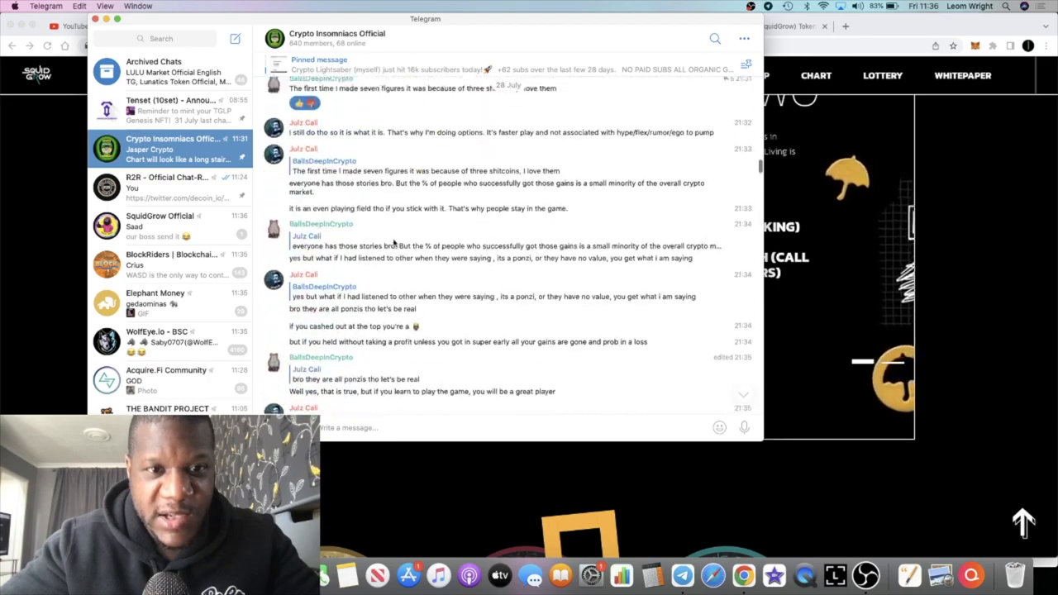
# Use the chat's search and scroll back, then return to the DEXTools WBNB/SquidGrow chart
pyautogui.click(714, 38)
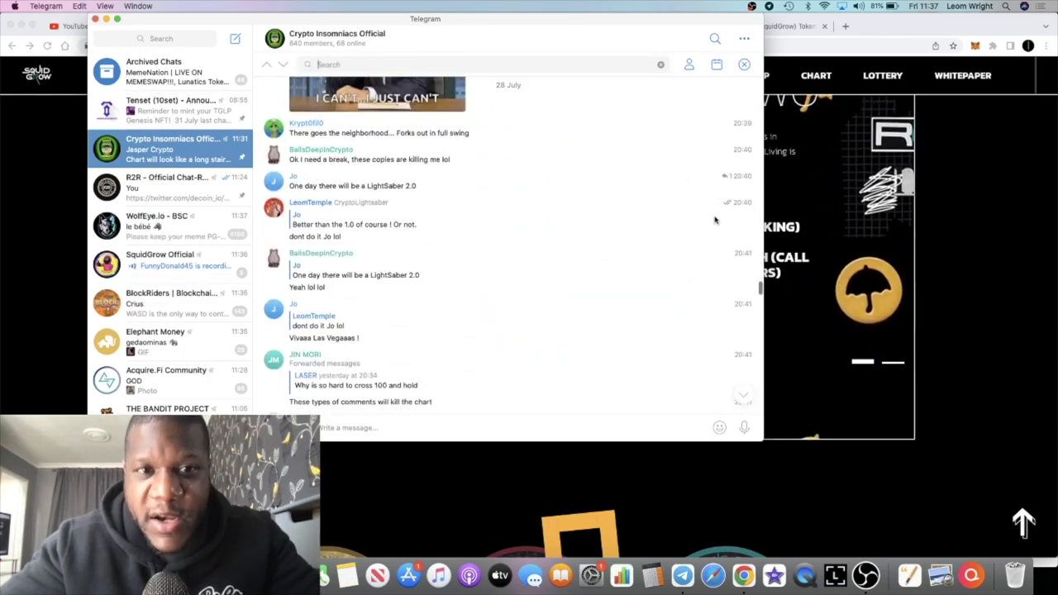
pyautogui.scroll(-3)
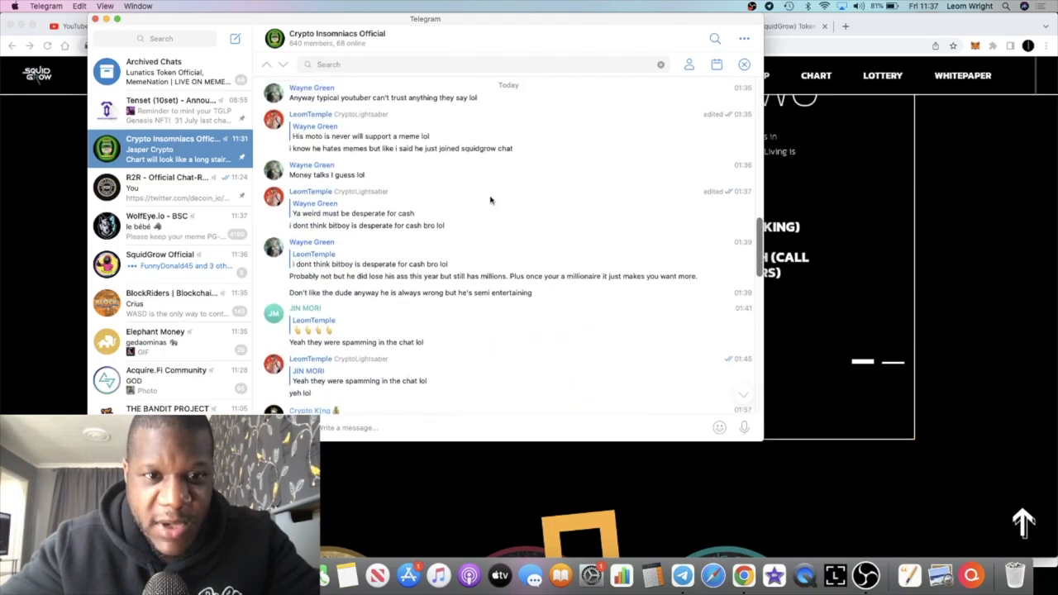
pyautogui.scroll(3)
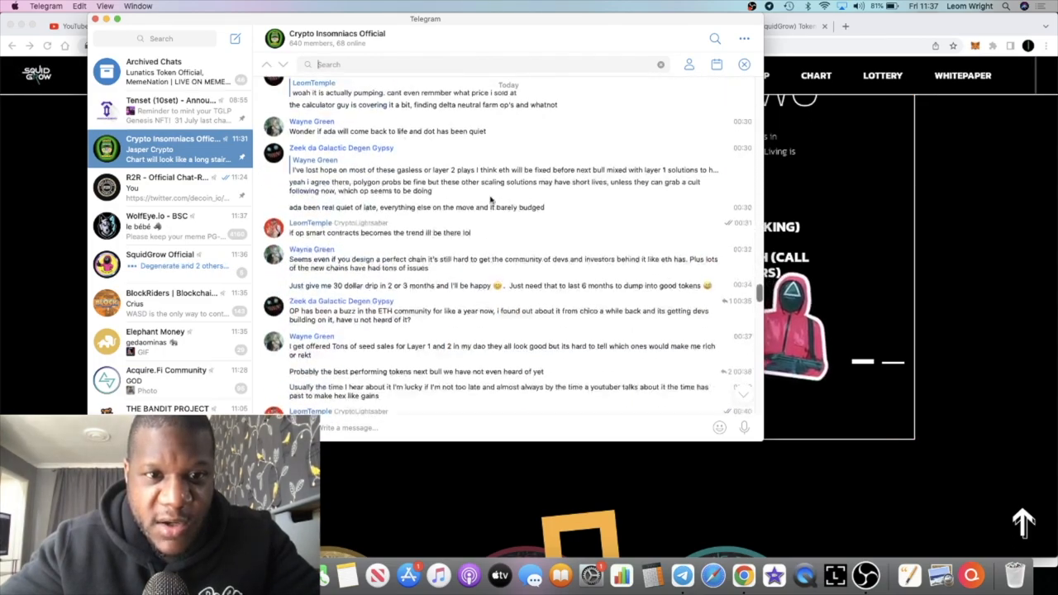
pyautogui.scroll(3)
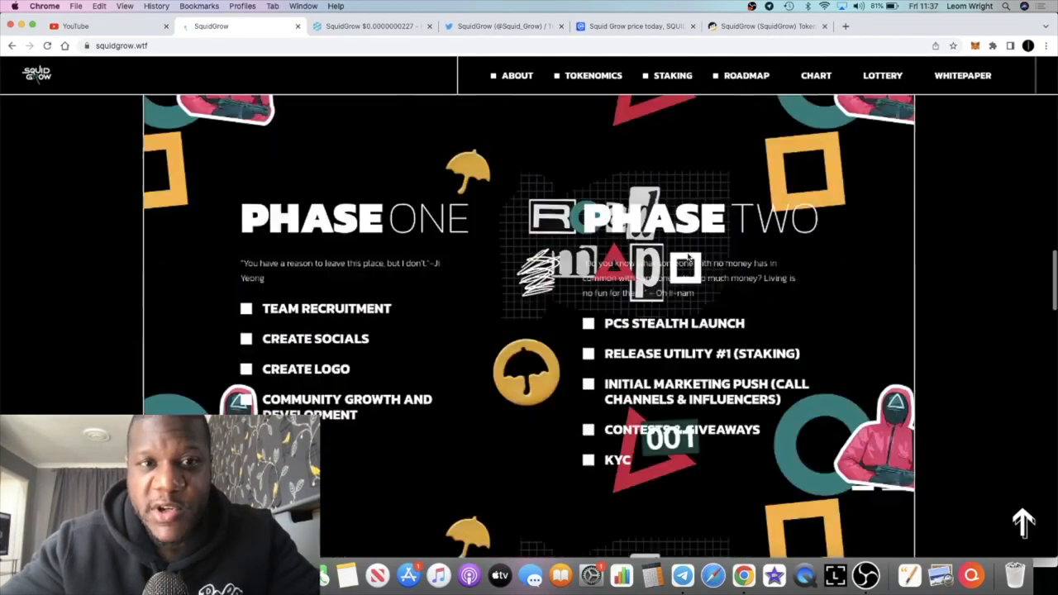
pyautogui.scroll(3)
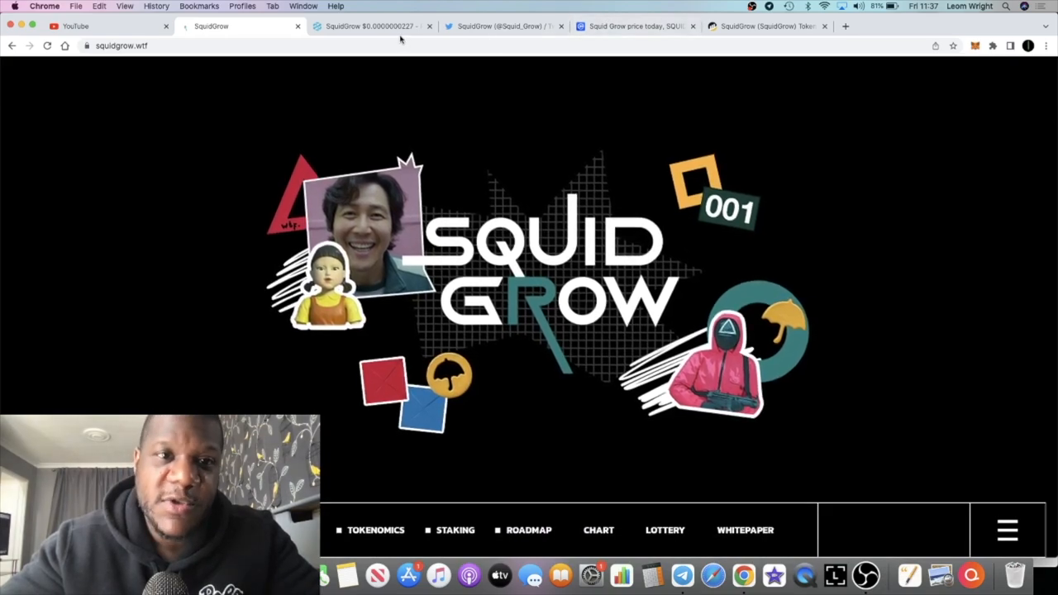
pyautogui.click(372, 26)
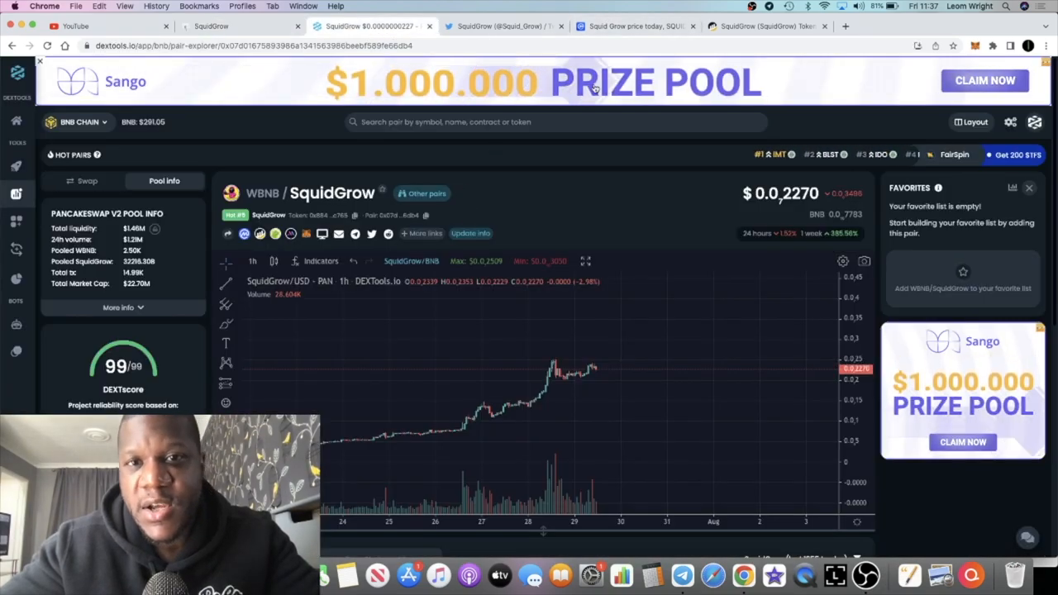
pyautogui.click(505, 25)
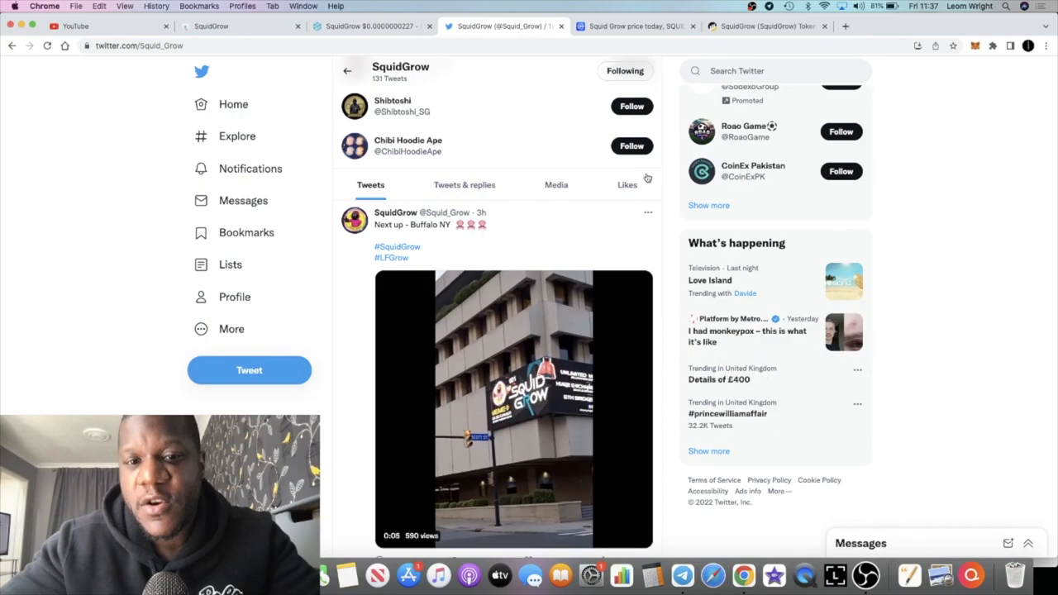
pyautogui.scroll(-3)
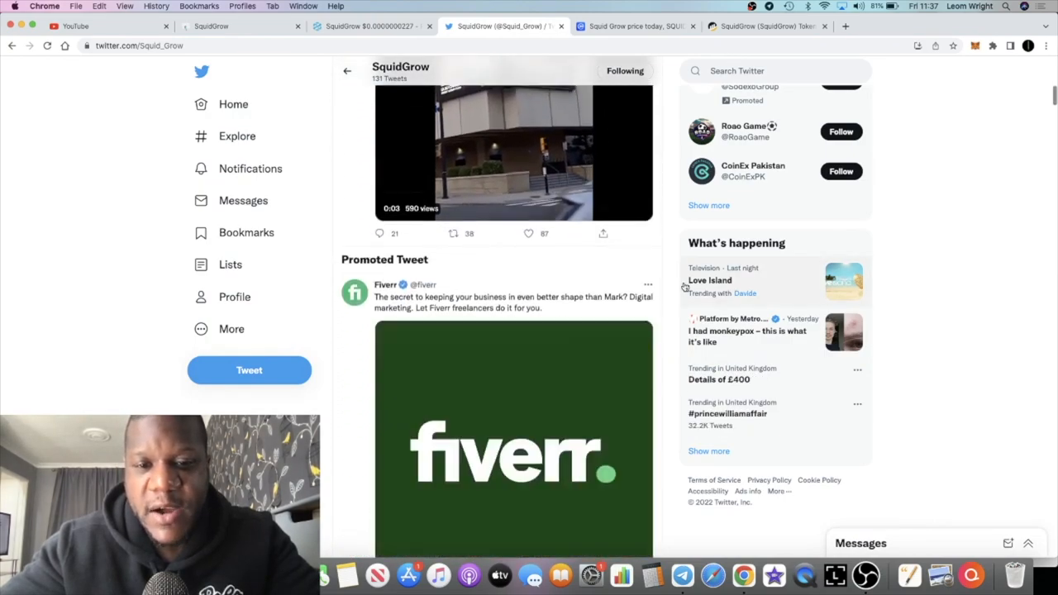
pyautogui.scroll(-3)
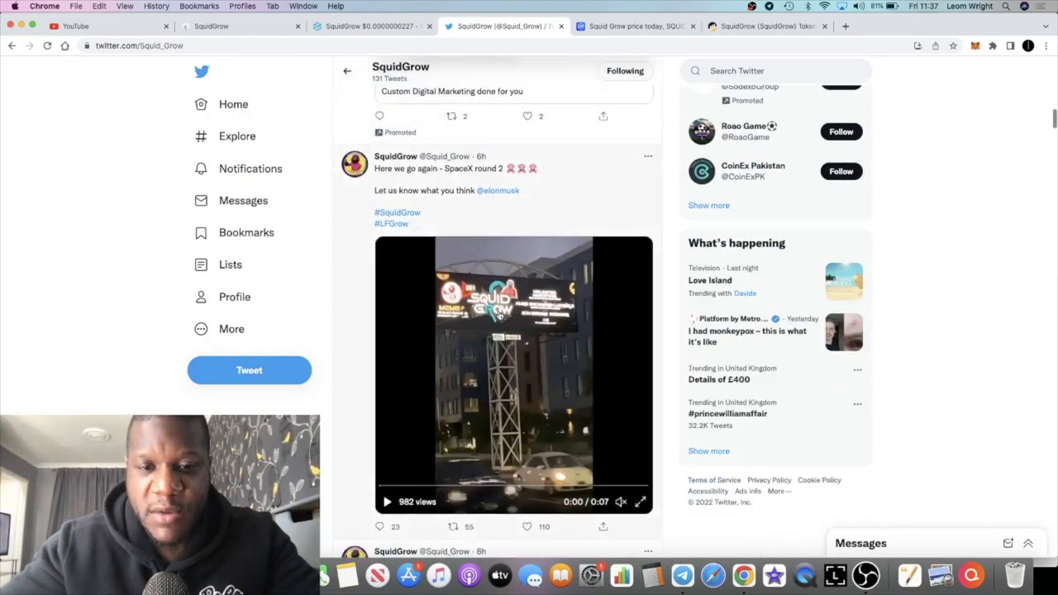
pyautogui.scroll(-3)
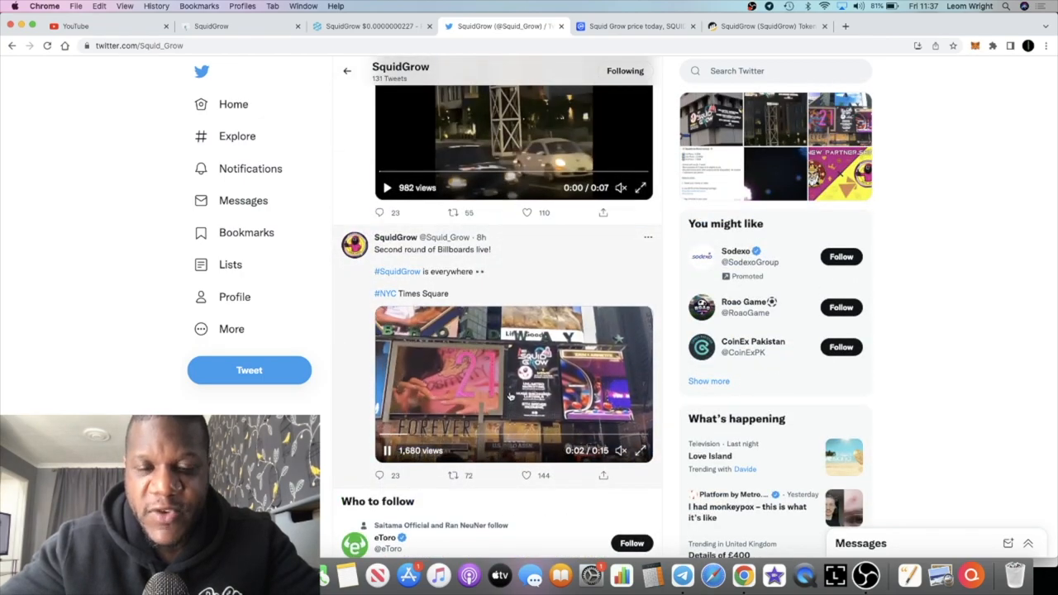
pyautogui.scroll(-3)
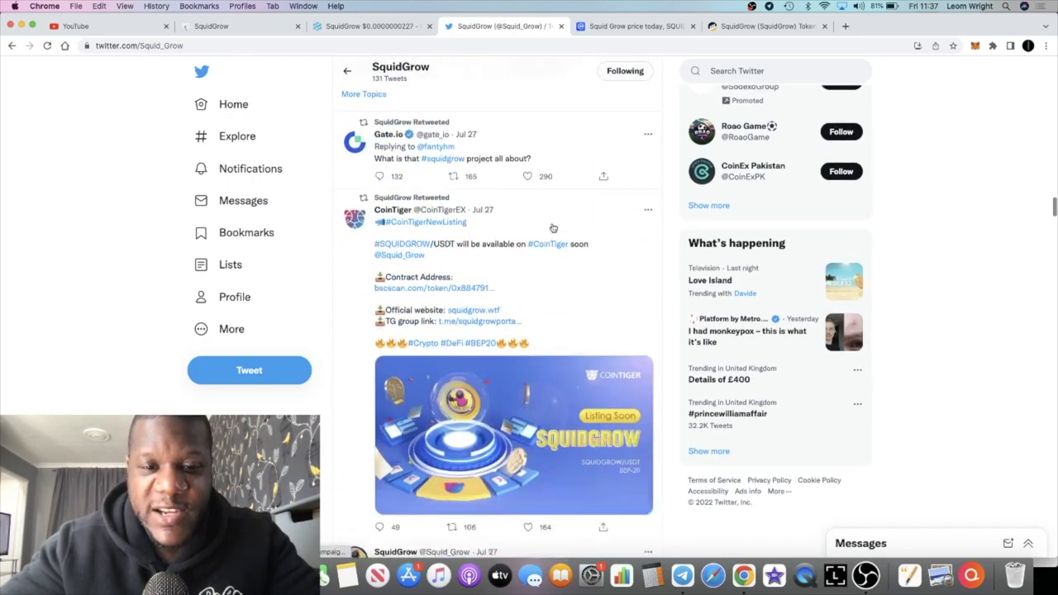
pyautogui.scroll(-3)
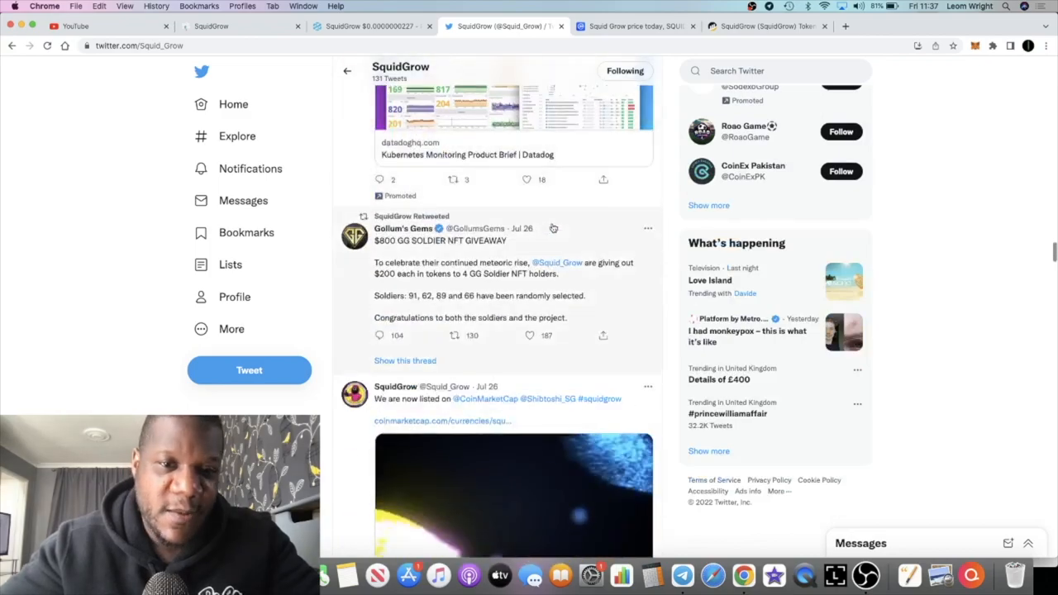
pyautogui.scroll(3)
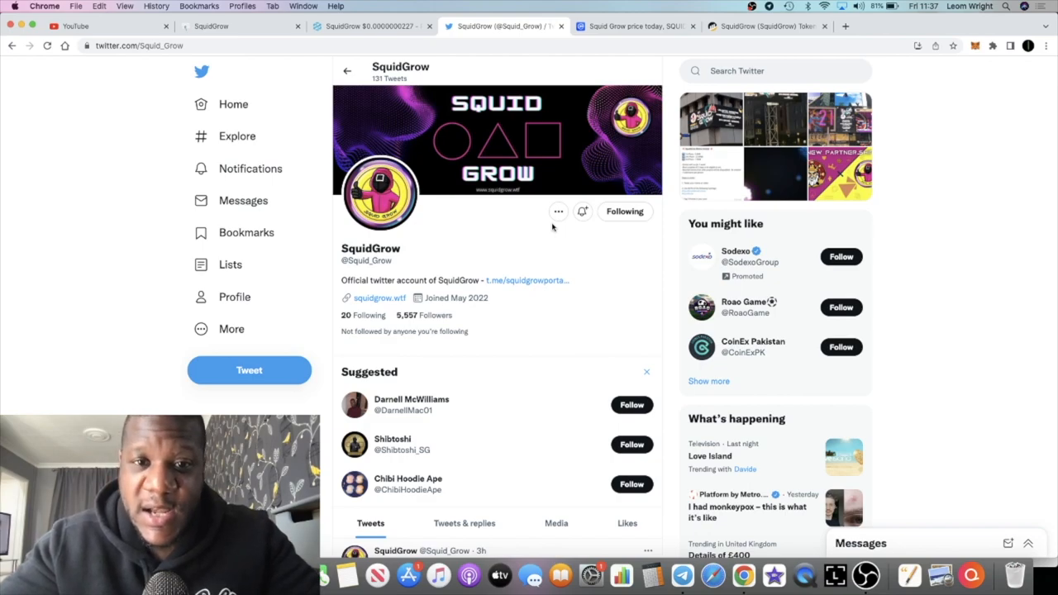
pyautogui.moveTo(546, 150)
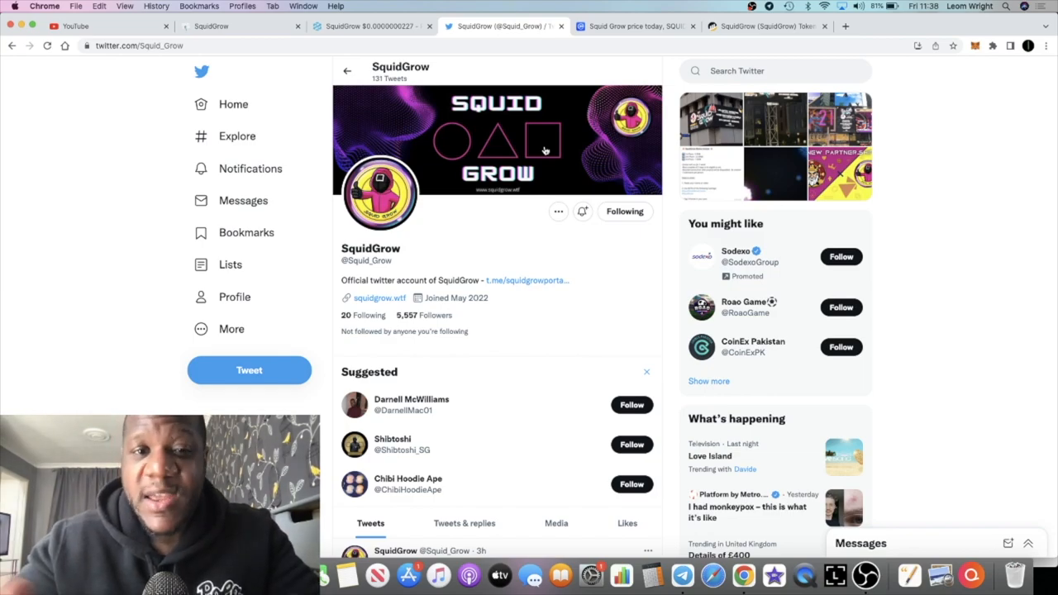
pyautogui.moveTo(567, 67)
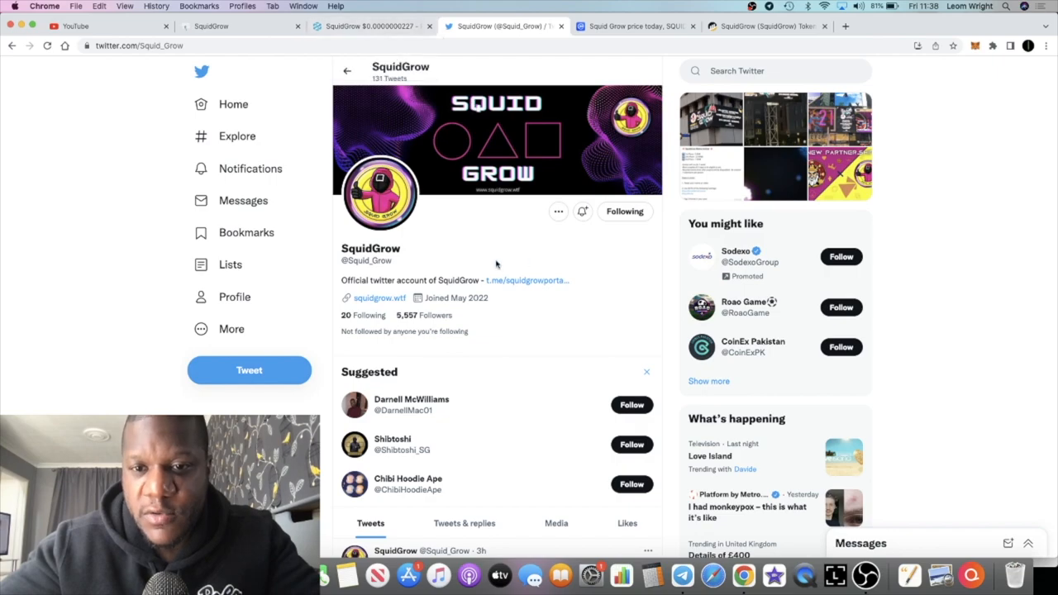
pyautogui.moveTo(505, 272)
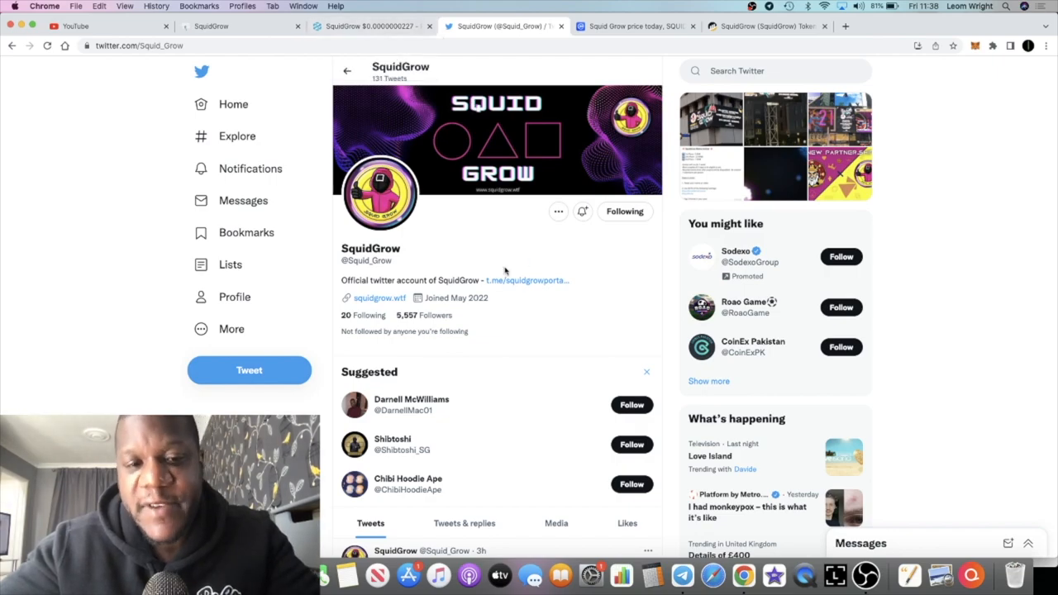
pyautogui.scroll(-3)
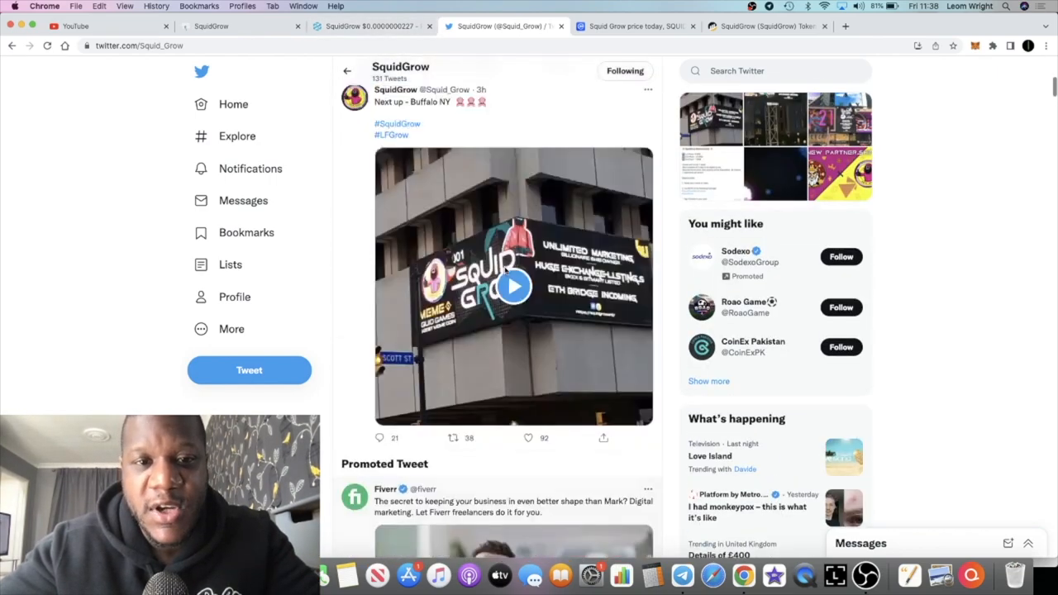
pyautogui.scroll(3)
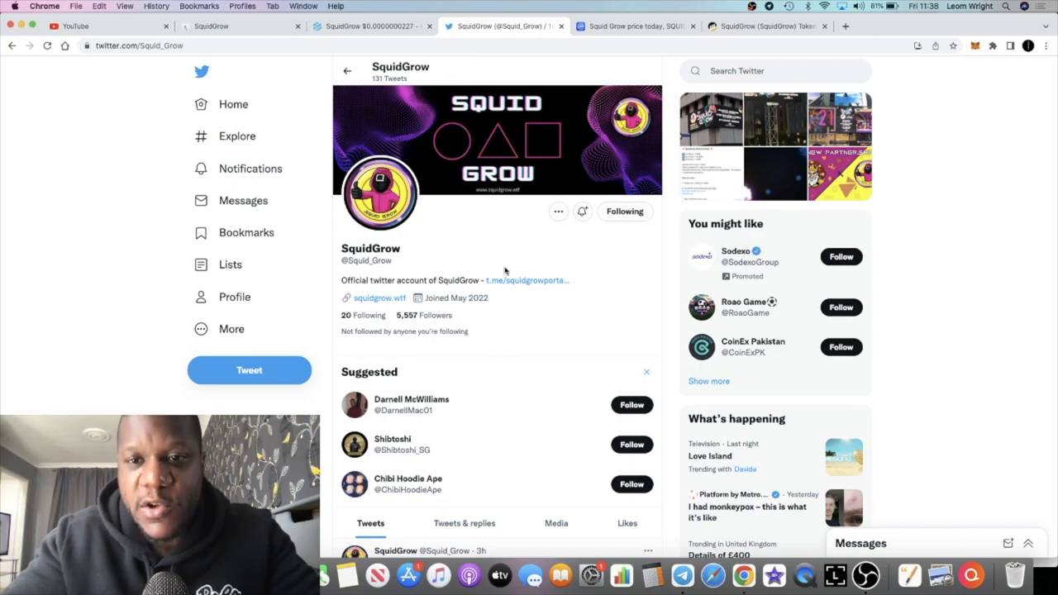
pyautogui.moveTo(500, 298)
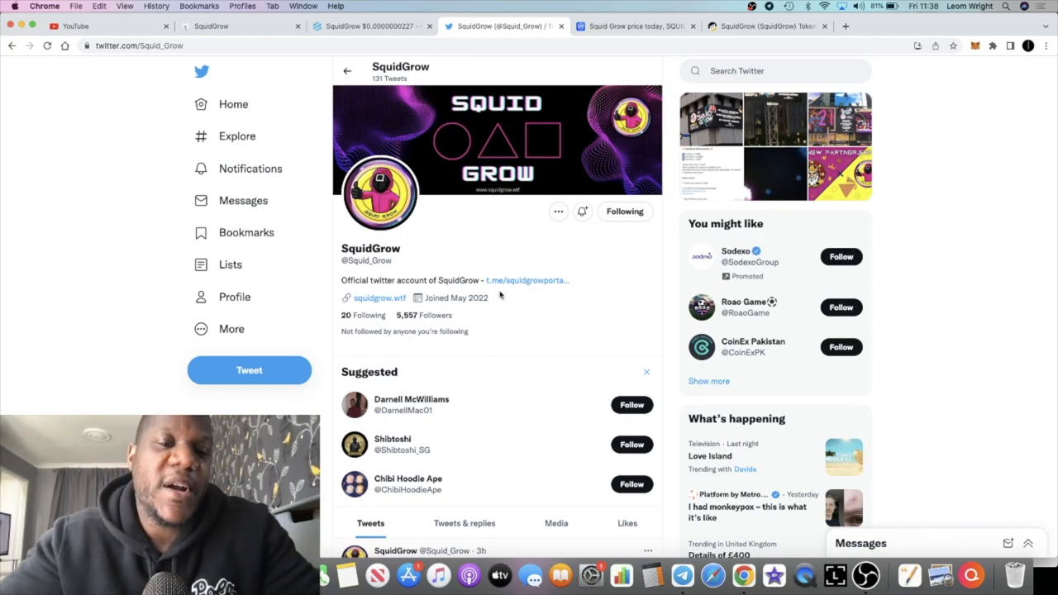
pyautogui.moveTo(657, 300)
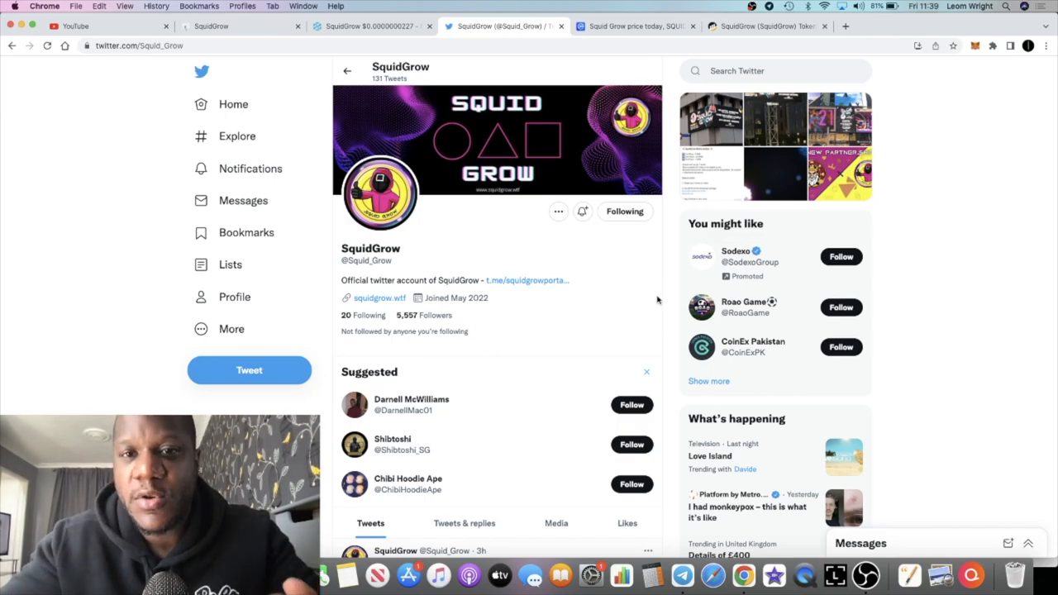
pyautogui.moveTo(647, 285)
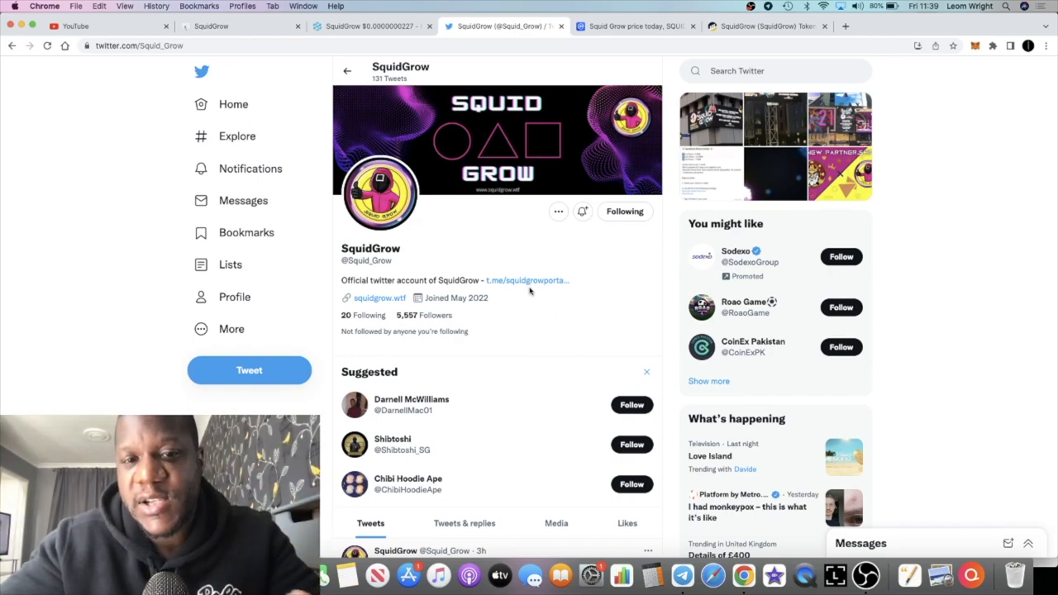
pyautogui.moveTo(570, 153)
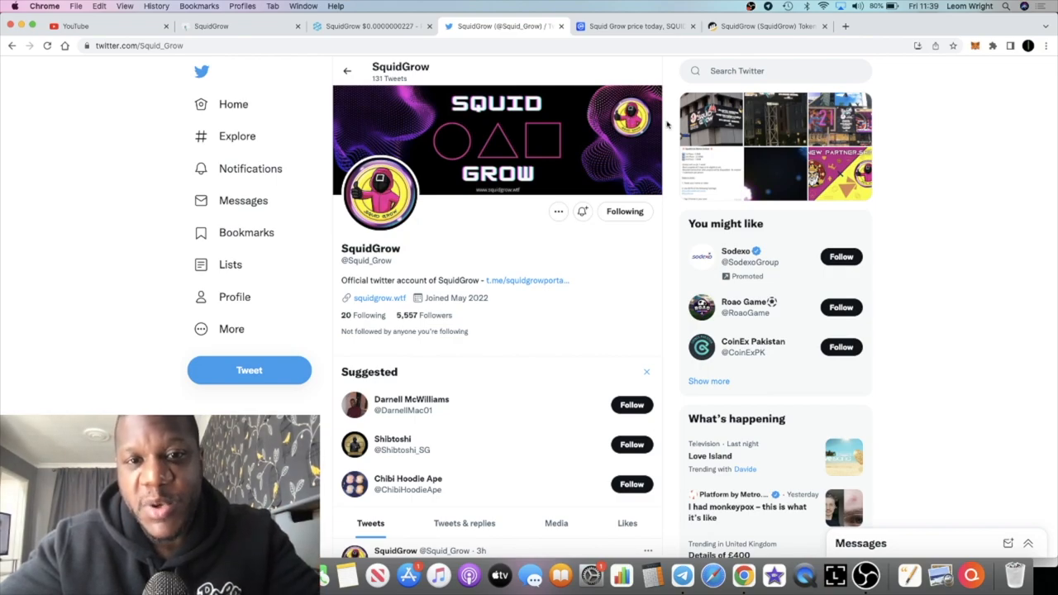
pyautogui.moveTo(569, 144)
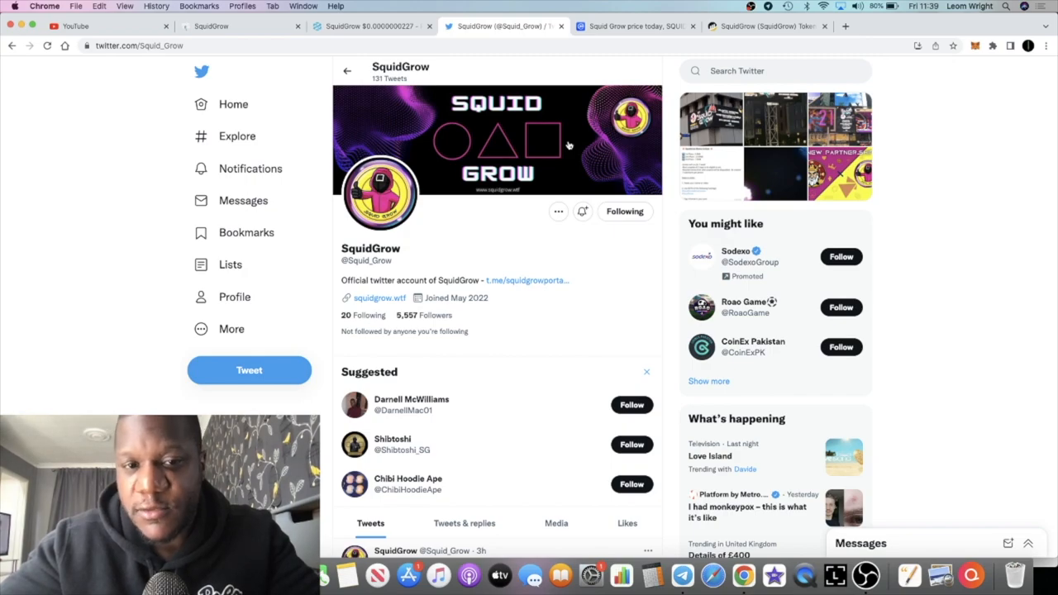
pyautogui.moveTo(513, 315)
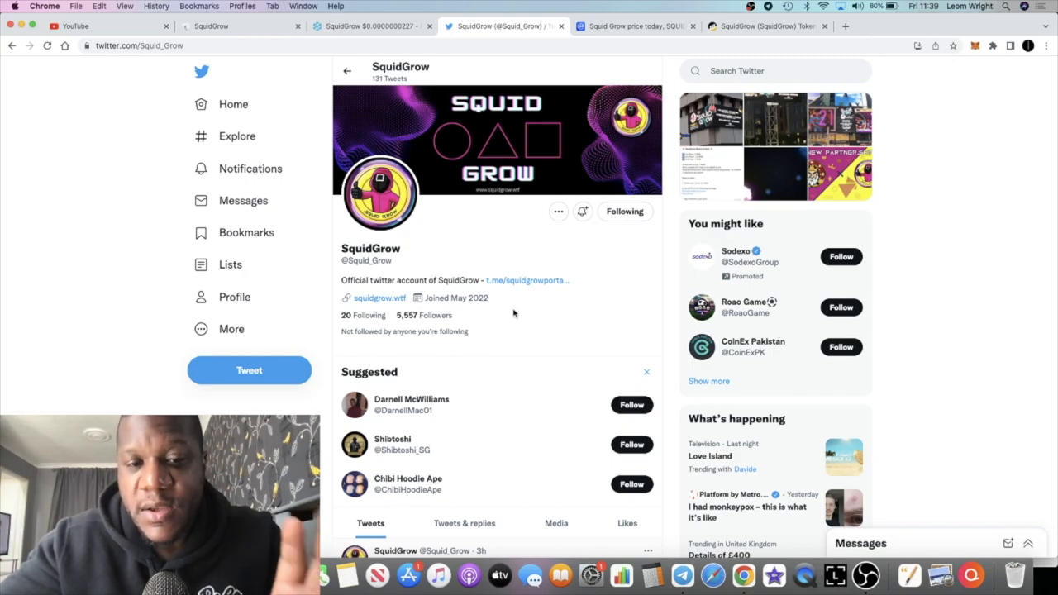
pyautogui.scroll(-3)
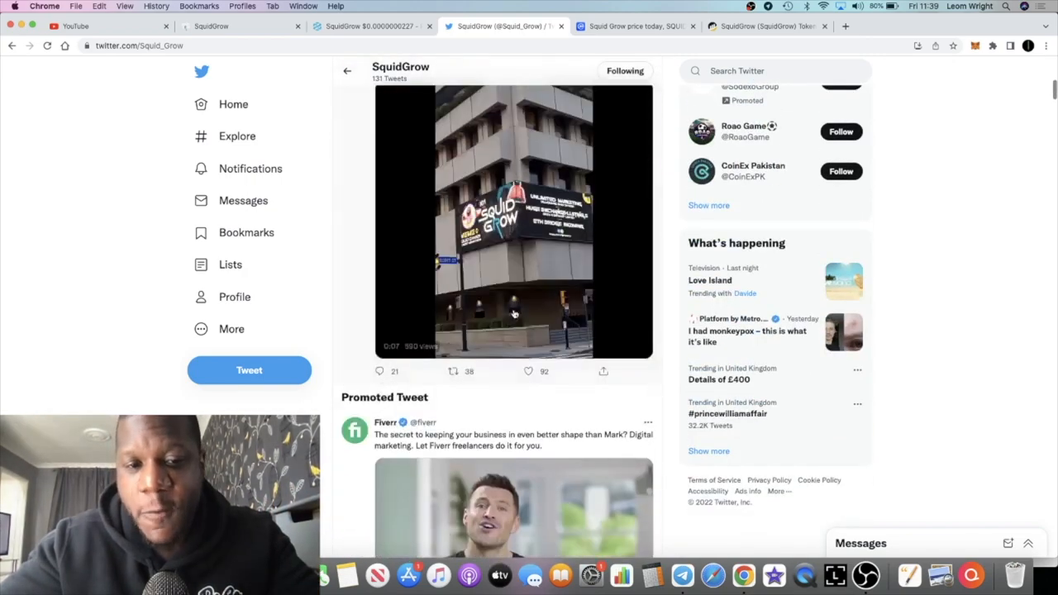
pyautogui.scroll(-3)
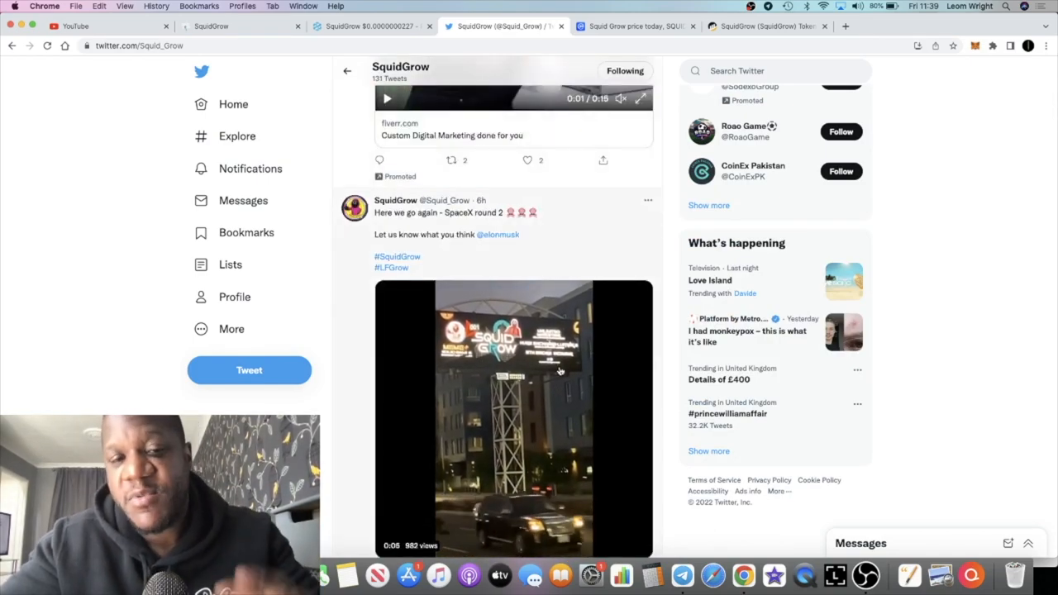
pyautogui.click(683, 575)
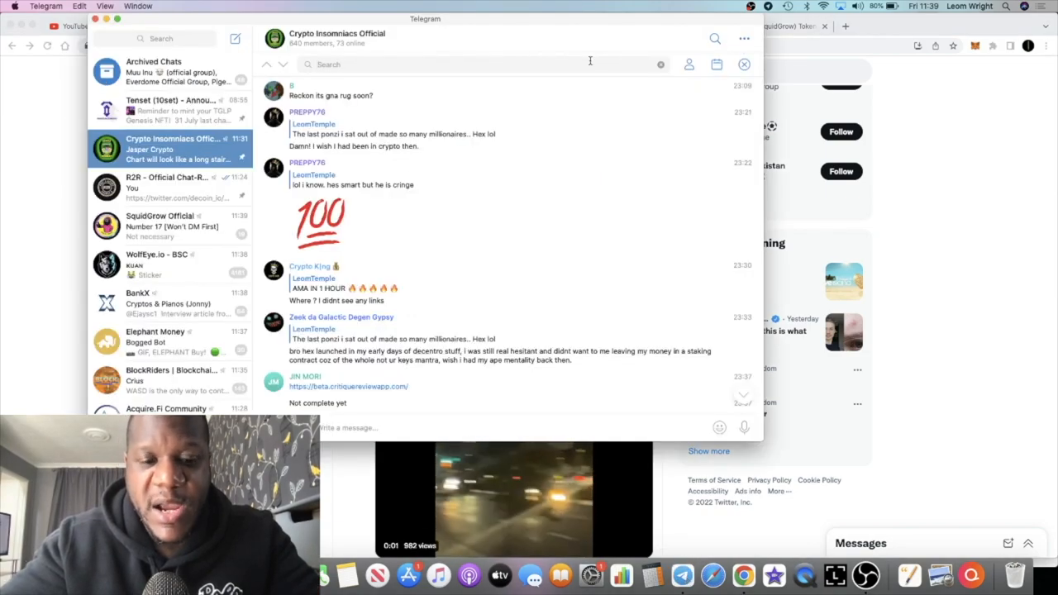
pyautogui.write('shibtoshi')
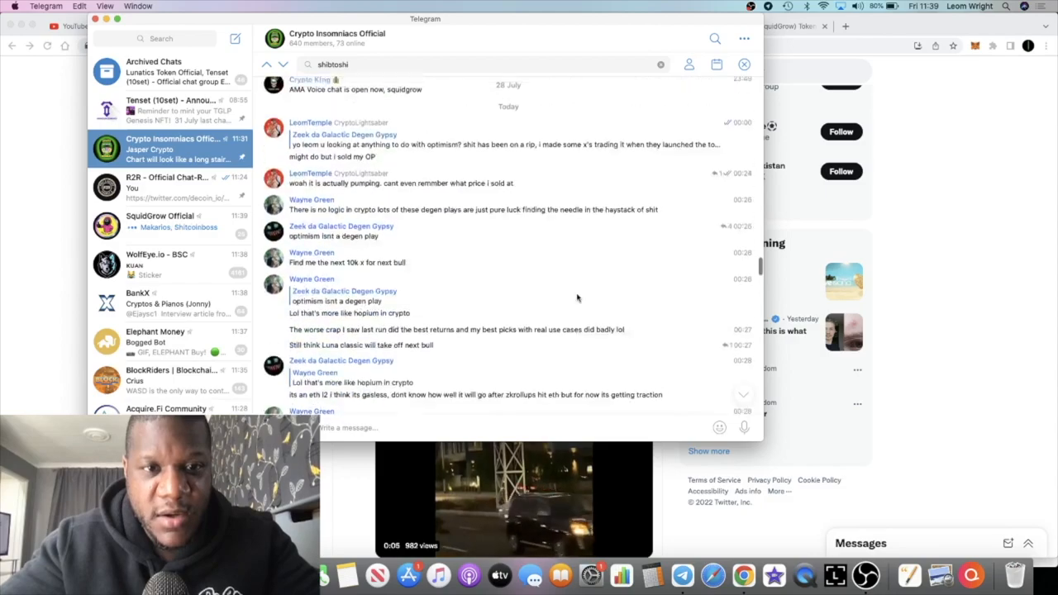
pyautogui.scroll(3)
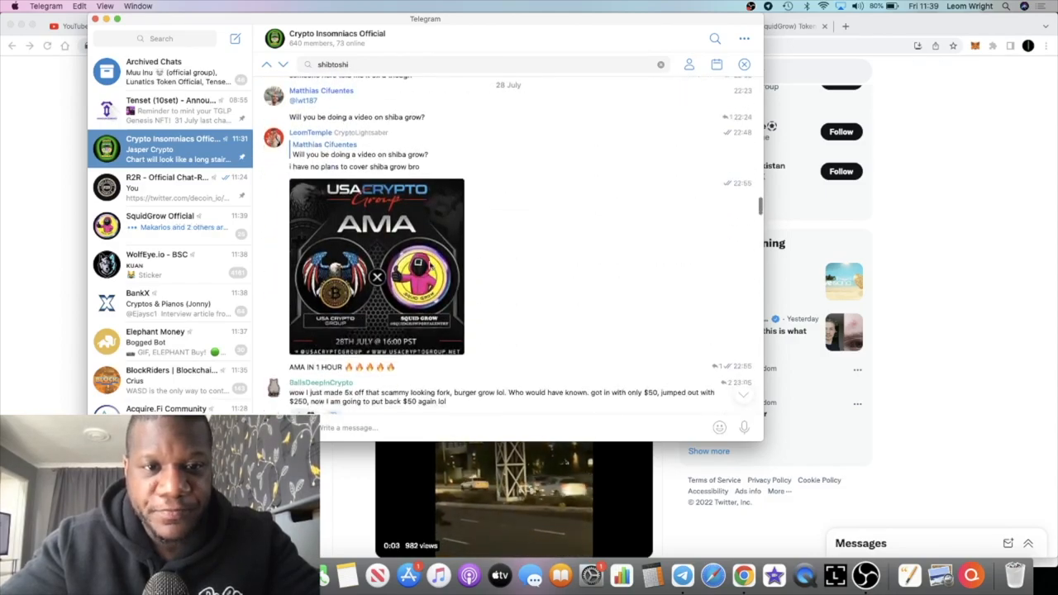
# Enlarge the USA Crypto Group x Squid Grow AMA poster dated 28th July
pyautogui.click(378, 265)
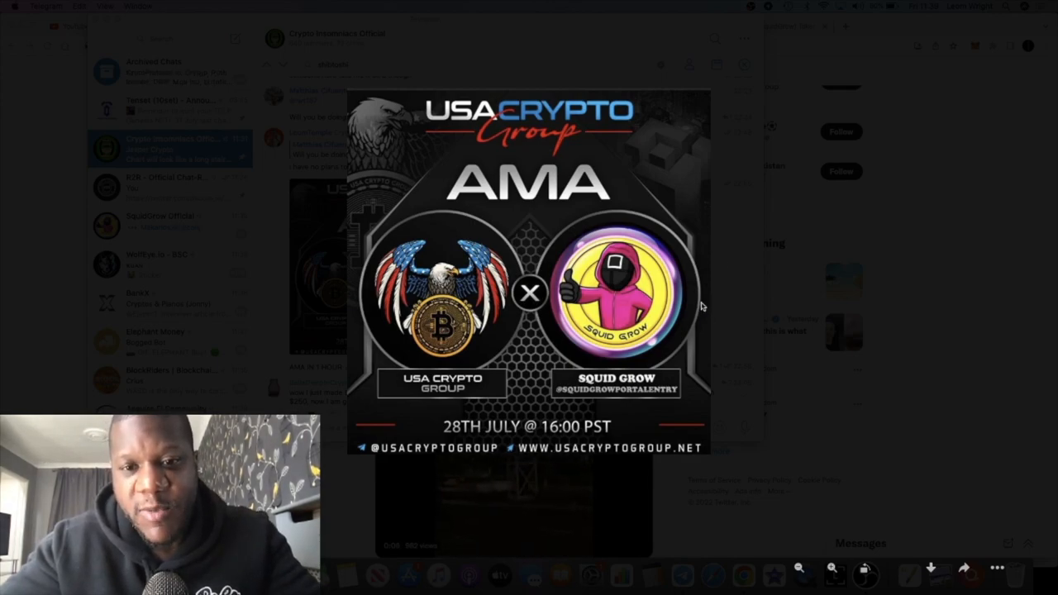
pyautogui.moveTo(743, 279)
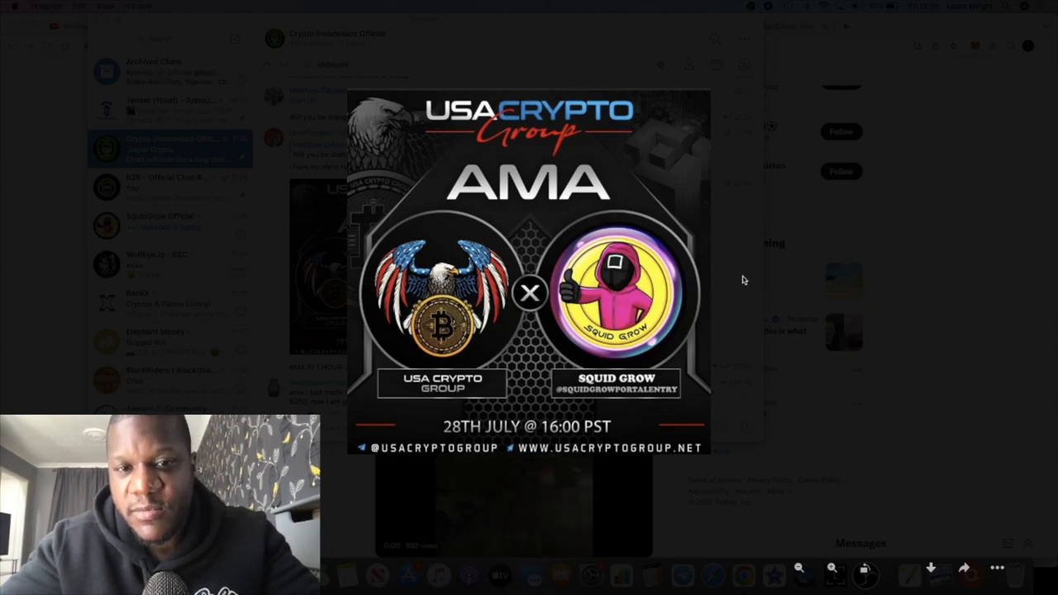
pyautogui.moveTo(769, 309)
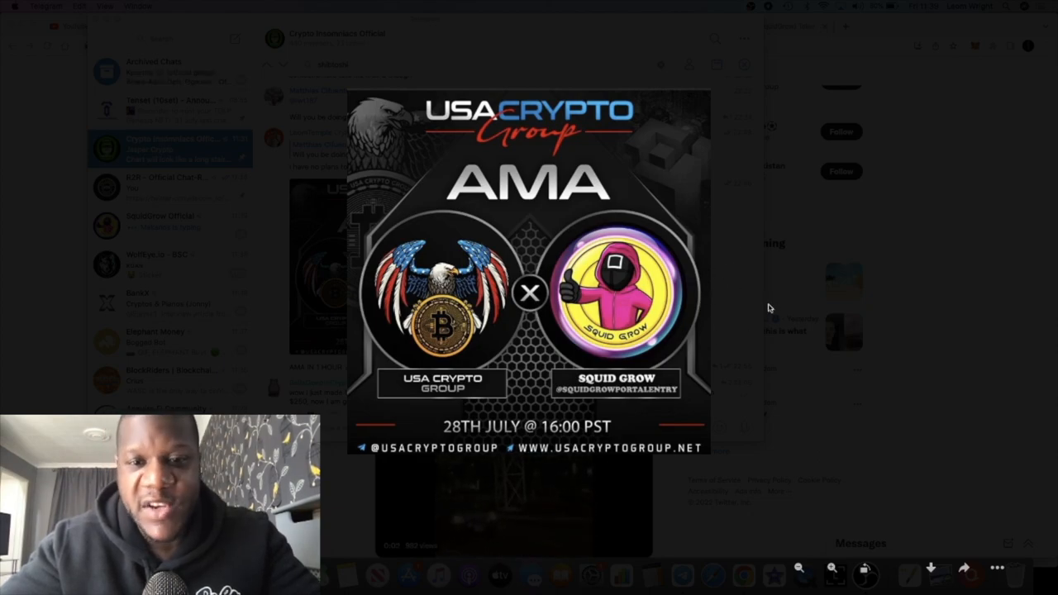
pyautogui.moveTo(703, 335)
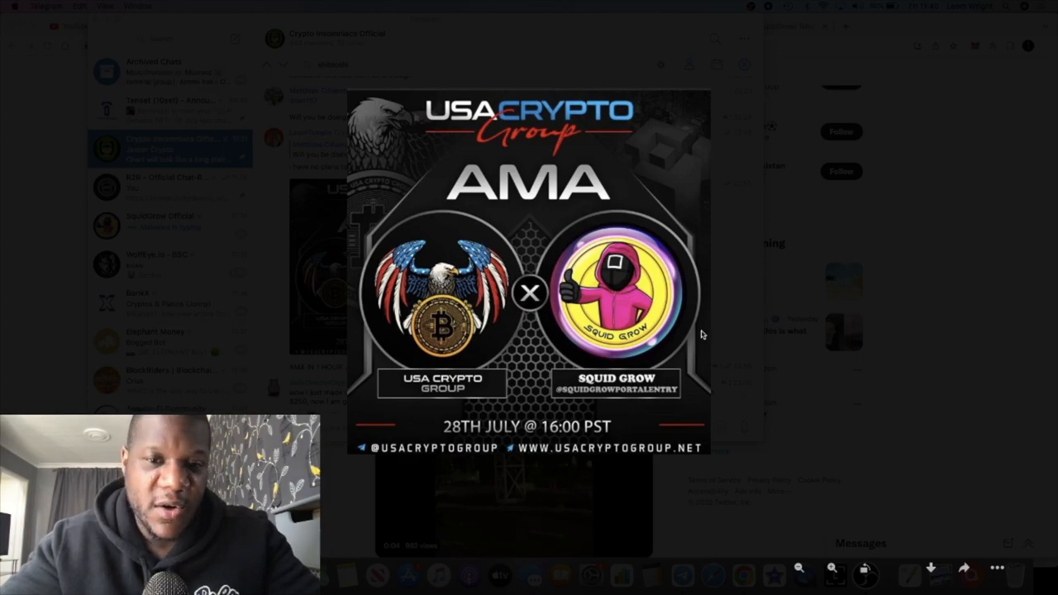
pyautogui.moveTo(798, 279)
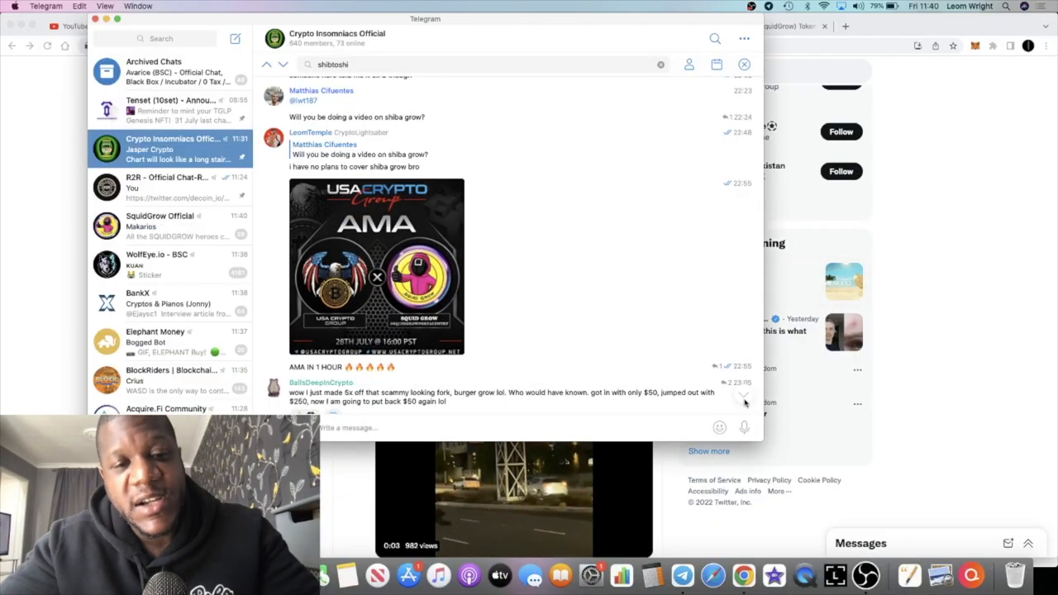
pyautogui.scroll(-3)
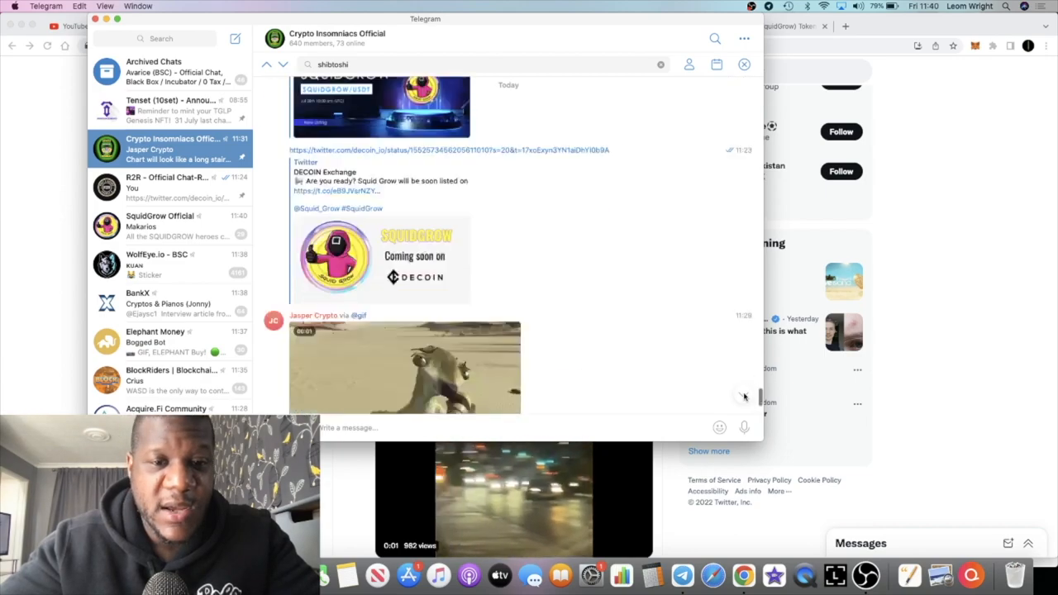
pyautogui.scroll(-3)
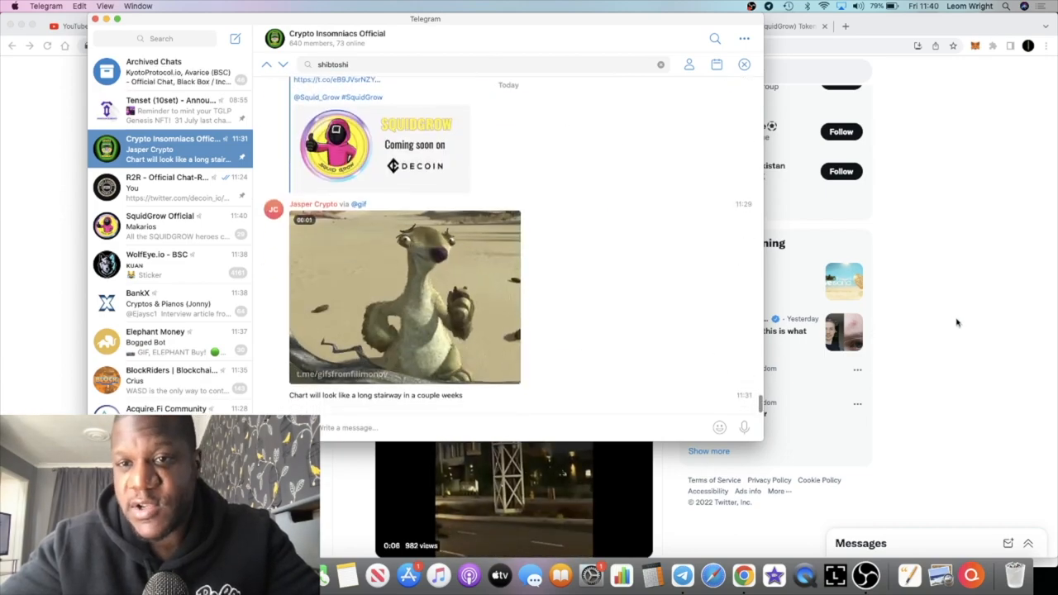